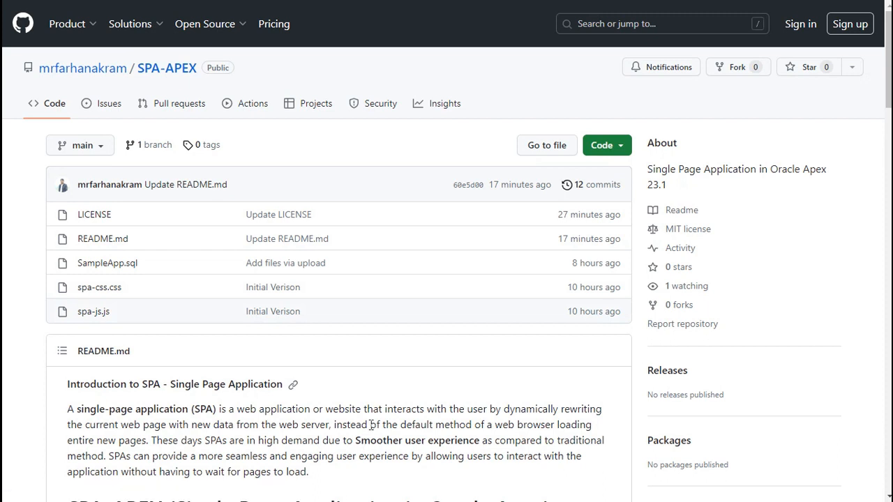
mouse_move(395, 395)
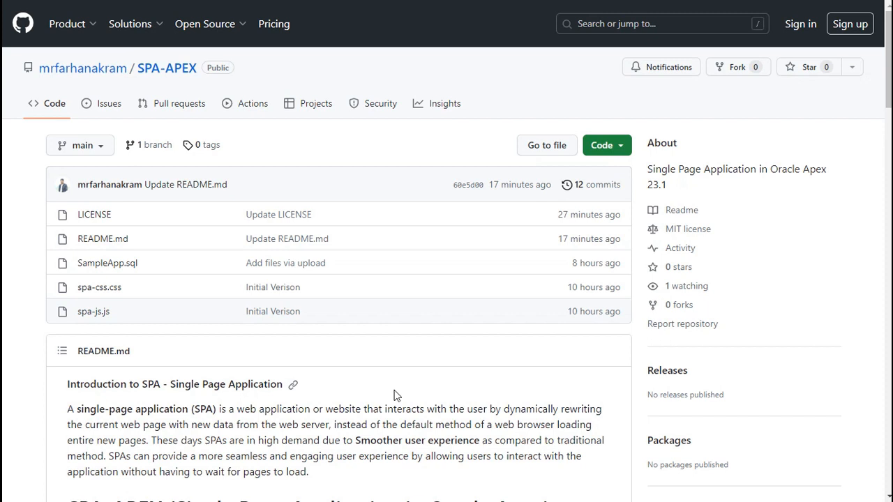
mouse_move(393, 374)
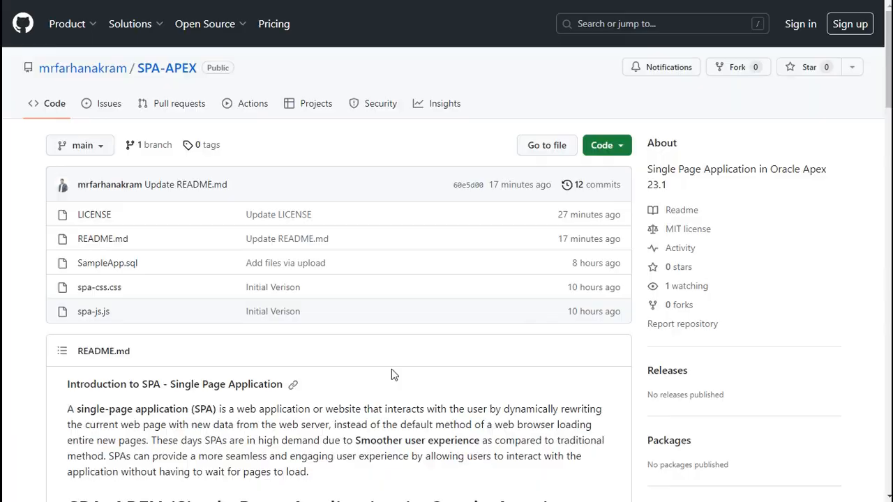
Launch the SPA sample application and reveal its navigation list of demo pages.
scroll("down", 3)
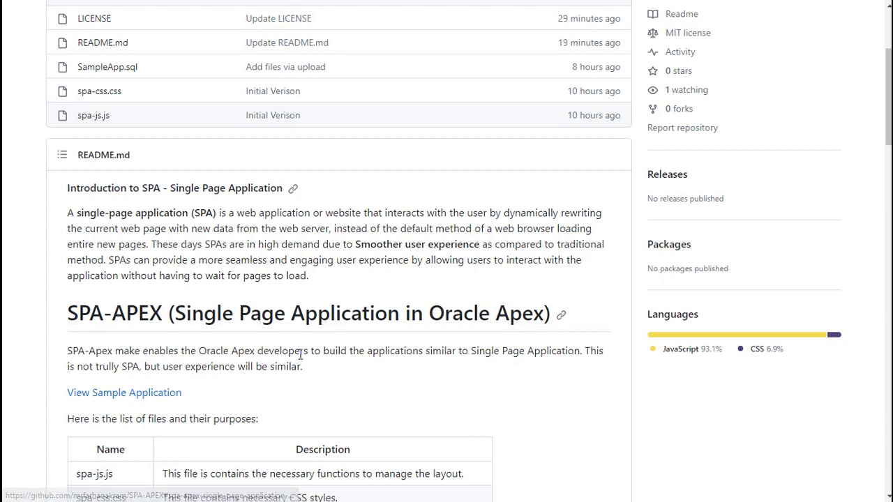
scroll("down", 3)
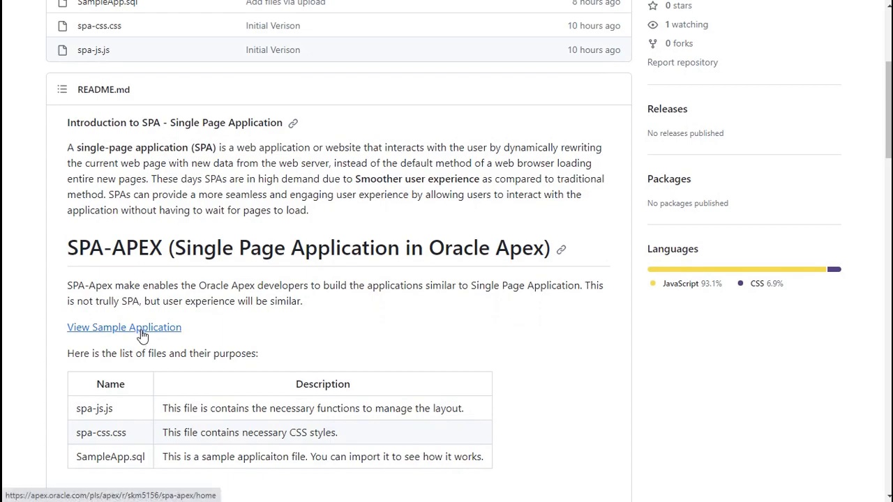
left_click(124, 327)
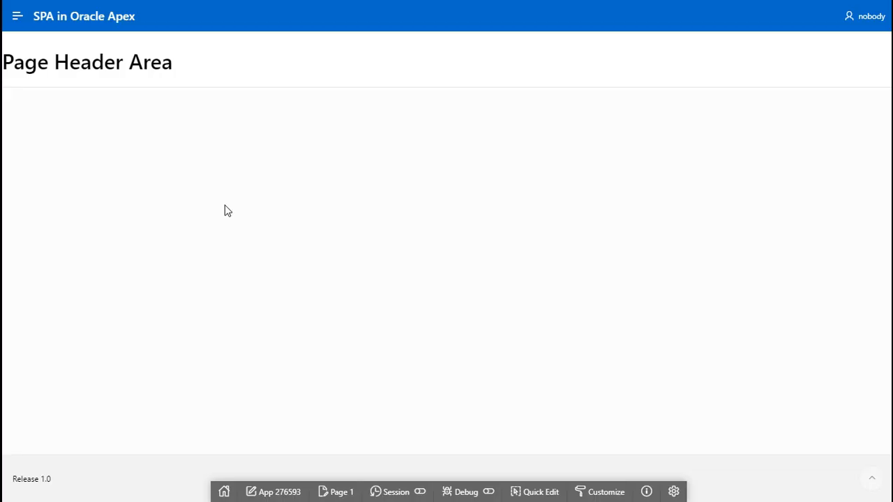
mouse_move(231, 200)
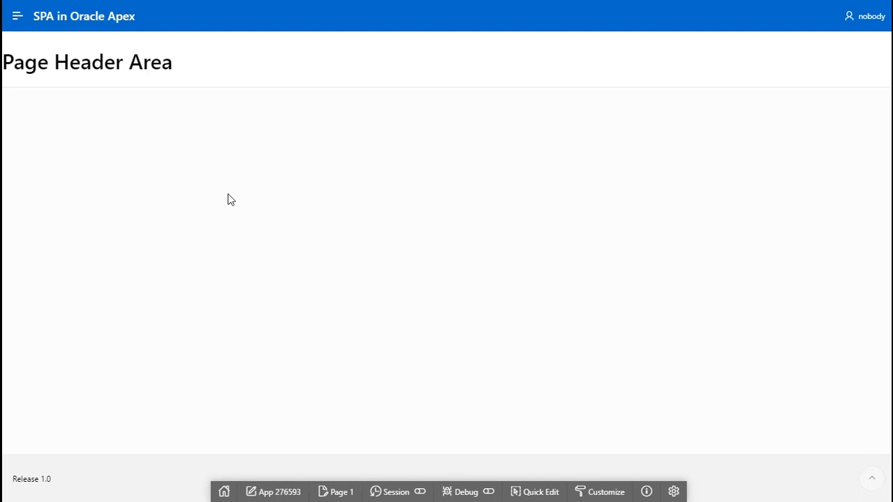
mouse_move(88, 140)
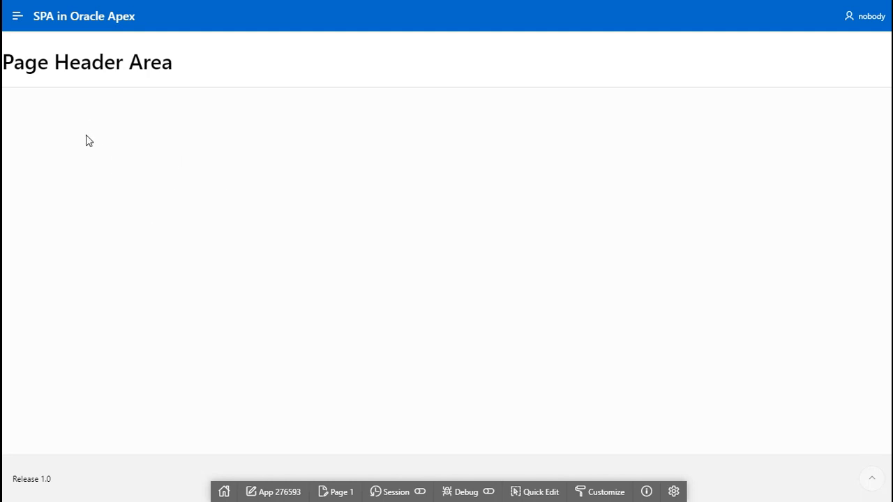
mouse_move(169, 82)
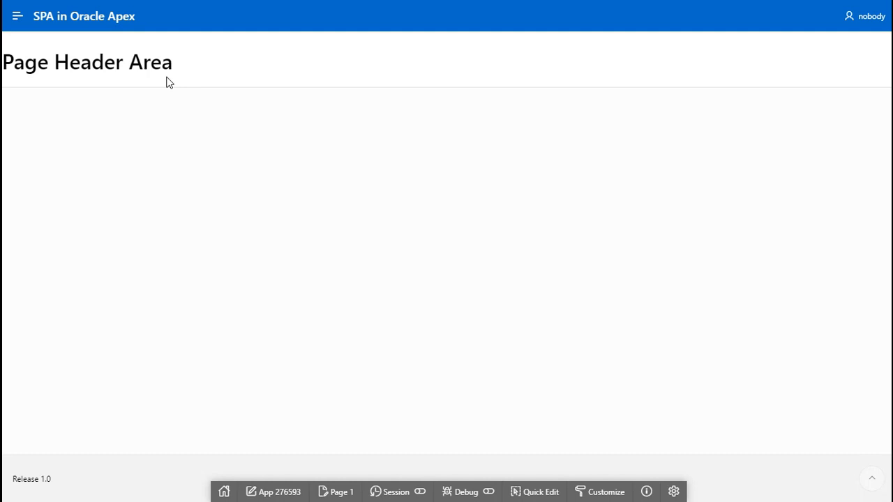
mouse_move(504, 58)
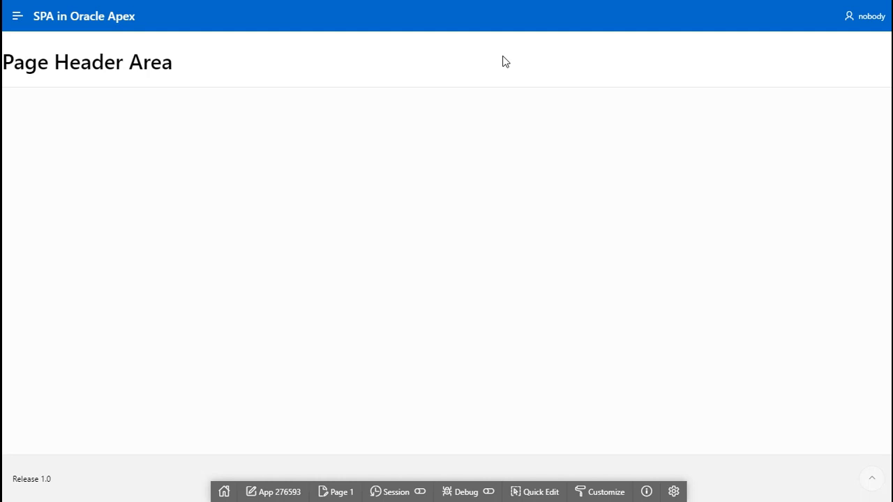
mouse_move(18, 17)
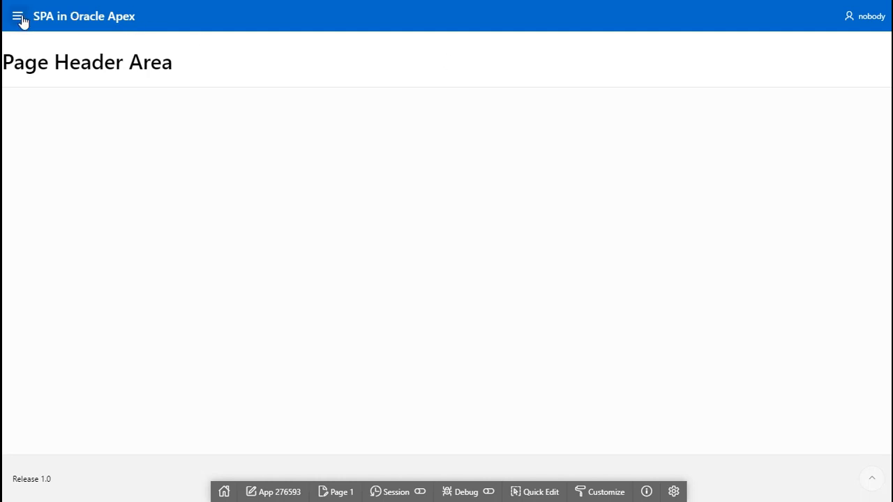
mouse_move(19, 18)
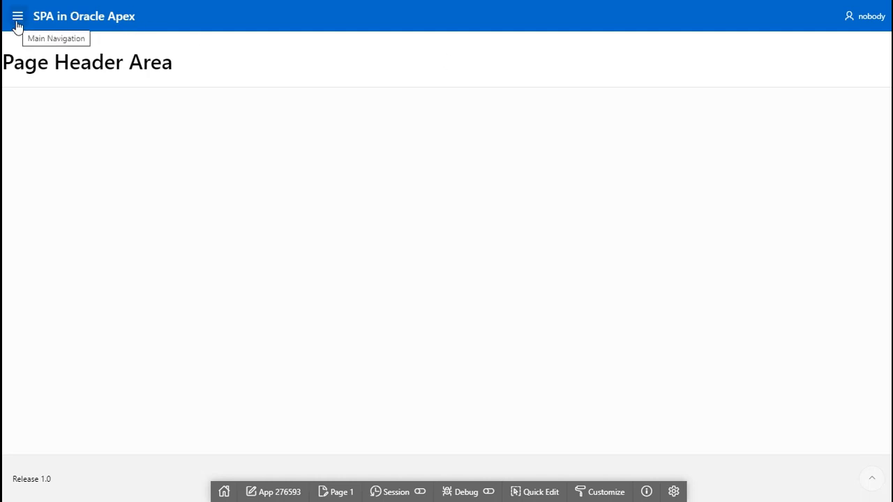
left_click(18, 16)
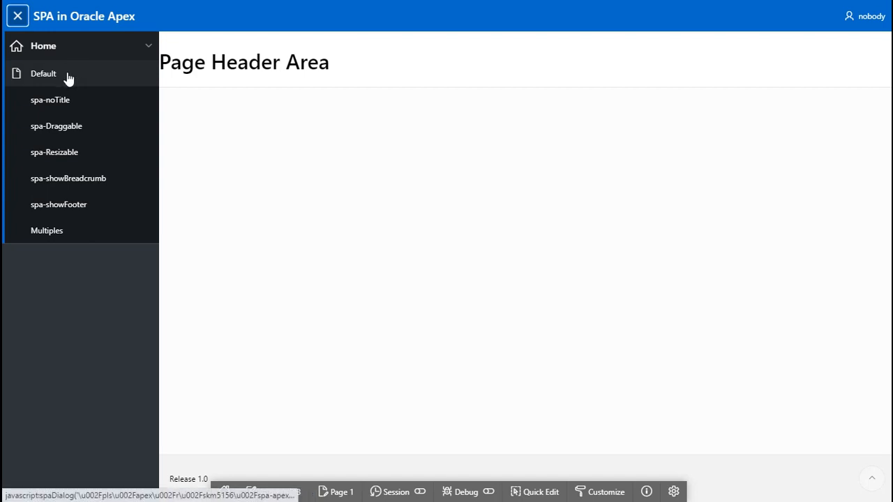
mouse_move(50, 108)
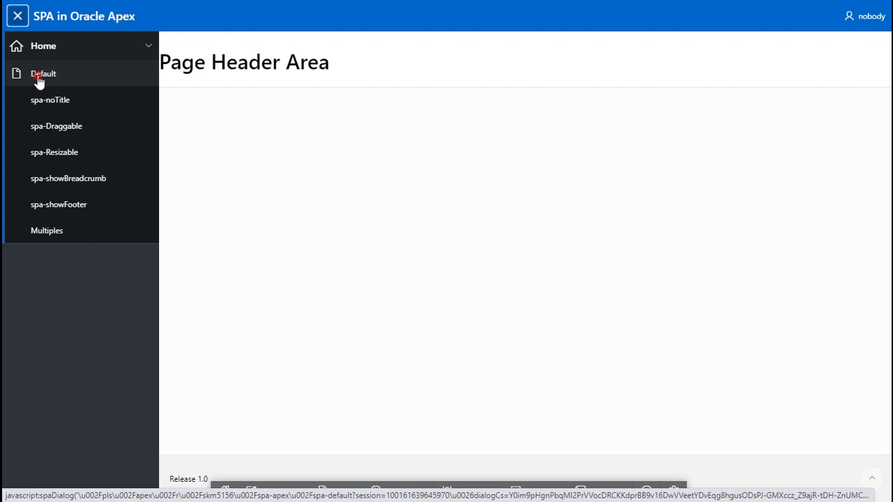
left_click(42, 74)
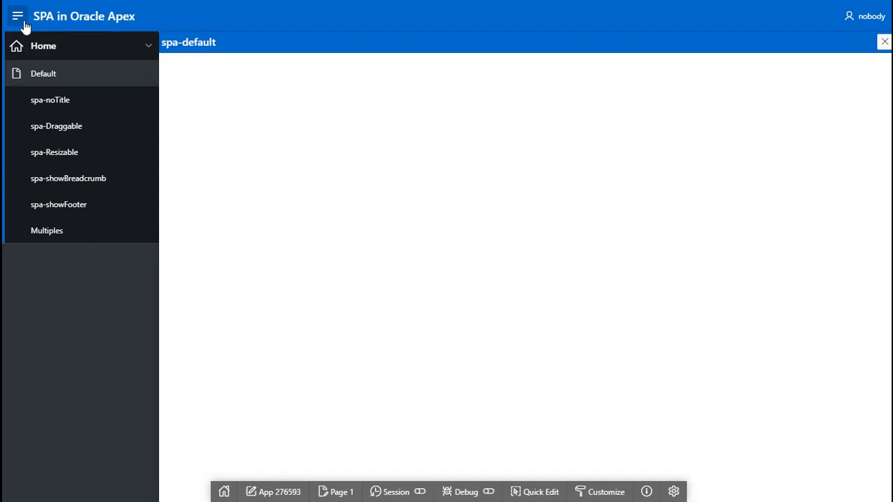
left_click(19, 15)
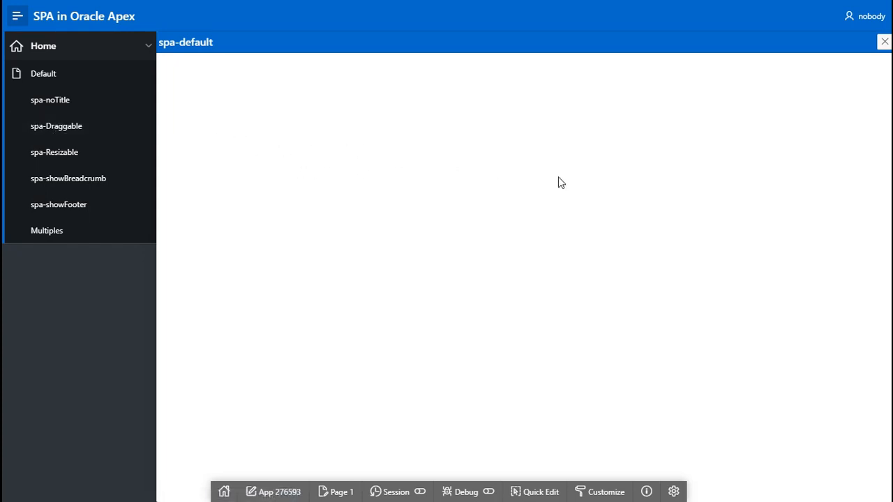
mouse_move(147, 143)
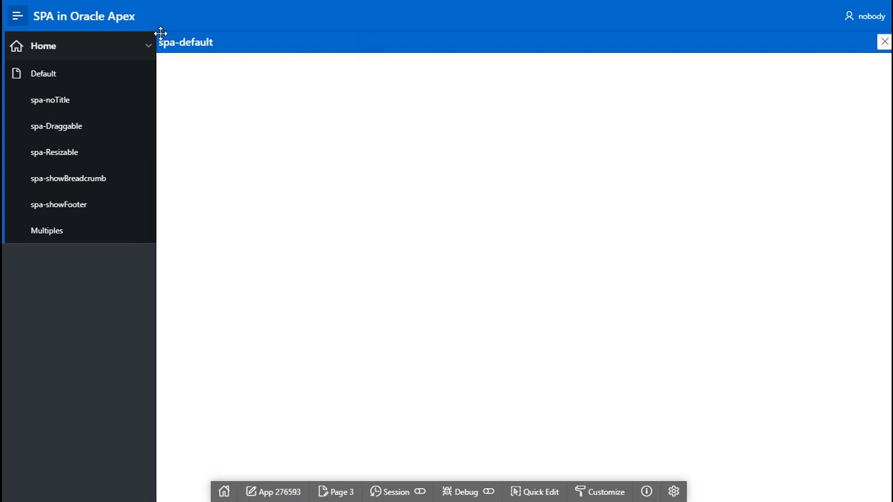
mouse_move(832, 63)
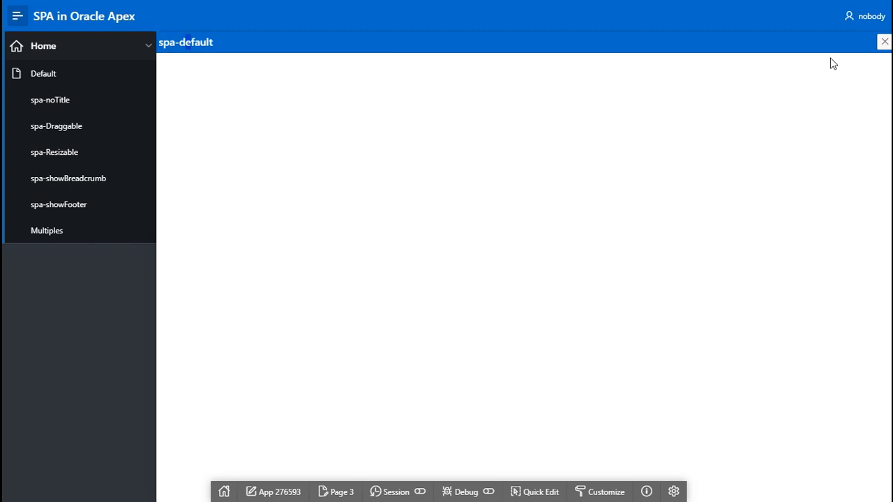
mouse_move(884, 42)
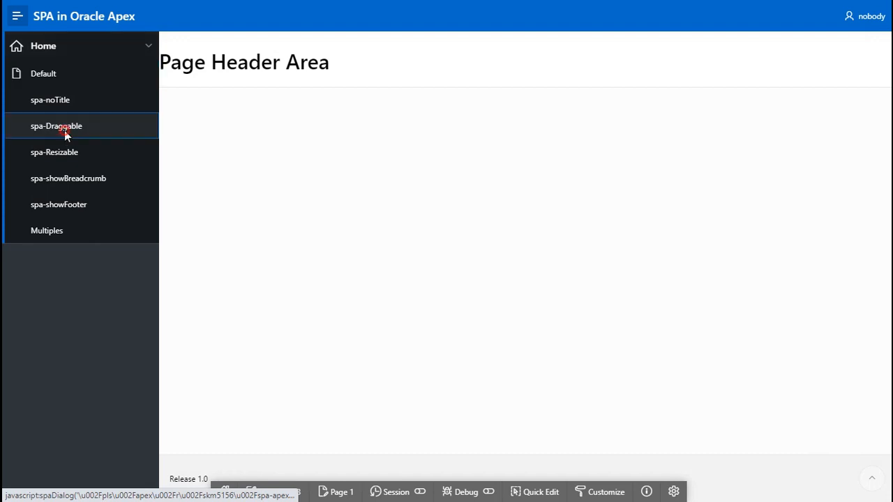
left_click(56, 126)
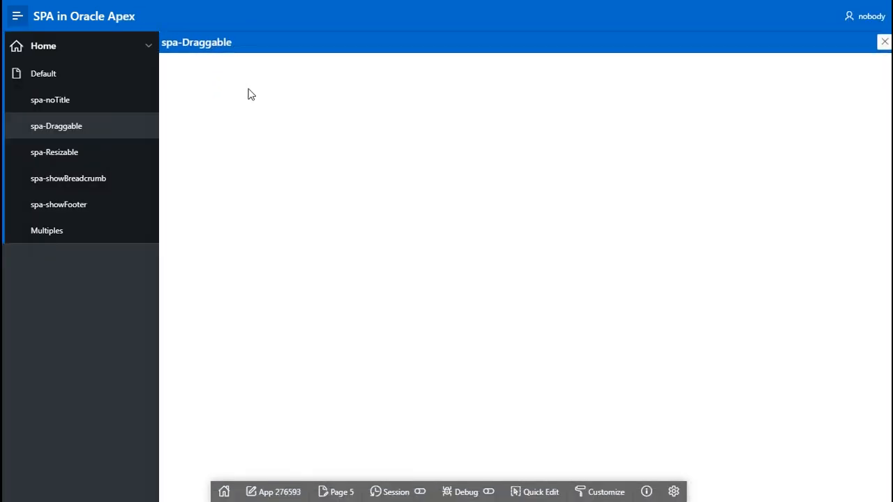
mouse_move(70, 74)
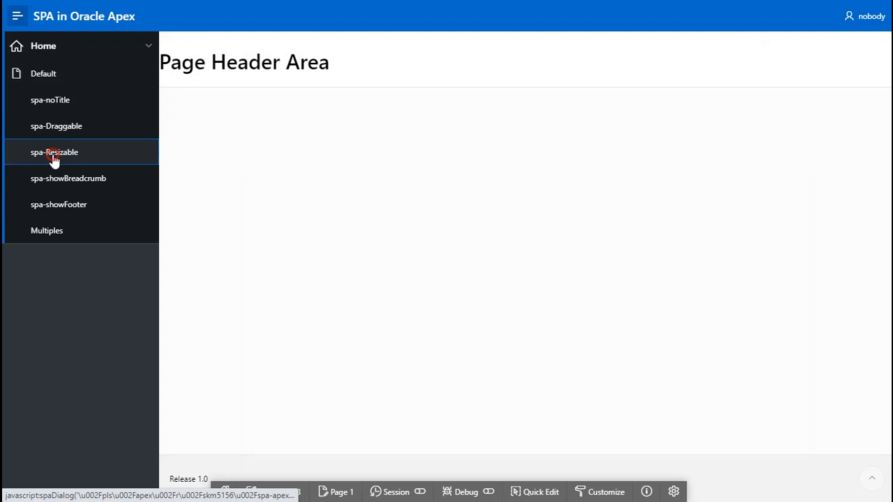
left_click(55, 152)
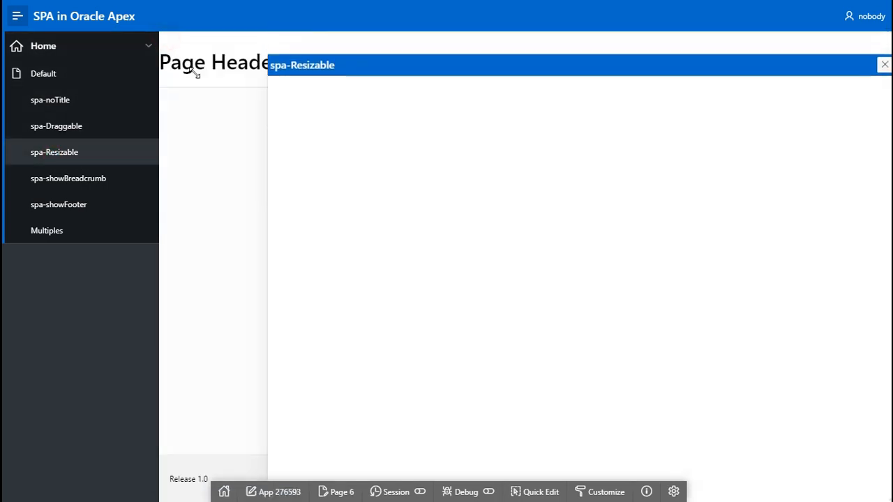
left_click_drag(302, 65, 606, 203)
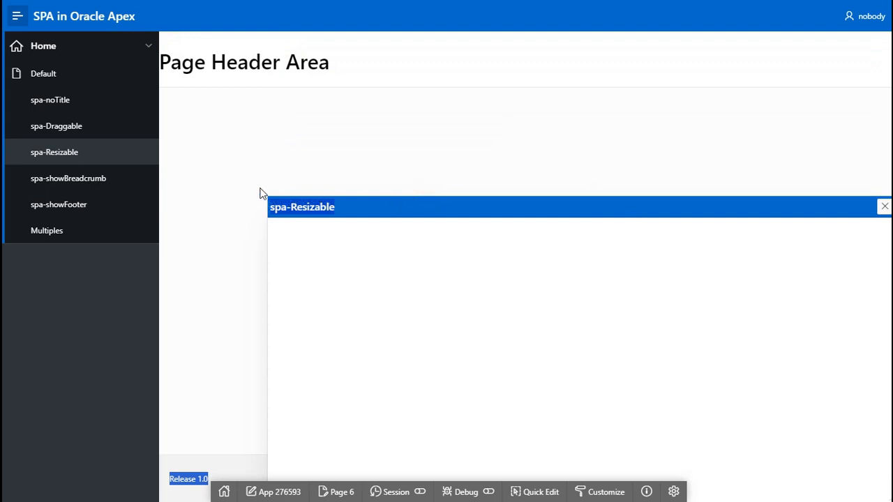
mouse_move(86, 182)
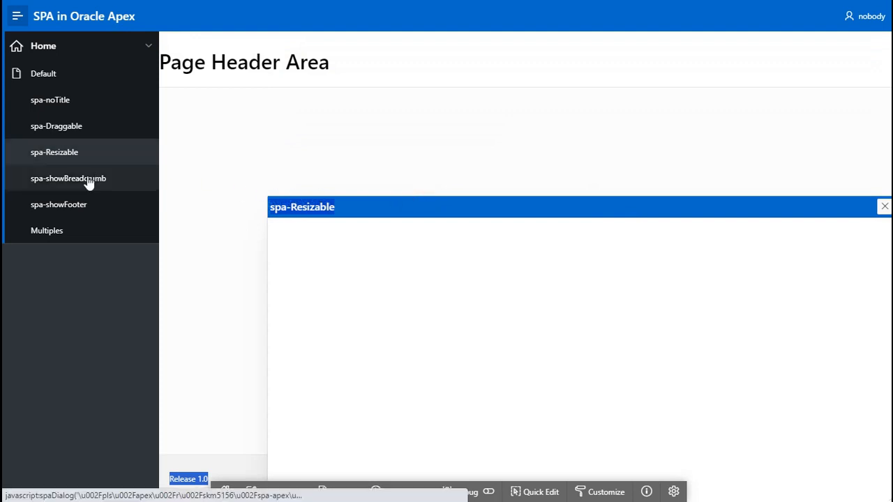
left_click(884, 206)
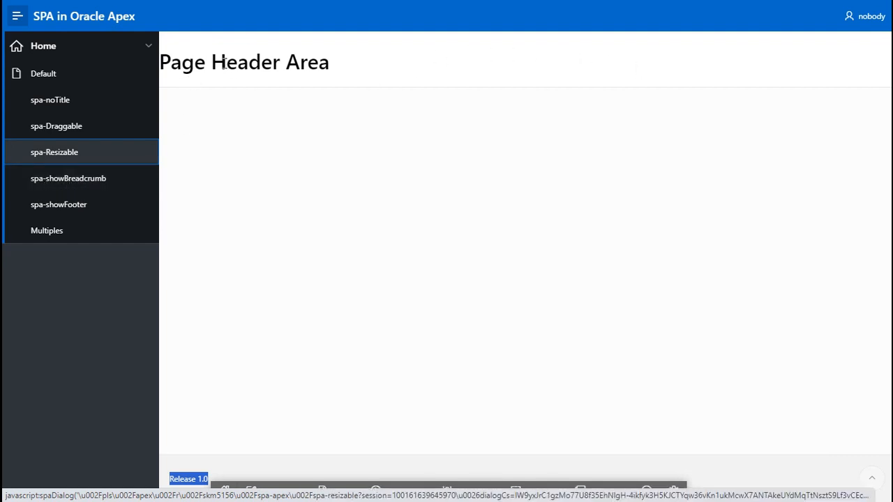
Show the spa-showBreadcrumb demo dialog and toggle the demo page list closed and open.
left_click(68, 178)
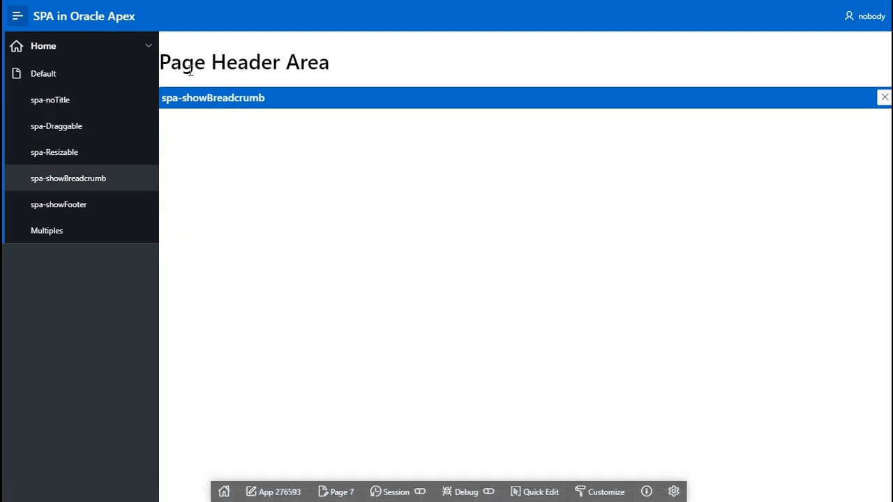
mouse_move(240, 68)
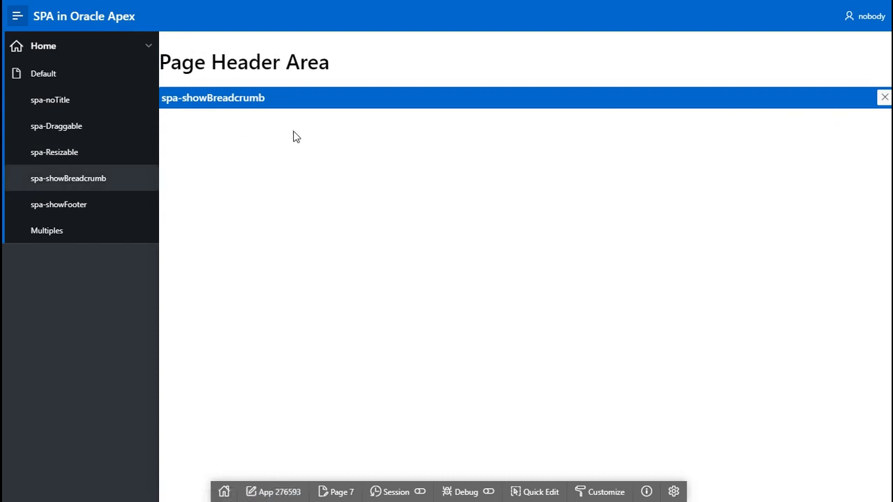
mouse_move(360, 261)
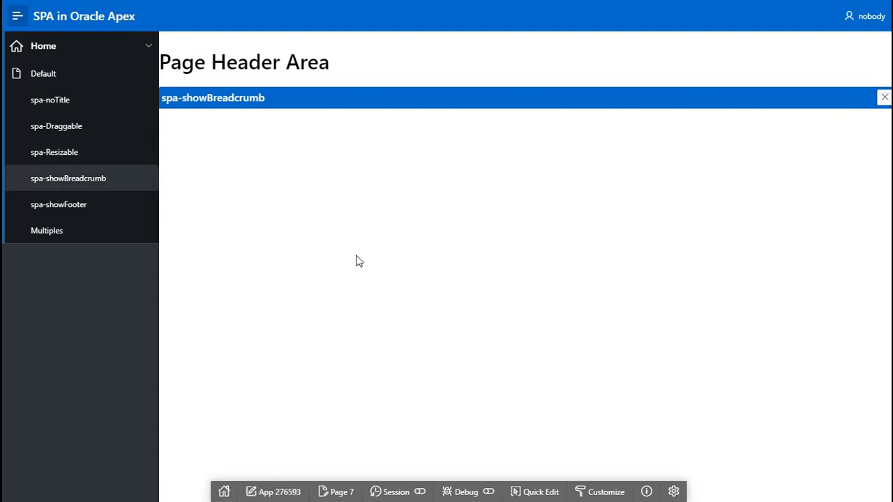
mouse_move(196, 73)
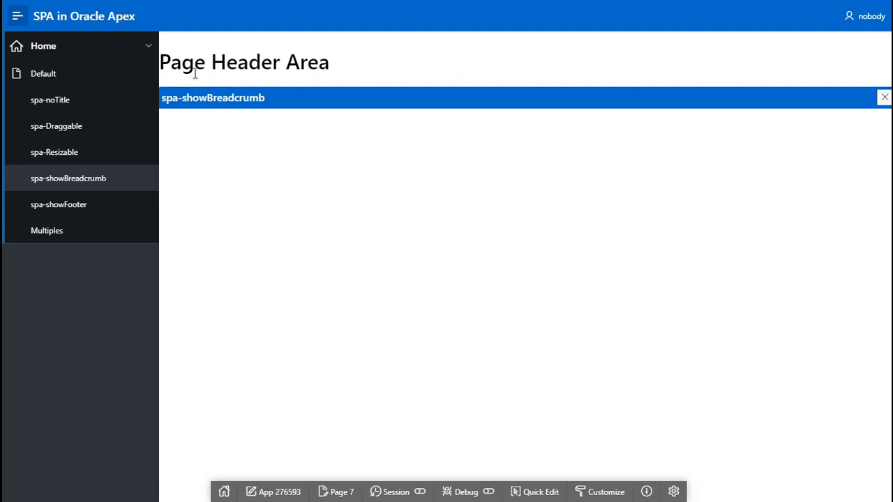
left_click(12, 14)
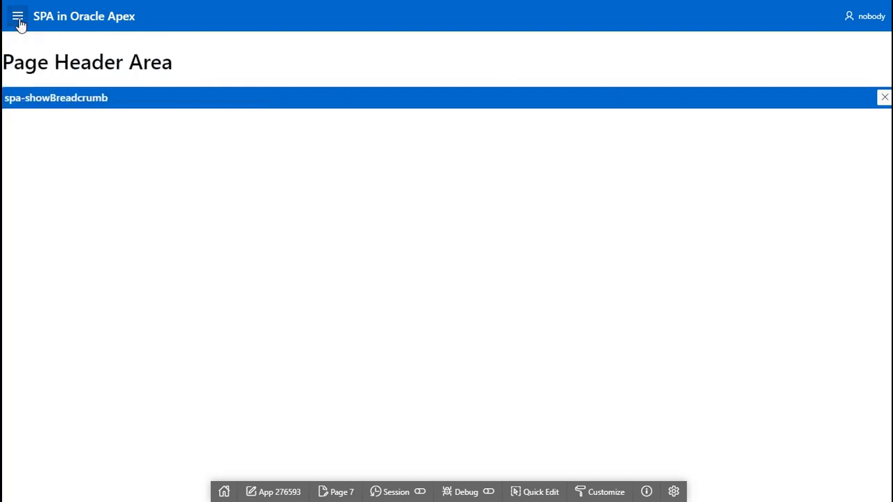
left_click(17, 16)
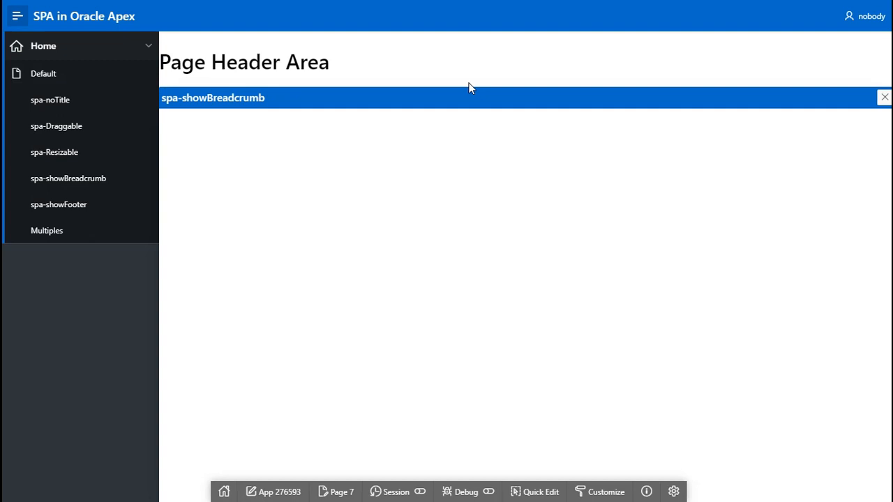
mouse_move(743, 82)
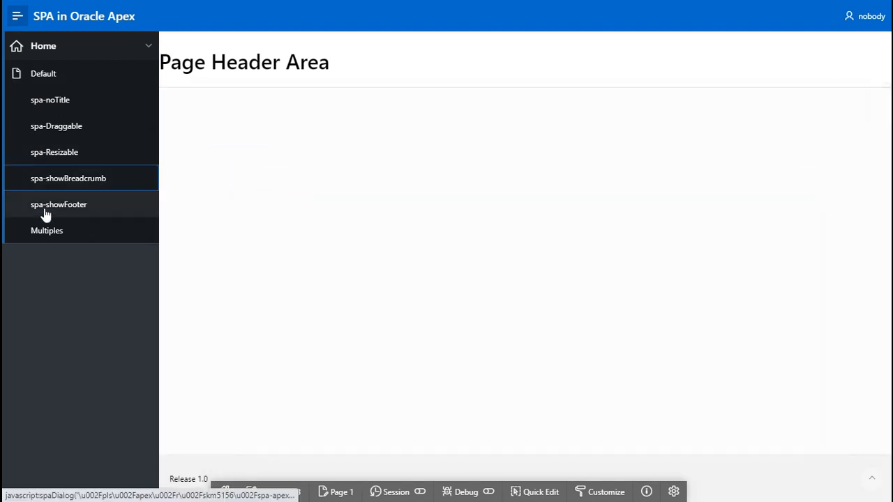
mouse_move(77, 215)
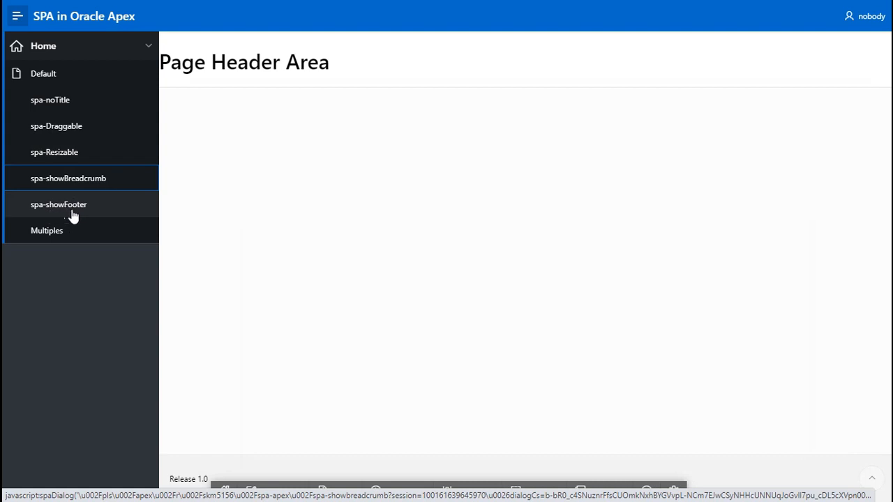
left_click(59, 204)
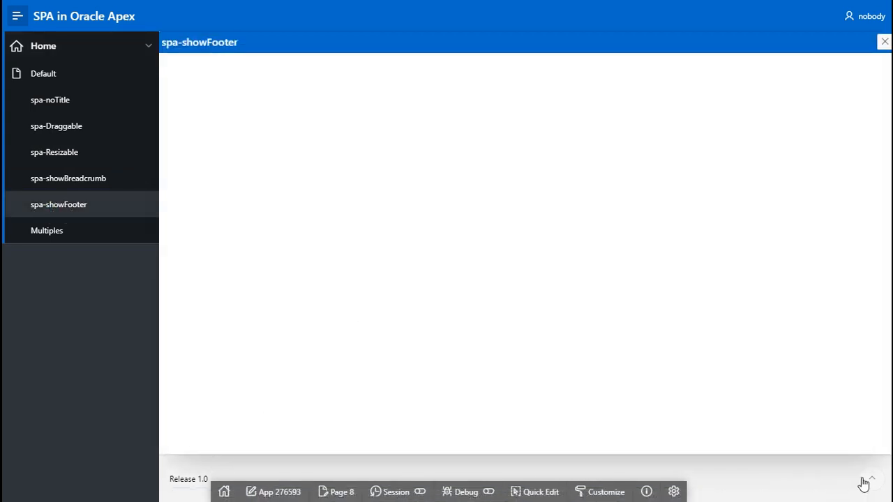
mouse_move(136, 320)
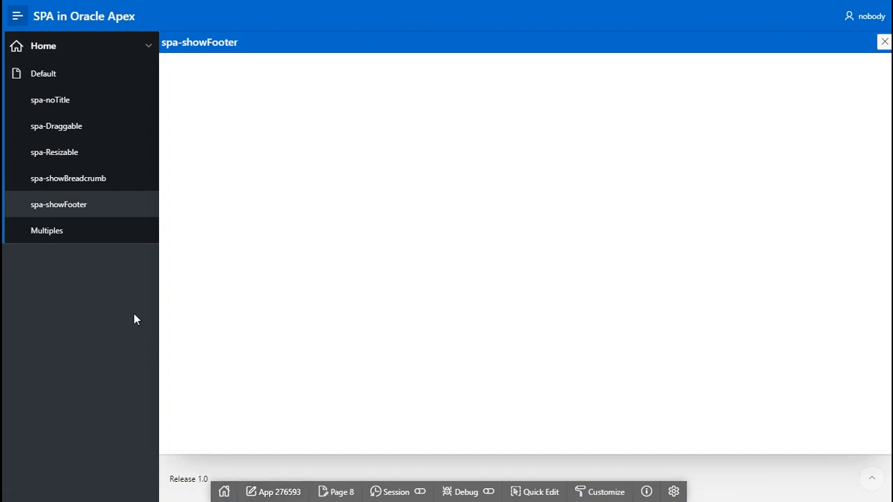
mouse_move(628, 466)
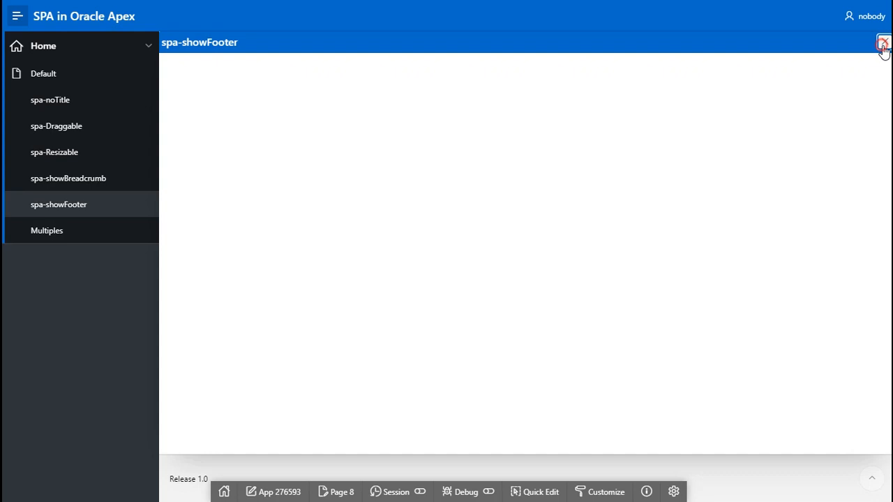
left_click(47, 230)
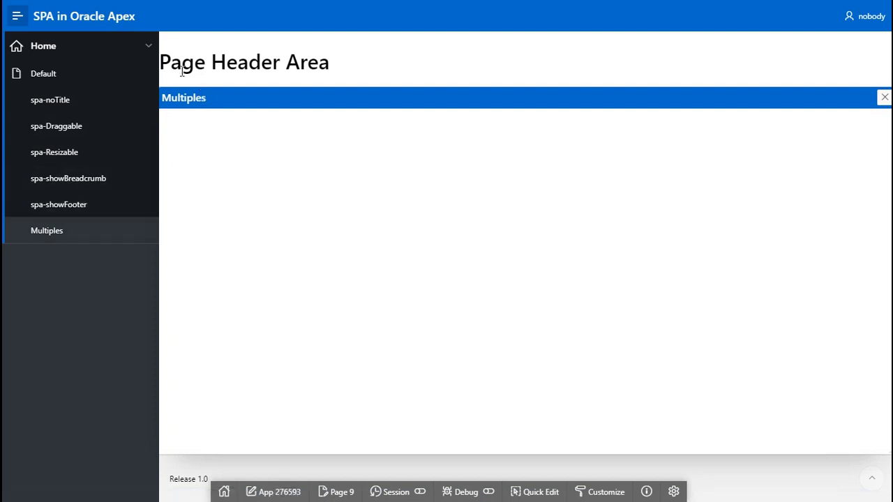
mouse_move(581, 493)
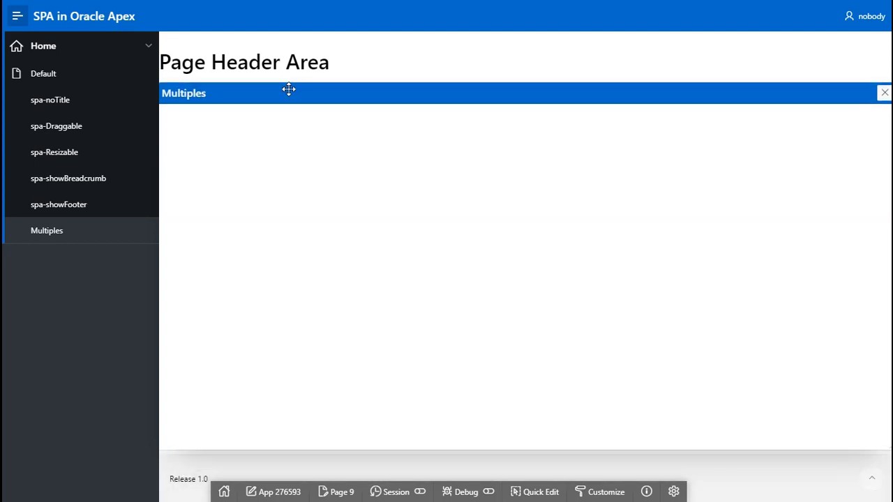
left_click_drag(289, 89, 163, 73)
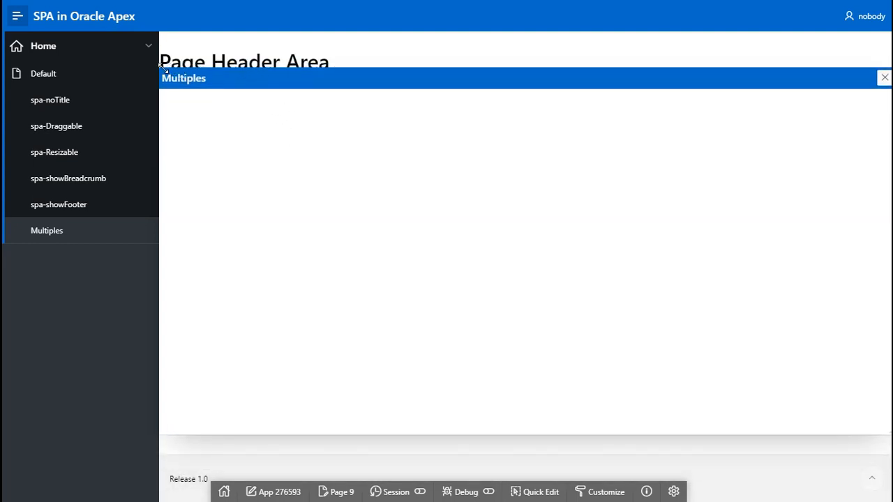
left_click_drag(183, 77, 541, 180)
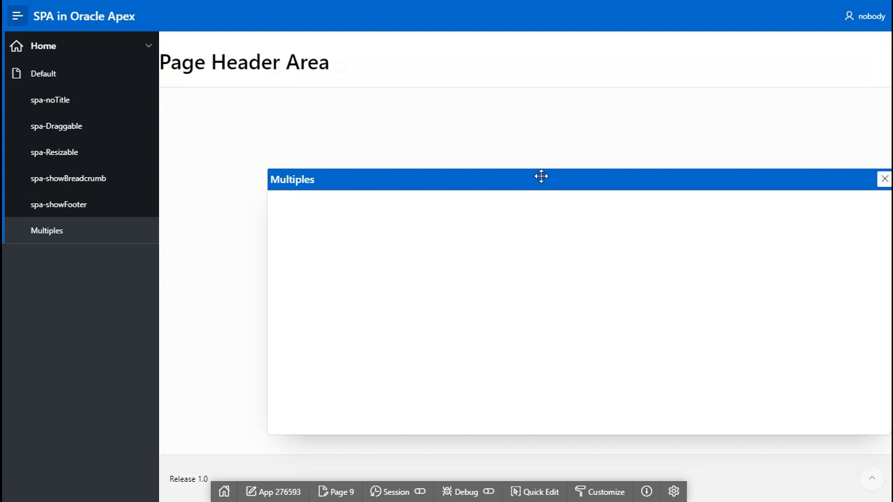
mouse_move(883, 179)
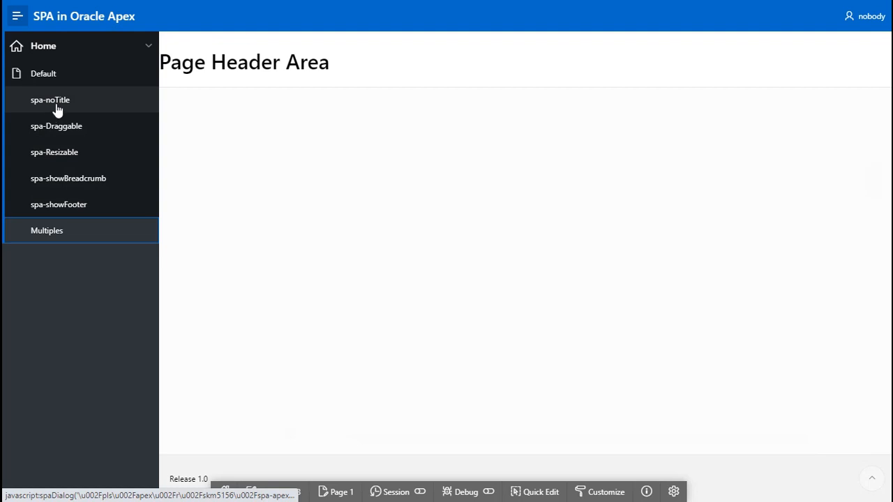
Show the spa-noTitle demo as an untitled dialog page.
left_click(50, 100)
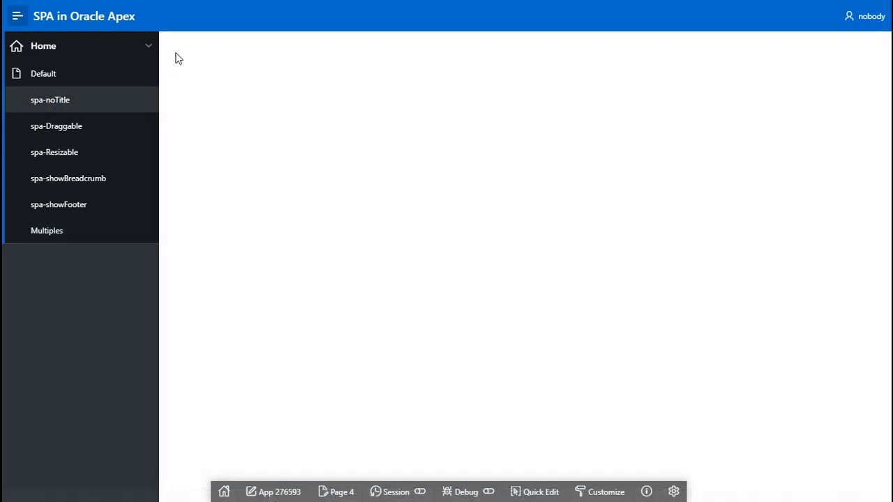
mouse_move(854, 149)
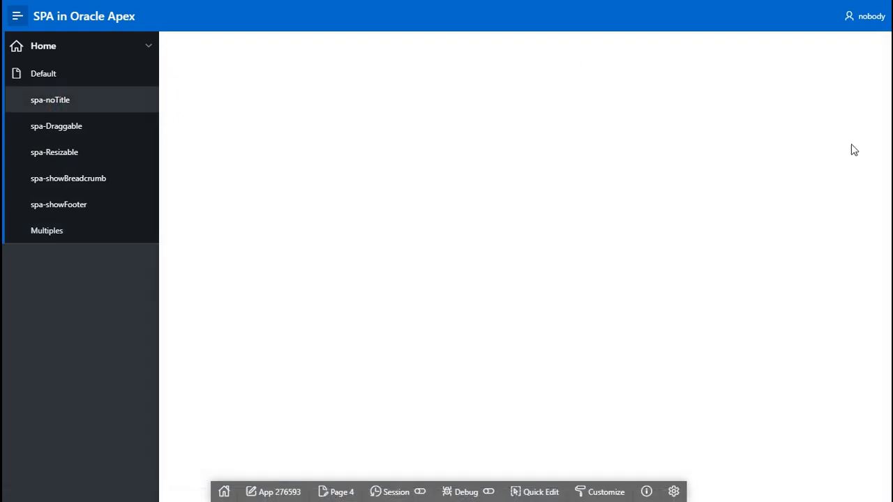
mouse_move(210, 226)
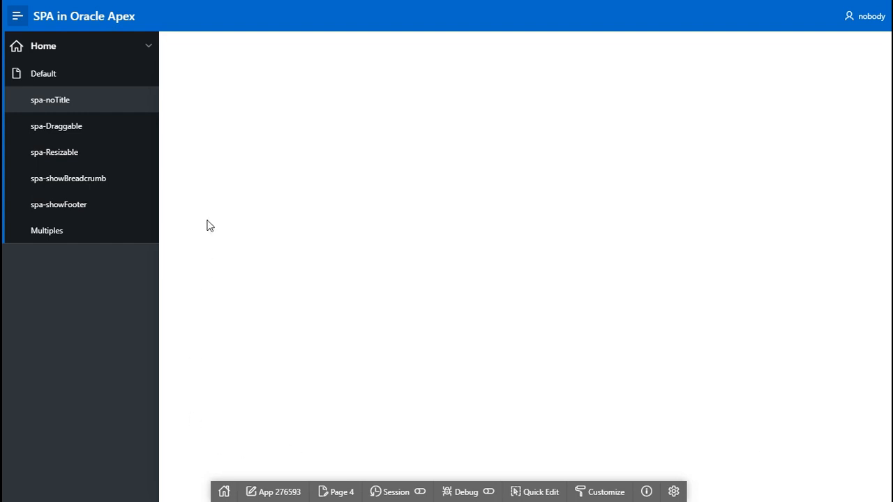
mouse_move(450, 166)
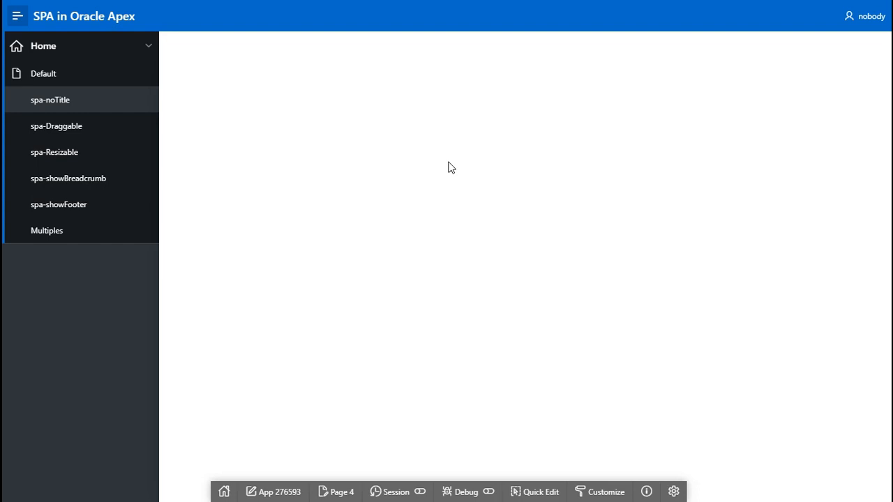
mouse_move(245, 299)
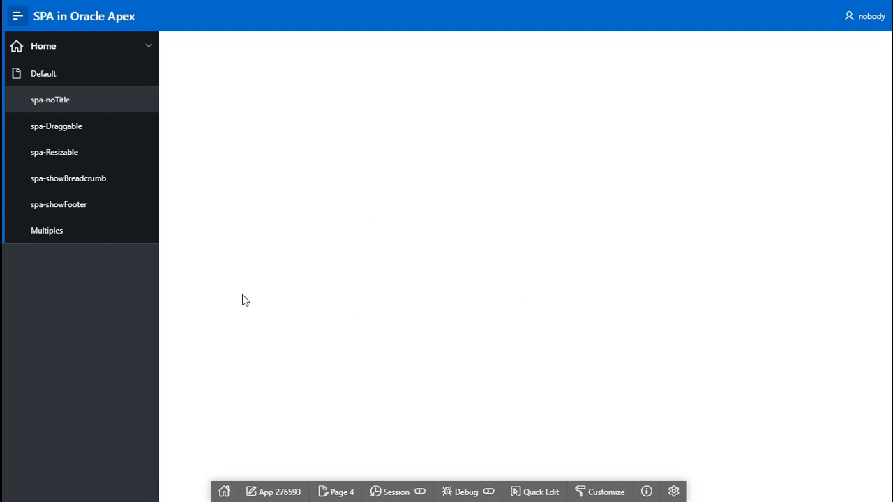
mouse_move(253, 63)
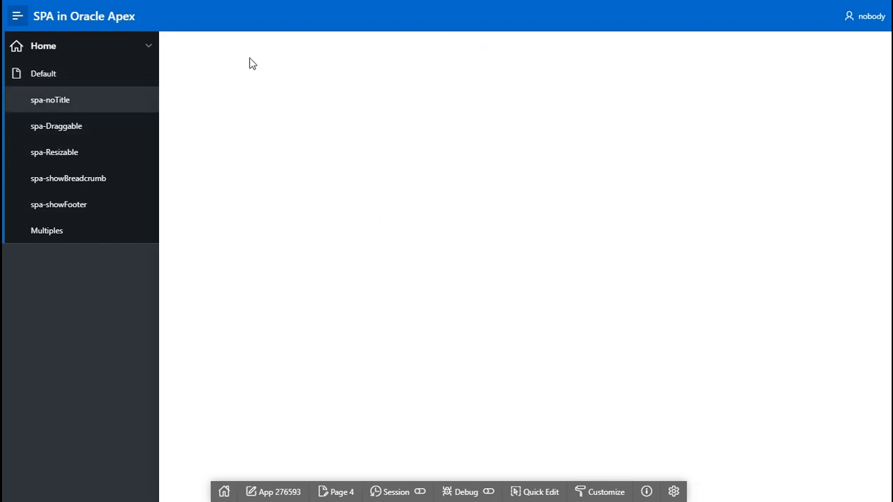
mouse_move(238, 226)
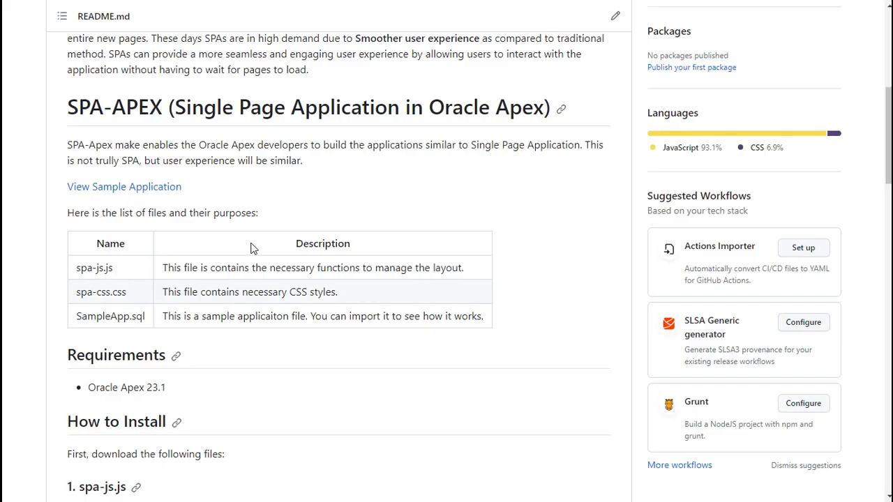
mouse_move(118, 227)
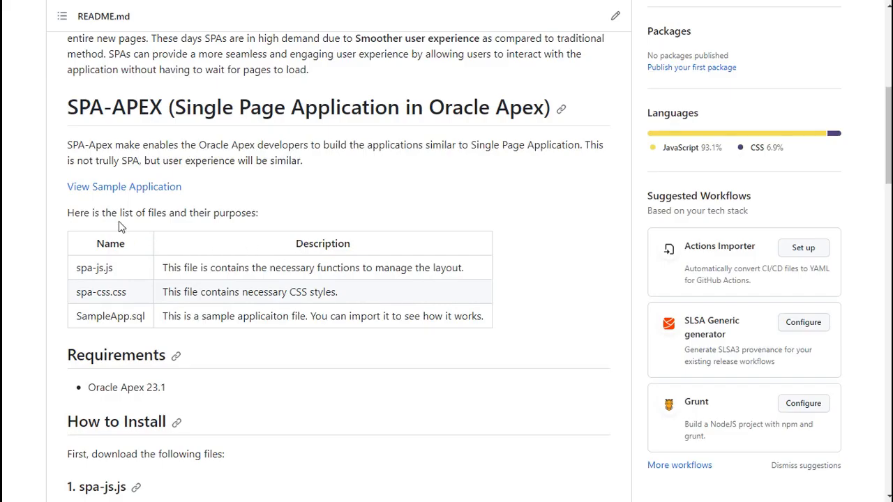
mouse_move(92, 286)
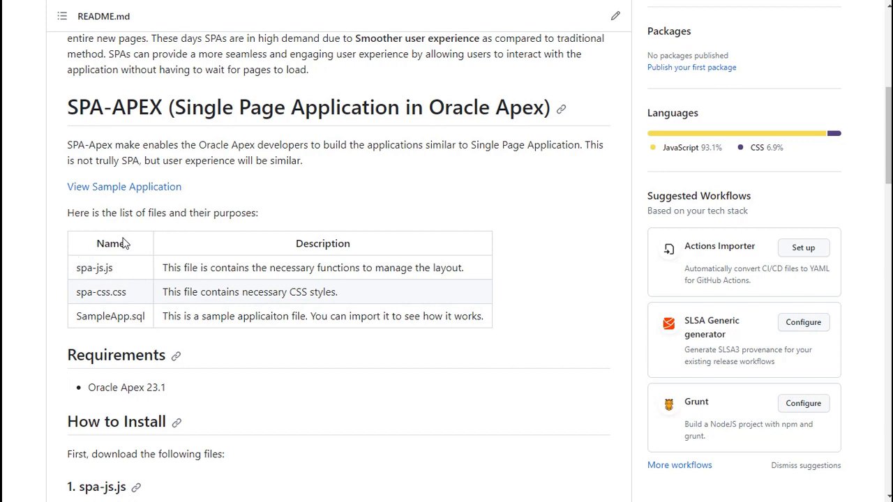
mouse_move(82, 271)
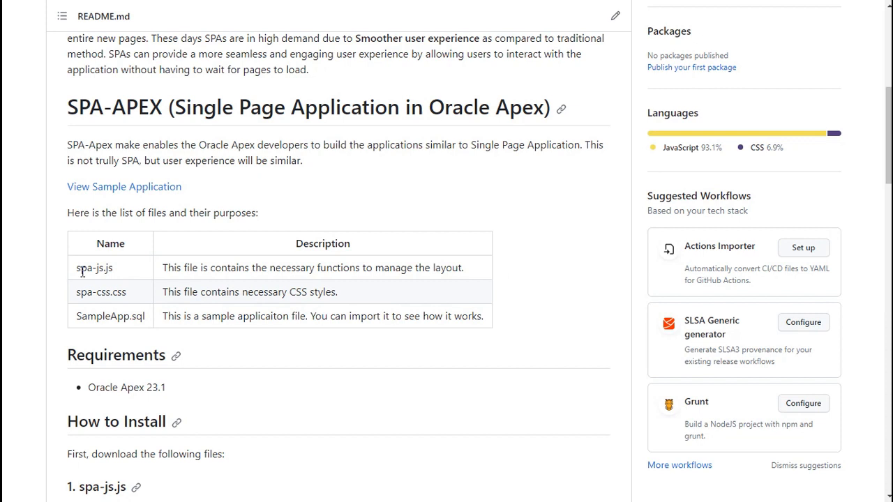
mouse_move(97, 292)
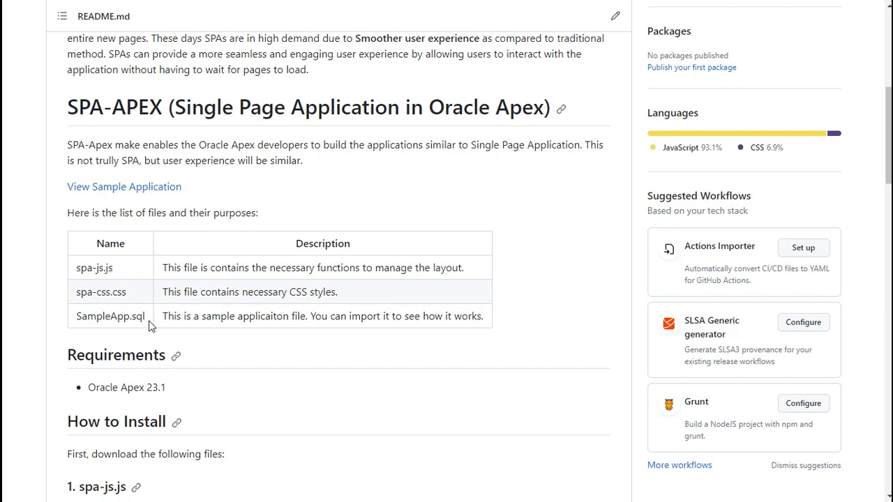
mouse_move(230, 267)
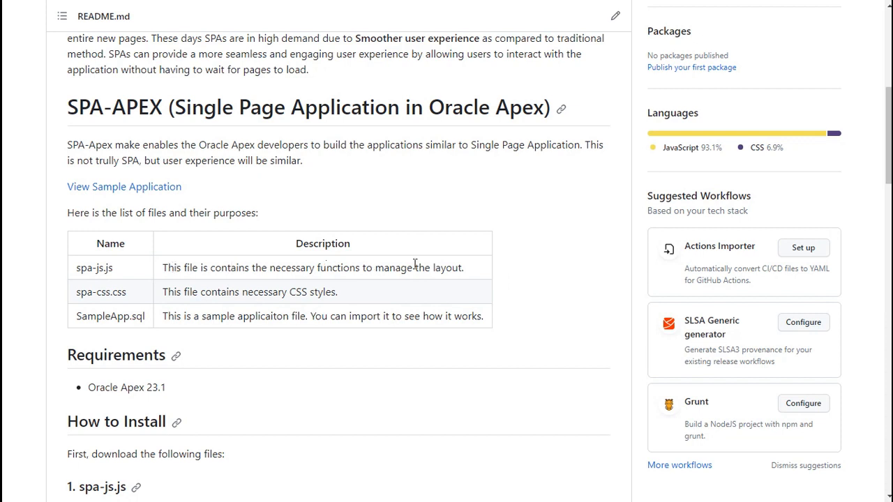
mouse_move(159, 298)
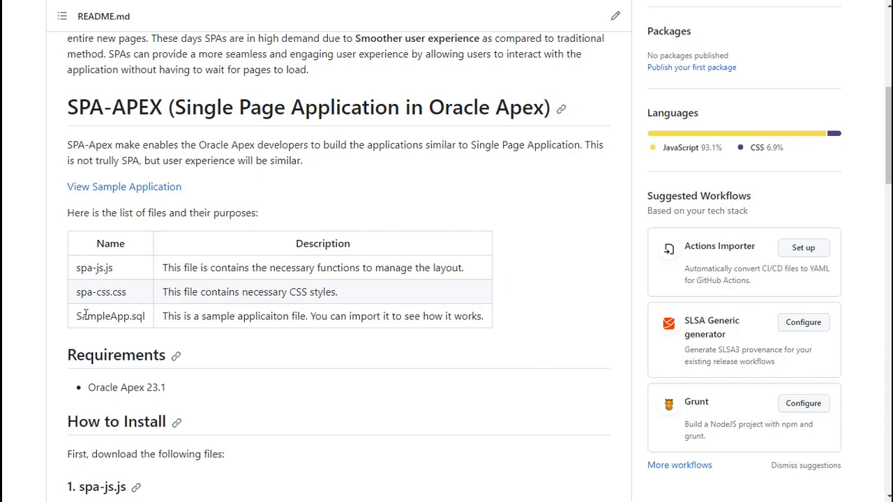
mouse_move(295, 321)
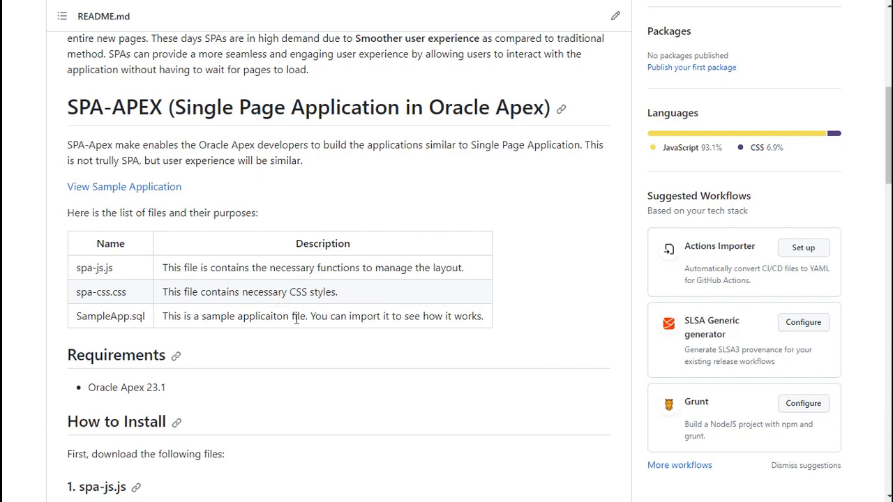
mouse_move(316, 318)
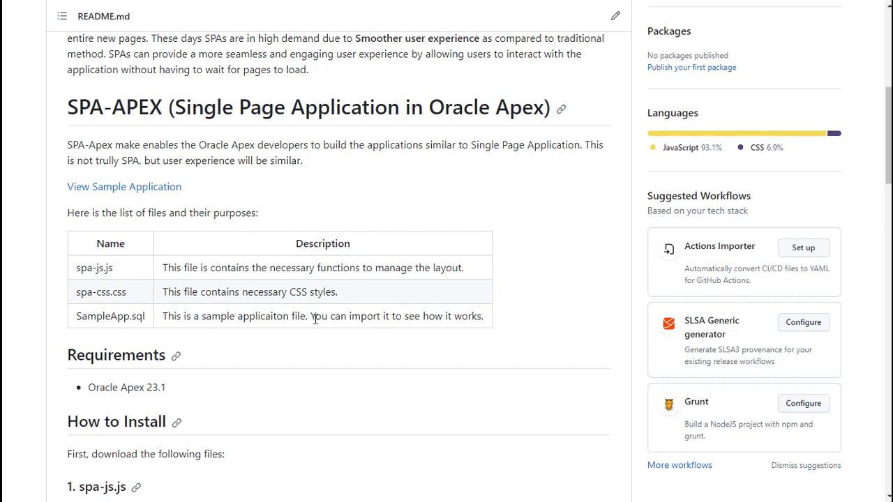
Read the SPA-APEX README down through Requirements and How to Install.
scroll("down", 3)
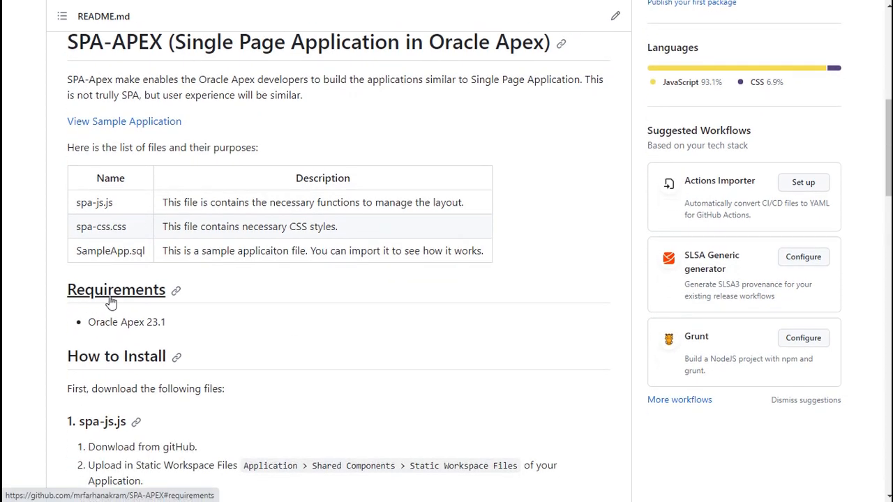
scroll("down", 3)
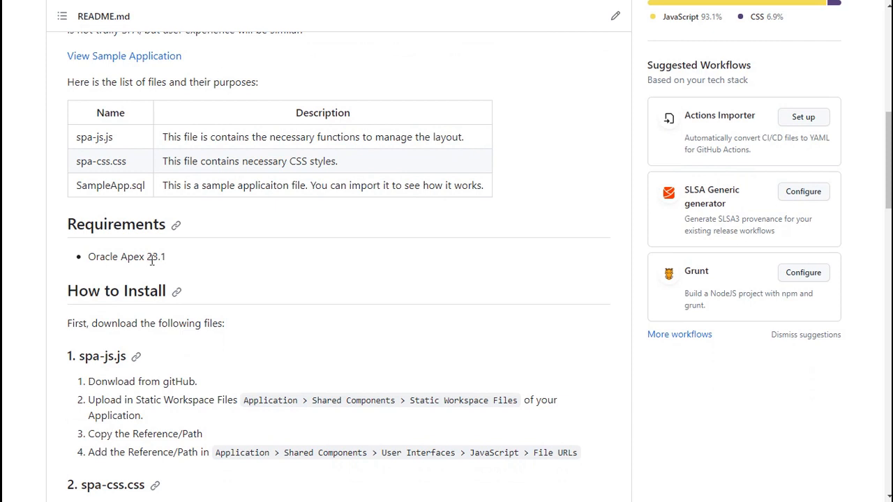
mouse_move(171, 263)
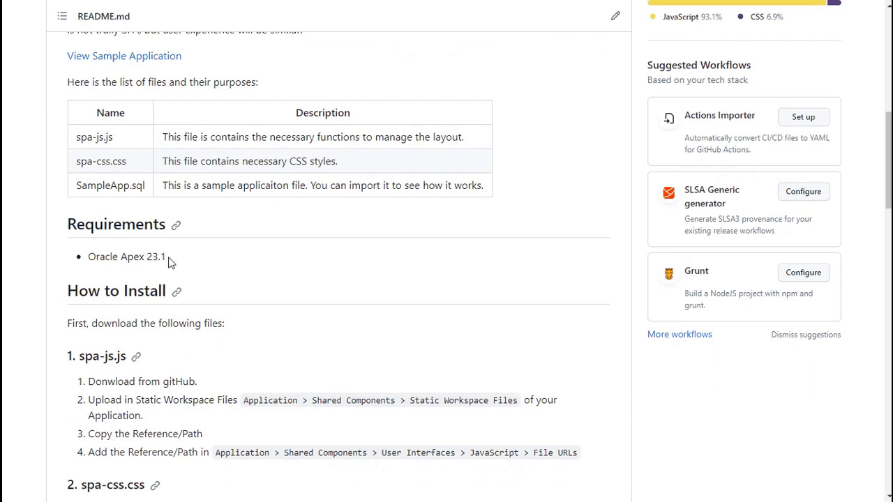
mouse_move(114, 189)
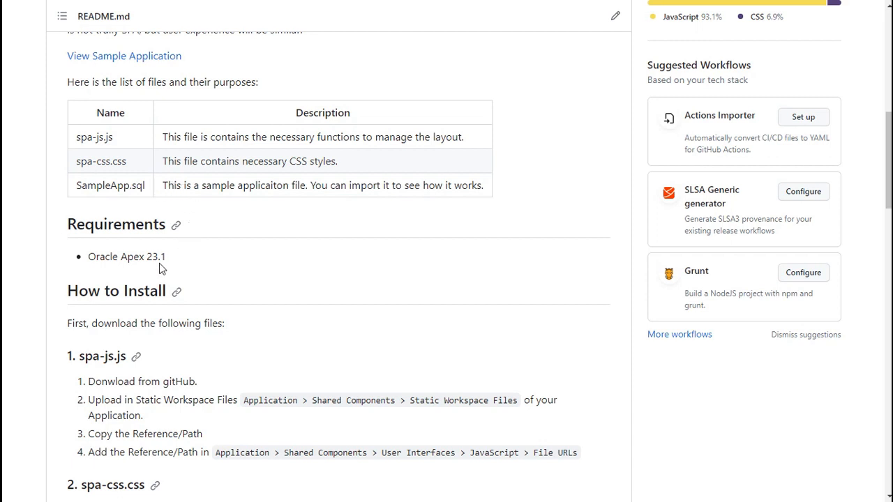
mouse_move(173, 264)
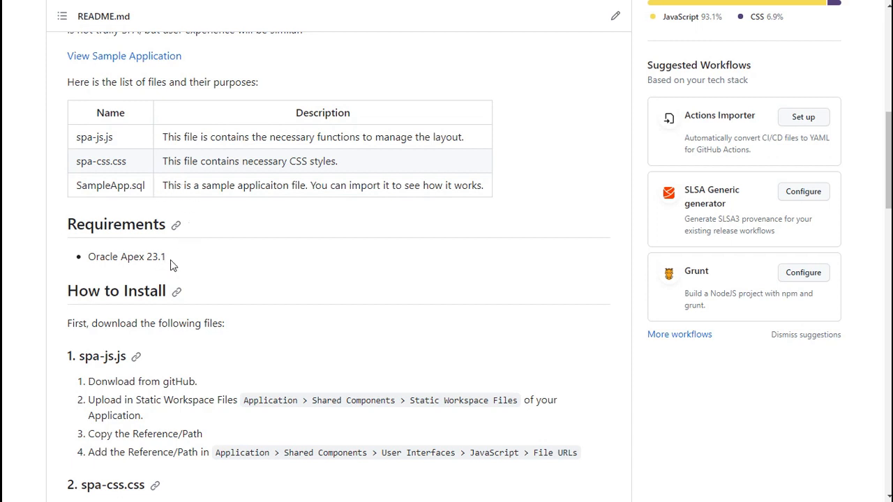
scroll("down", 3)
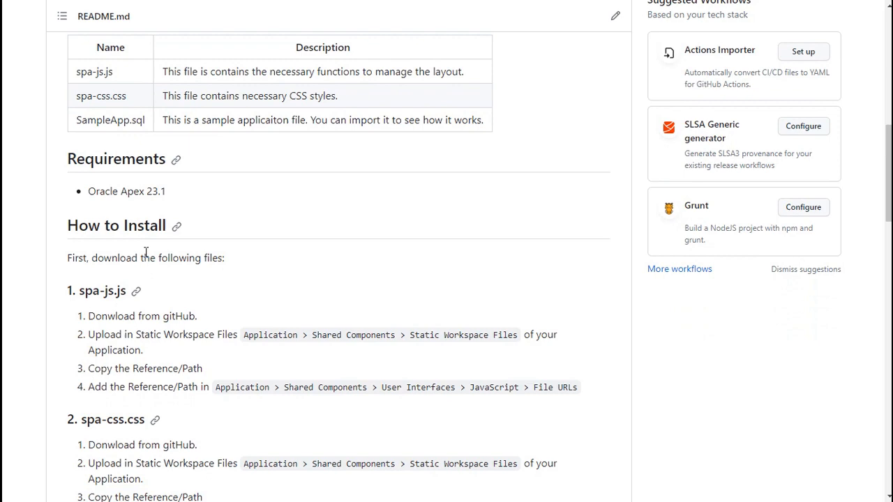
scroll("down", 3)
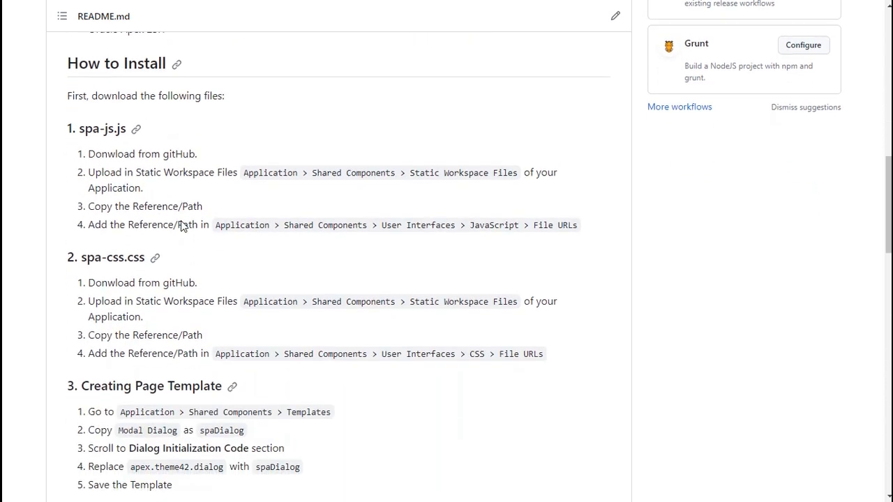
scroll("up", 3)
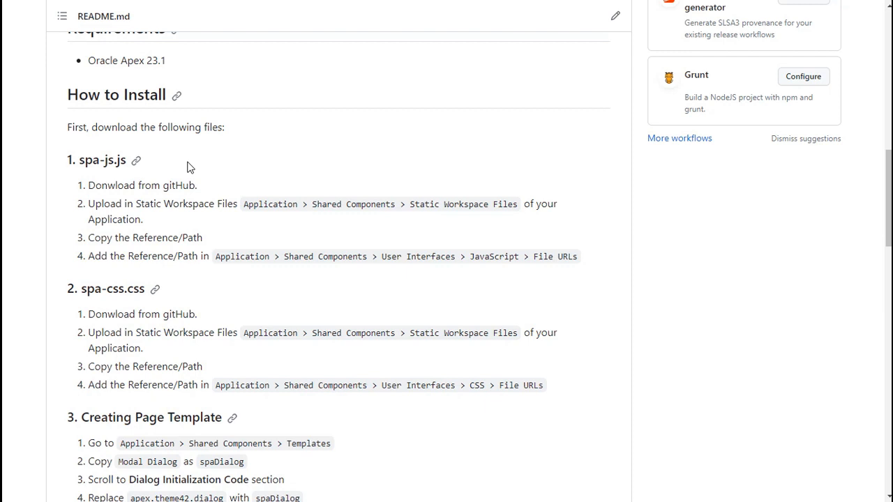
mouse_move(198, 164)
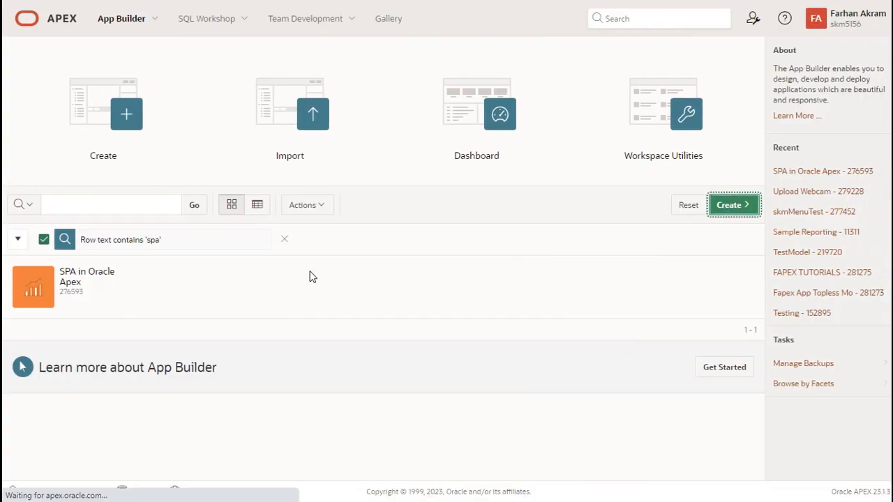
Create a new application named SPA-New from scratch.
left_click(733, 205)
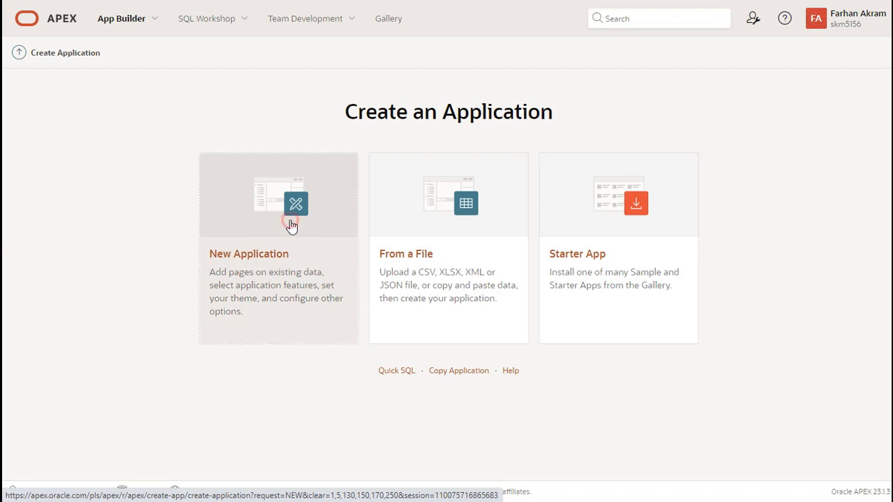
left_click(278, 203)
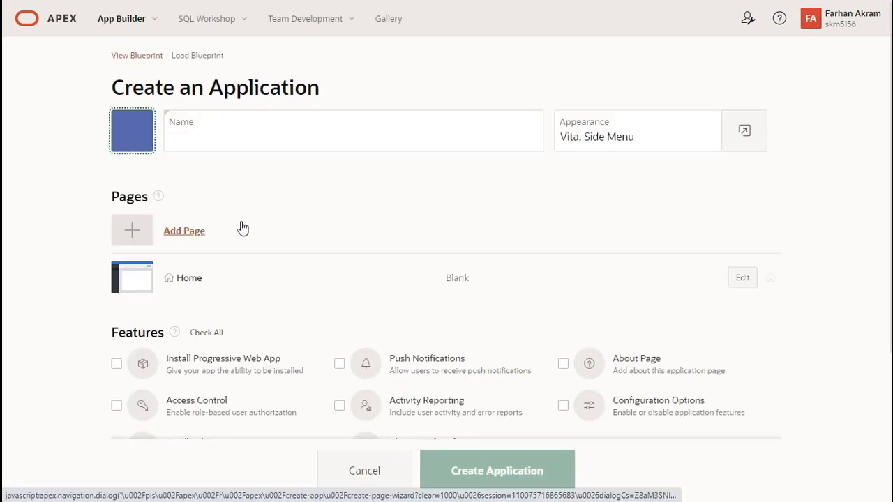
left_click(352, 131)
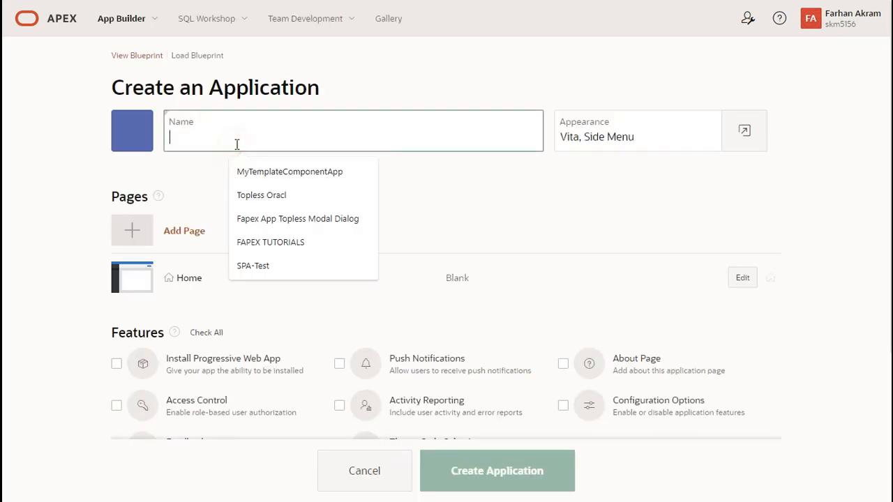
type("SPA-N")
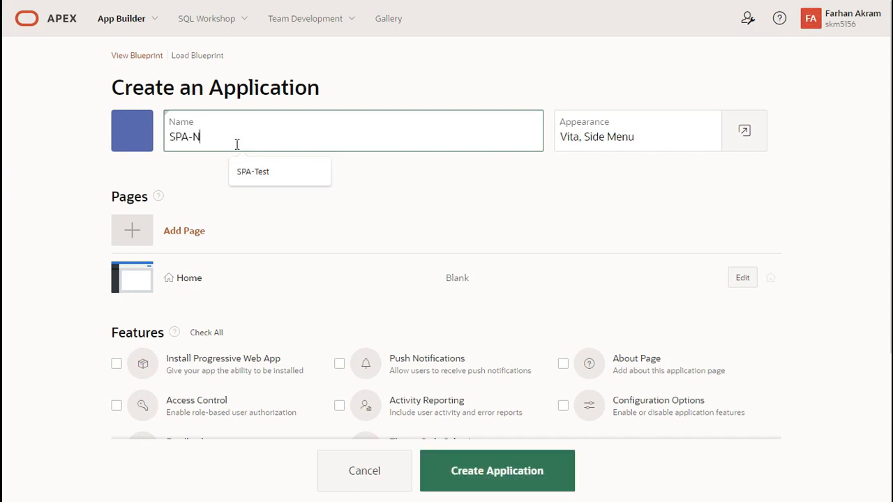
type("ew")
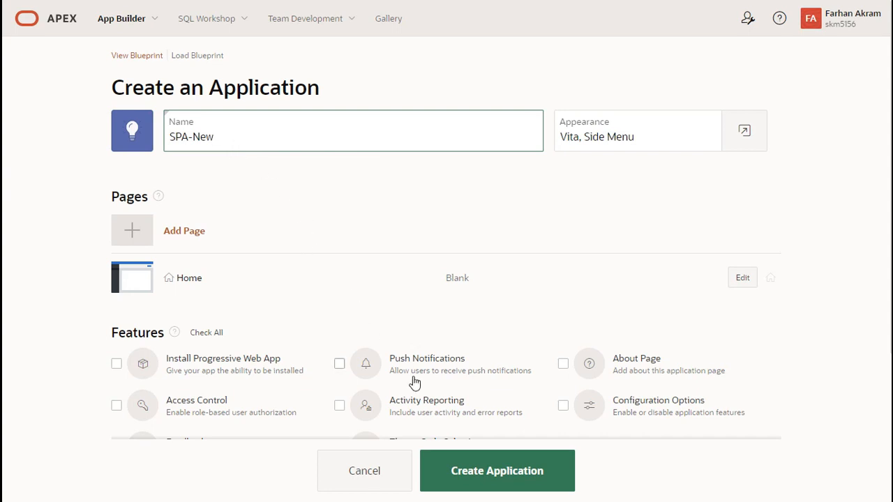
scroll("down", 3)
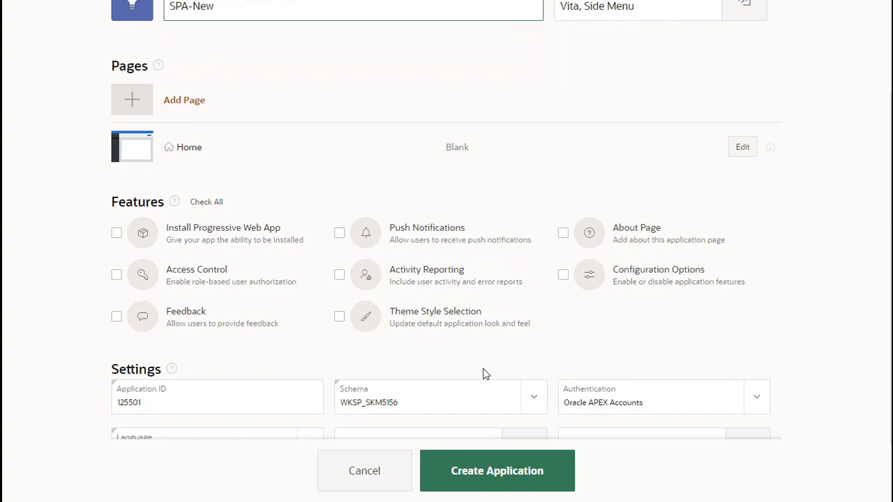
mouse_move(457, 427)
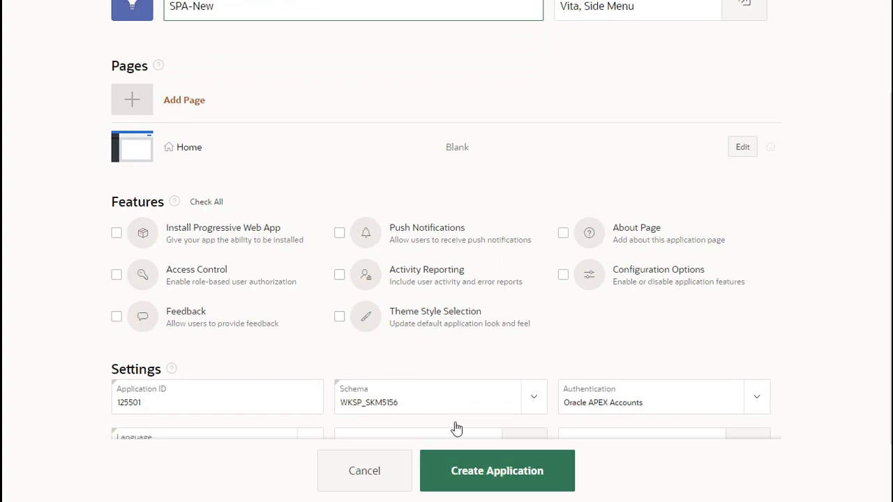
left_click(497, 470)
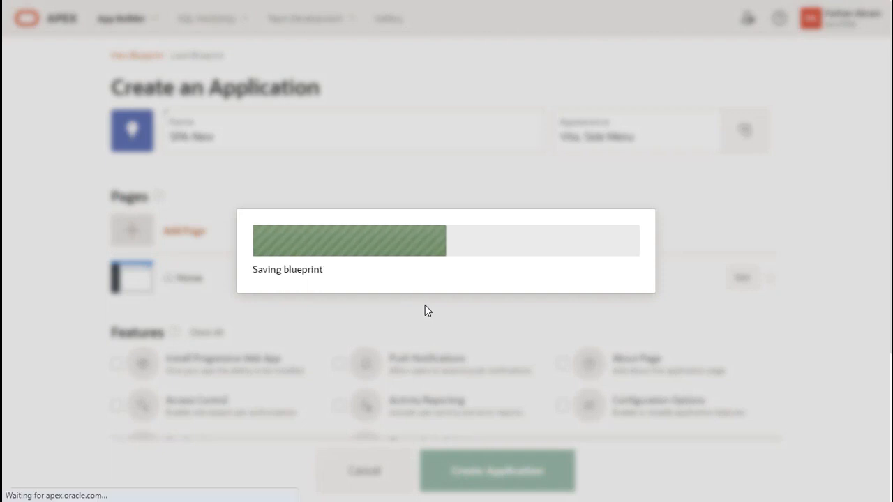
left_click(497, 471)
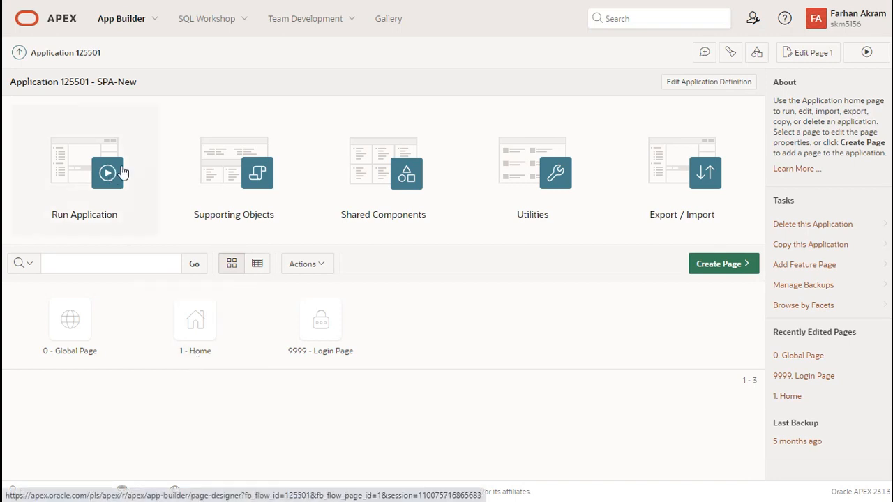
mouse_move(369, 312)
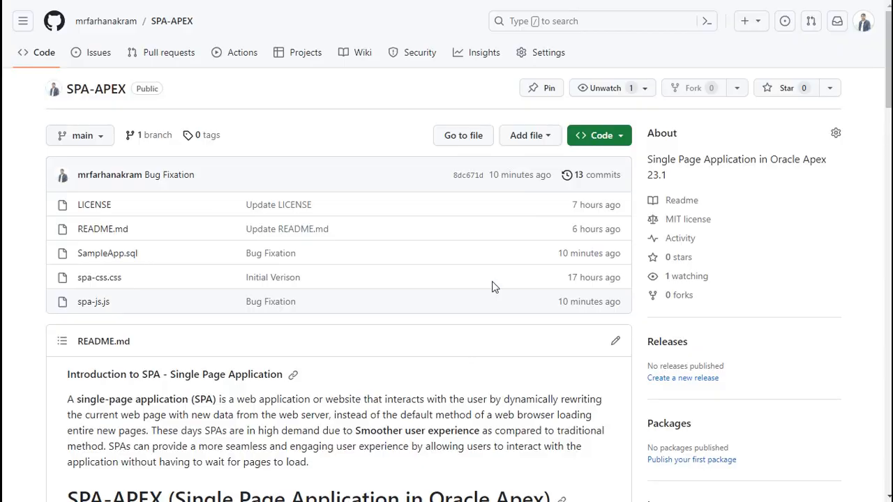
Download the SPA-APEX repository as a ZIP archive.
left_click(594, 135)
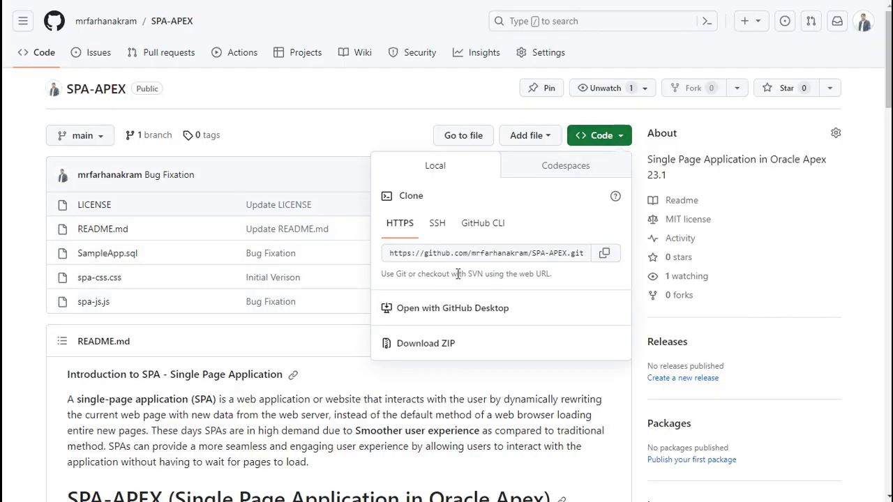
left_click(426, 343)
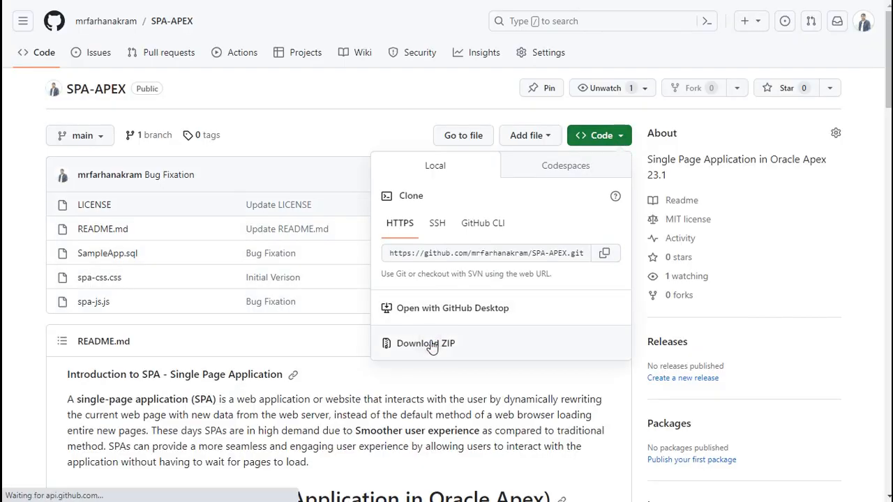
left_click(425, 343)
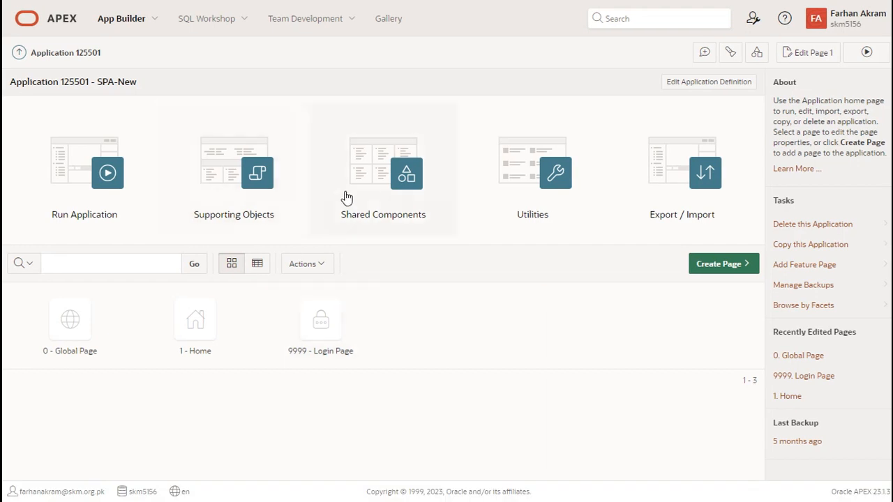
Visit Static Workspace Files under Shared Components, start a new file, then cancel it.
left_click(405, 173)
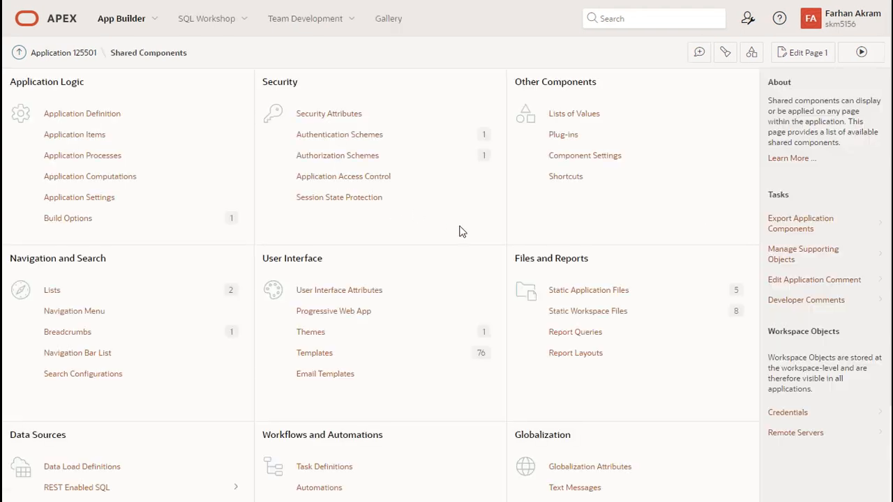
mouse_move(588, 310)
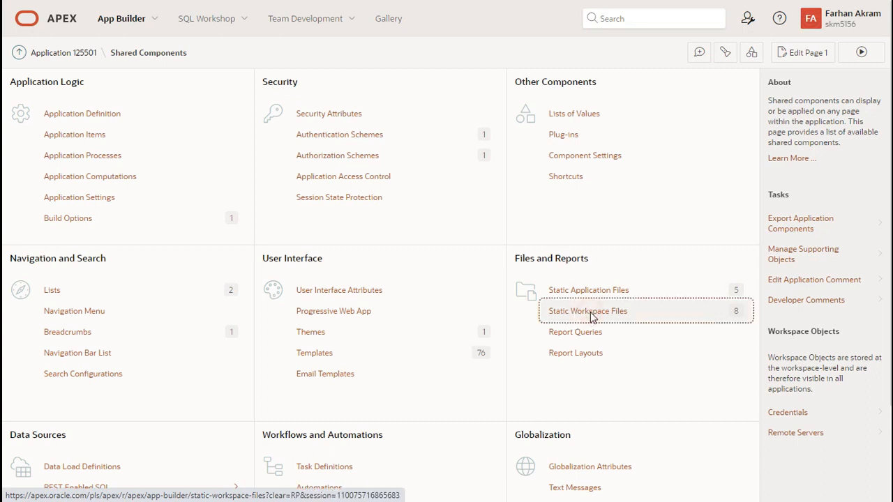
left_click(587, 311)
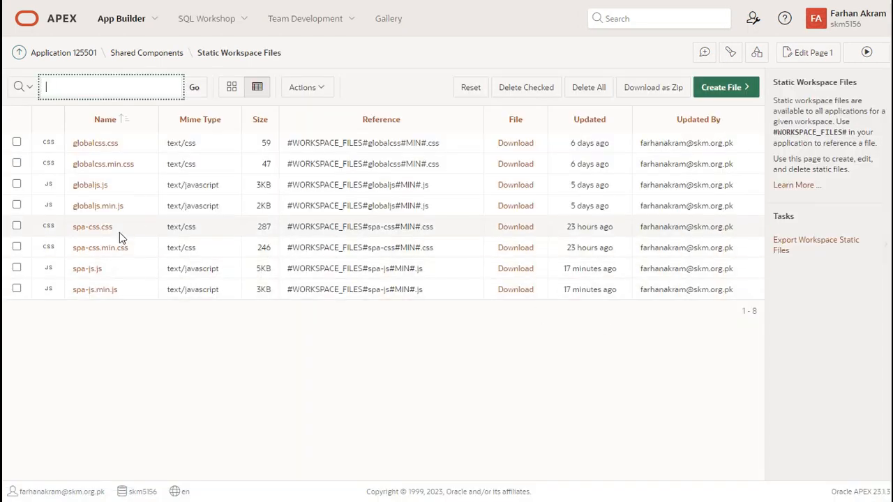
mouse_move(78, 268)
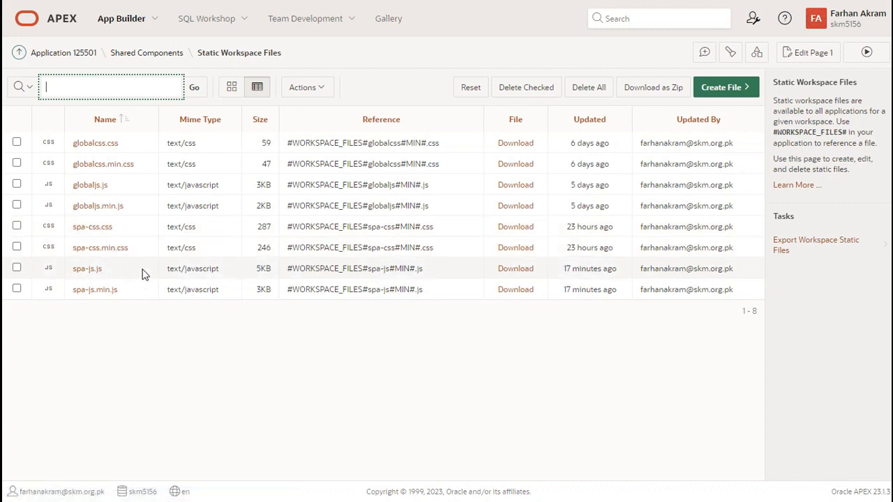
mouse_move(151, 354)
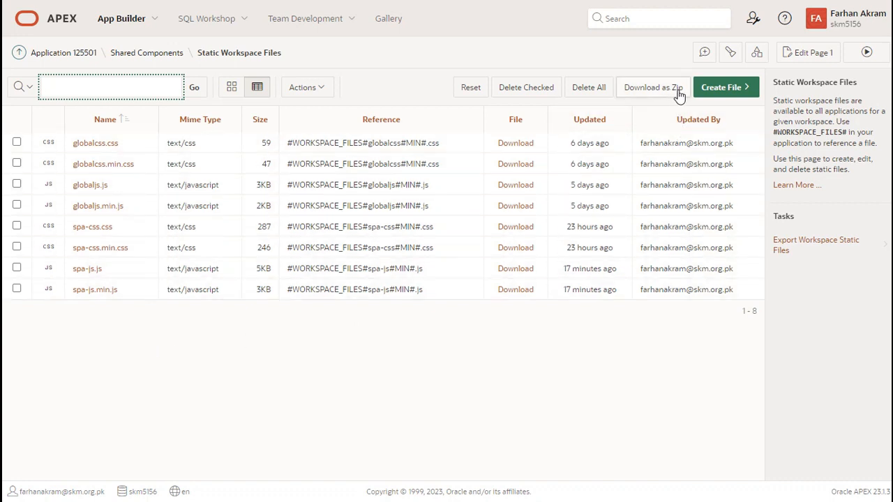
mouse_move(138, 209)
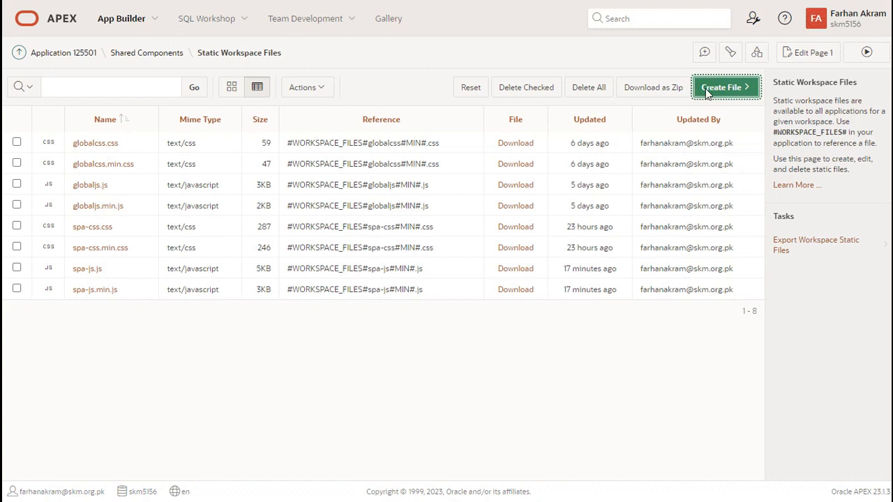
left_click(727, 87)
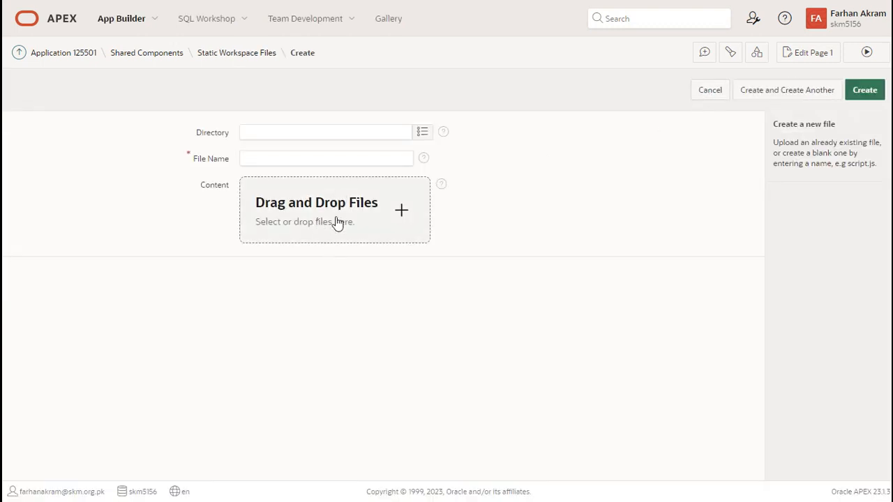
mouse_move(700, 122)
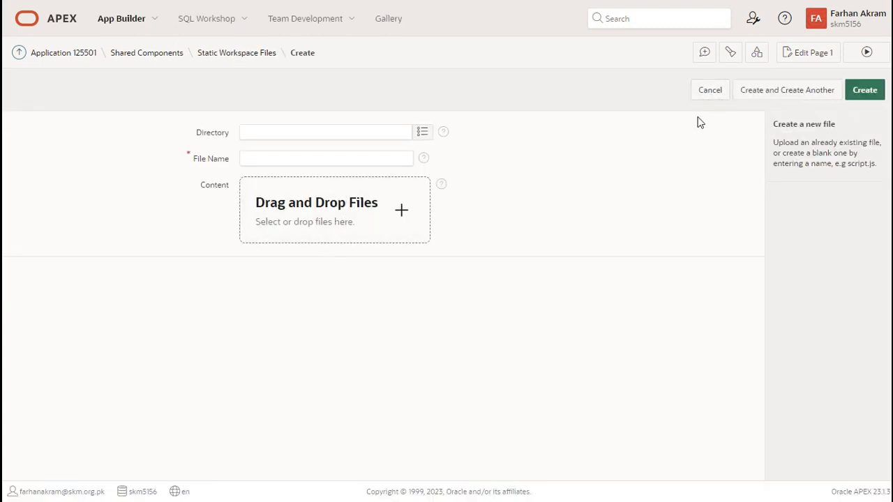
left_click(709, 90)
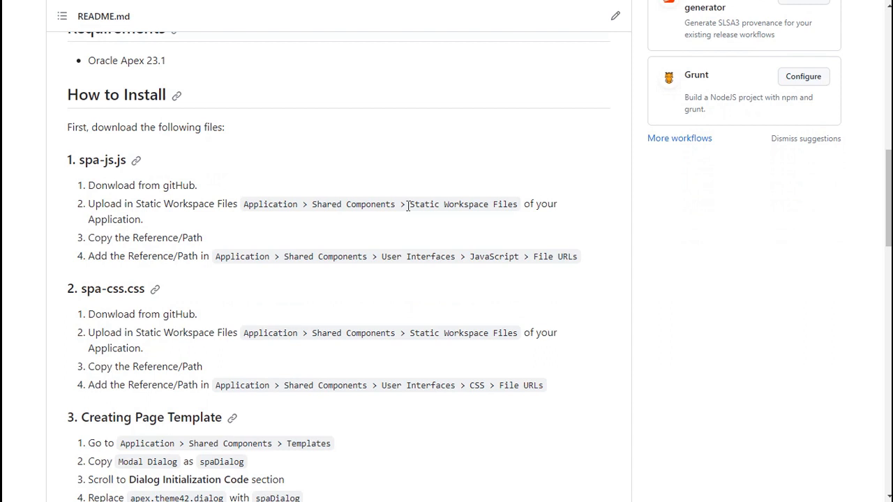
mouse_move(380, 345)
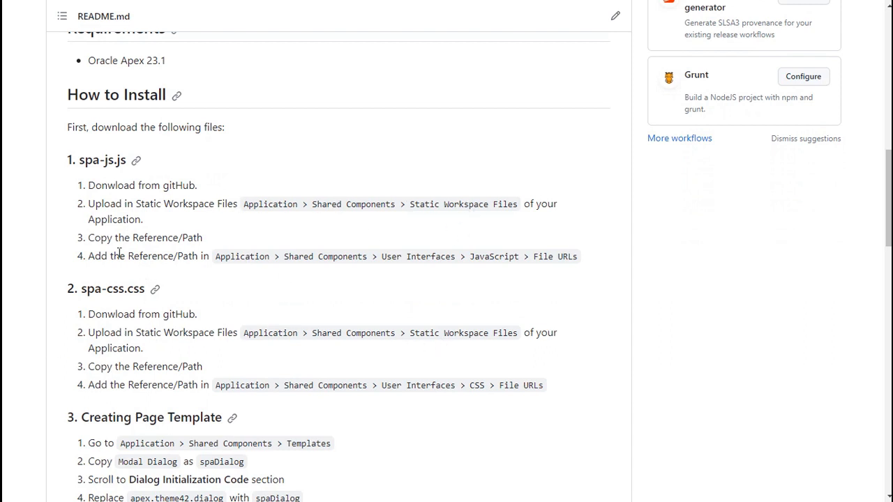
mouse_move(260, 256)
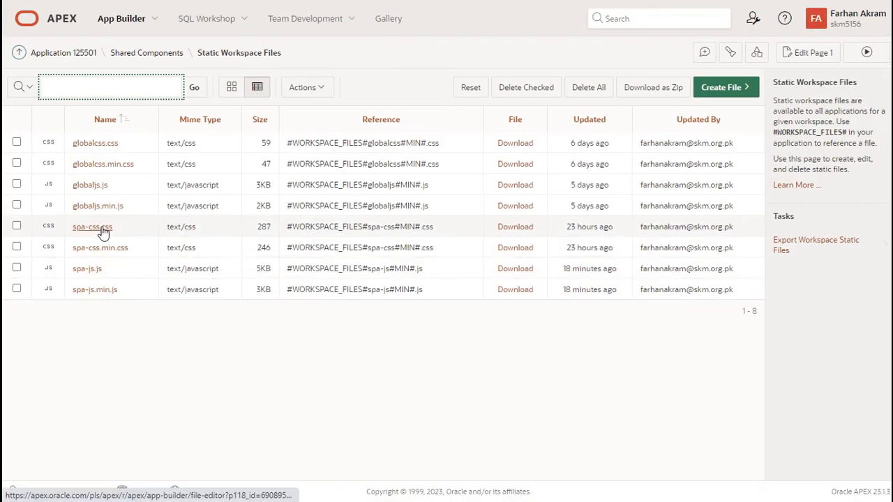
Copy the #WORKSPACE_FILES#spa-css#MIN#.css reference from the spa-css.css workspace file.
left_click(91, 226)
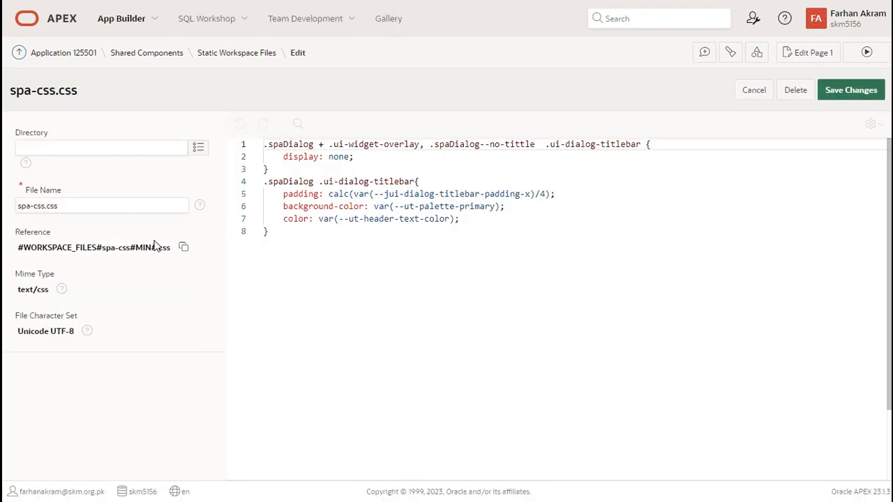
left_click(183, 248)
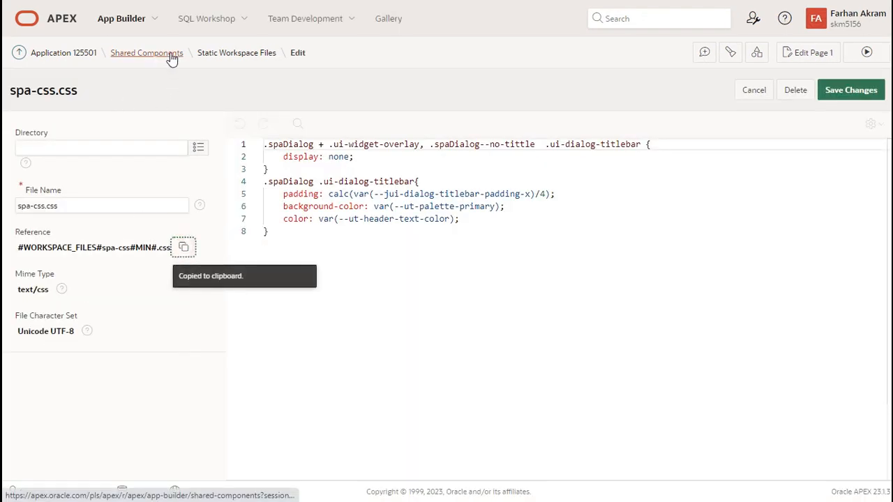
Set the application's CSS File URLs to #WORKSPACE_FILES#spa-css#MIN#.css and apply changes.
left_click(145, 52)
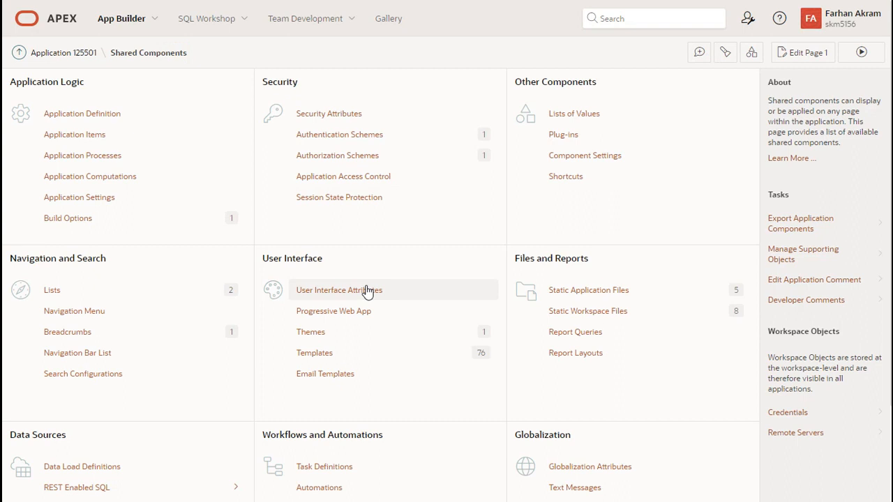
left_click(338, 290)
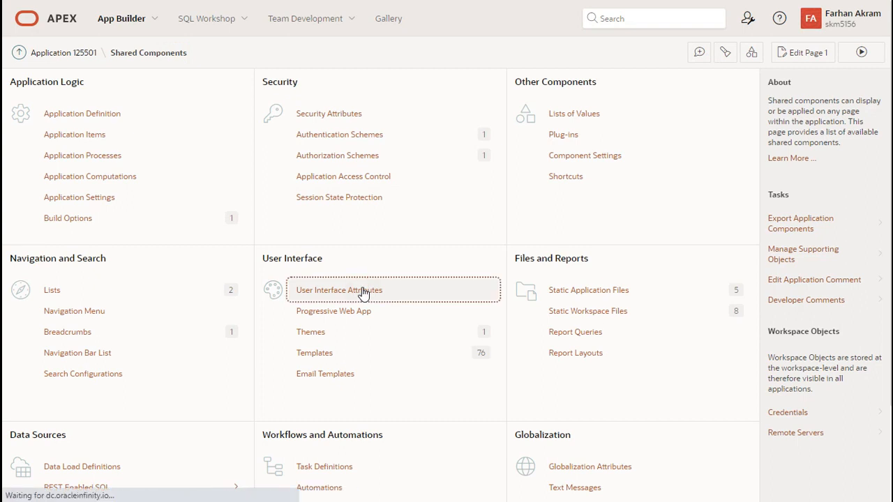
left_click(338, 291)
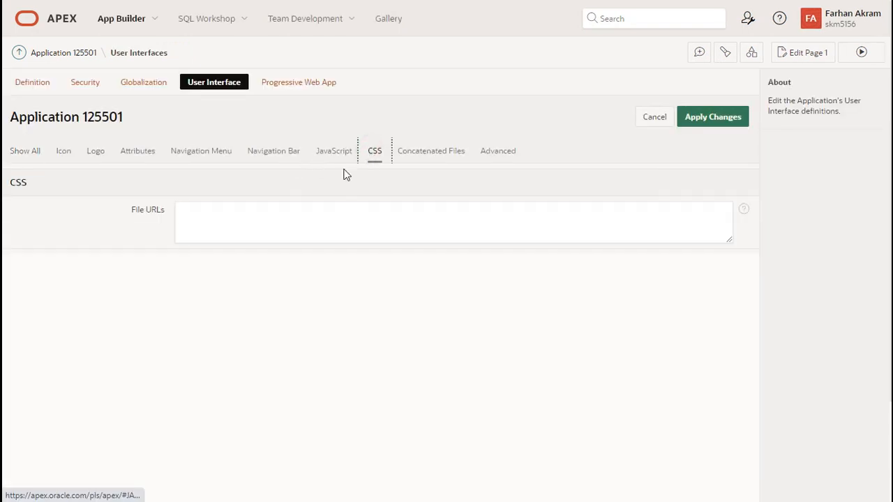
type("#WORKSPACE_FILES#spa-css#MIN#.css")
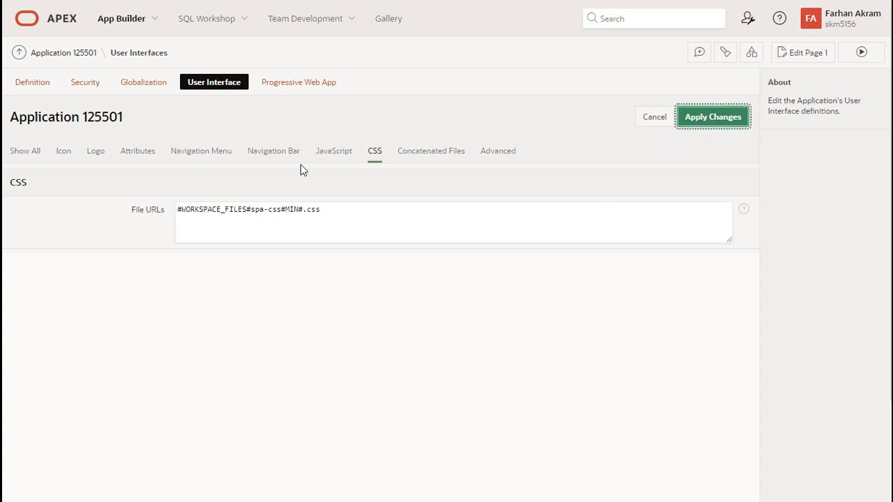
left_click(713, 117)
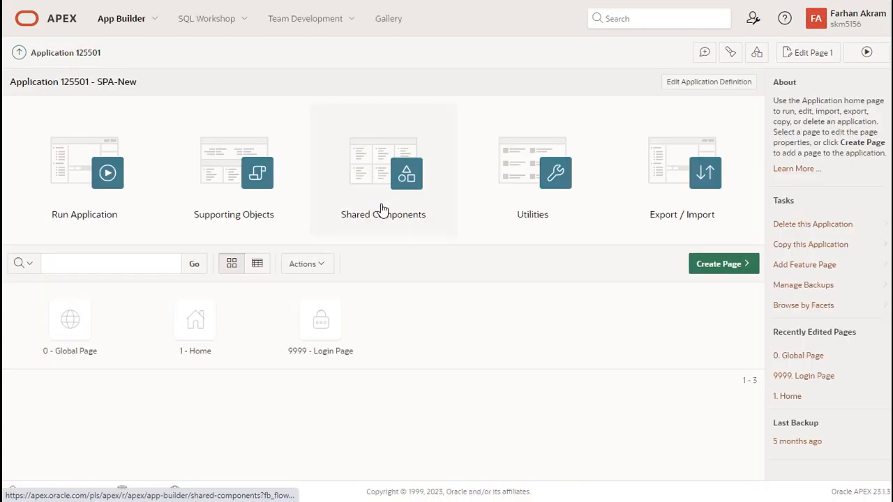
Review the spa-js.js file in Static Workspace Files.
left_click(404, 173)
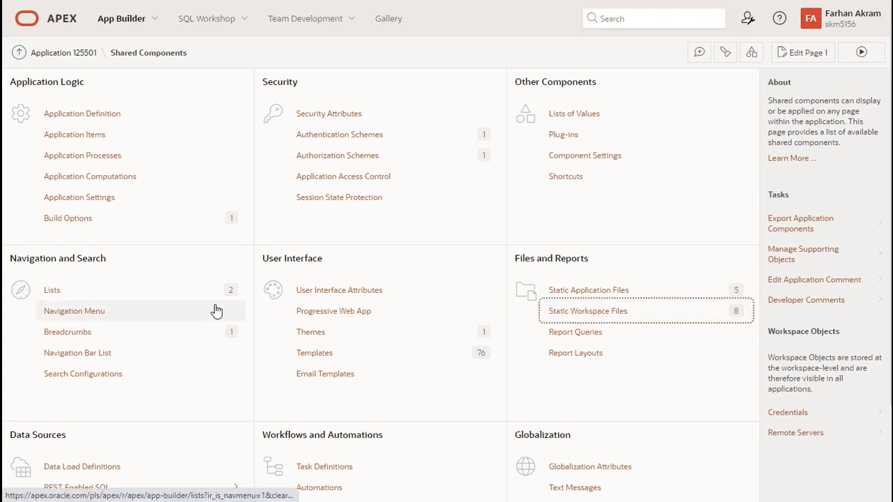
left_click(588, 311)
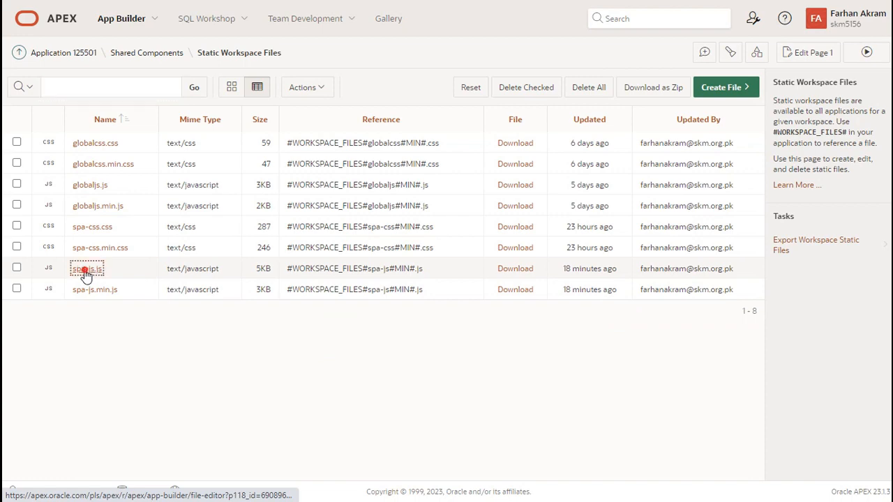
left_click(86, 269)
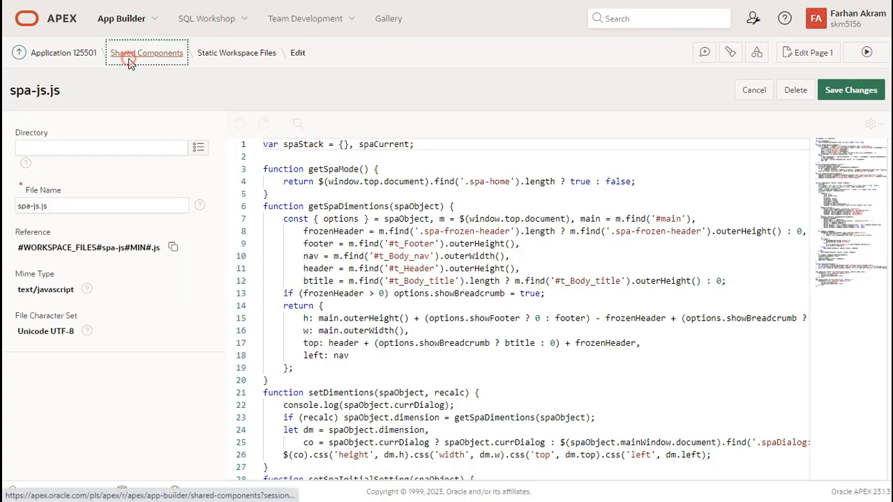
left_click(147, 53)
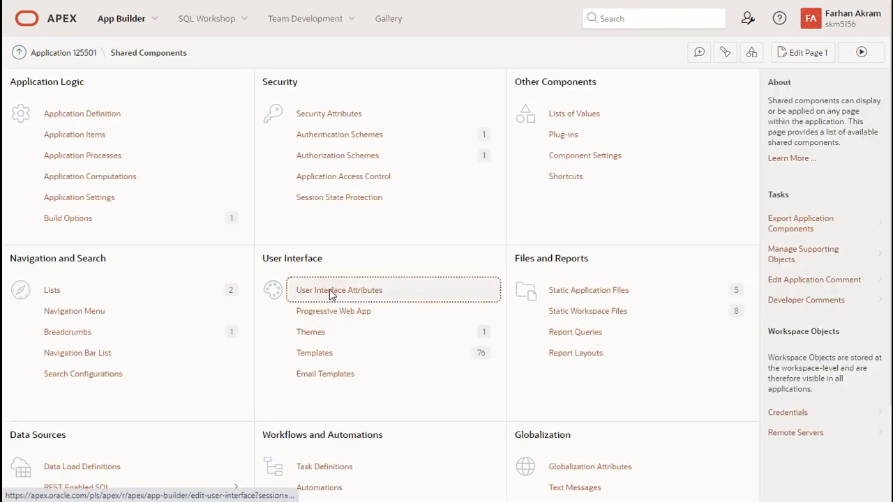
Confirm the JavaScript File URLs reference spa-js in User Interface Attributes and apply changes.
left_click(338, 289)
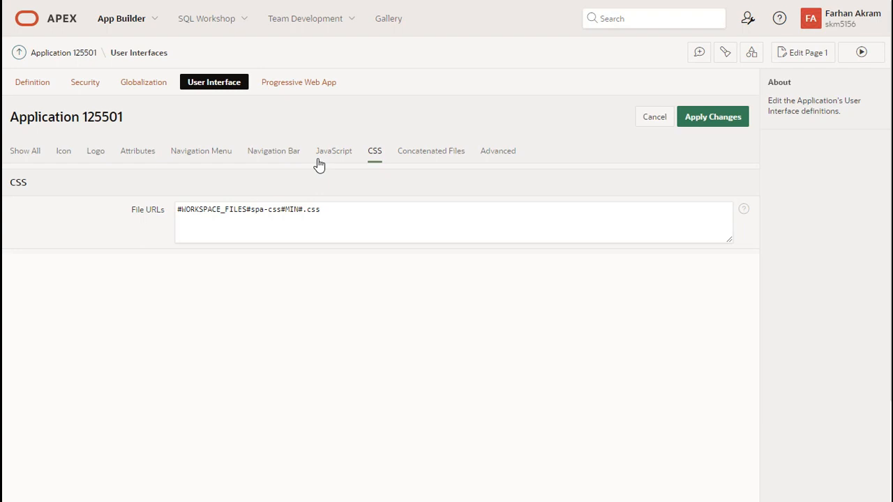
left_click(334, 151)
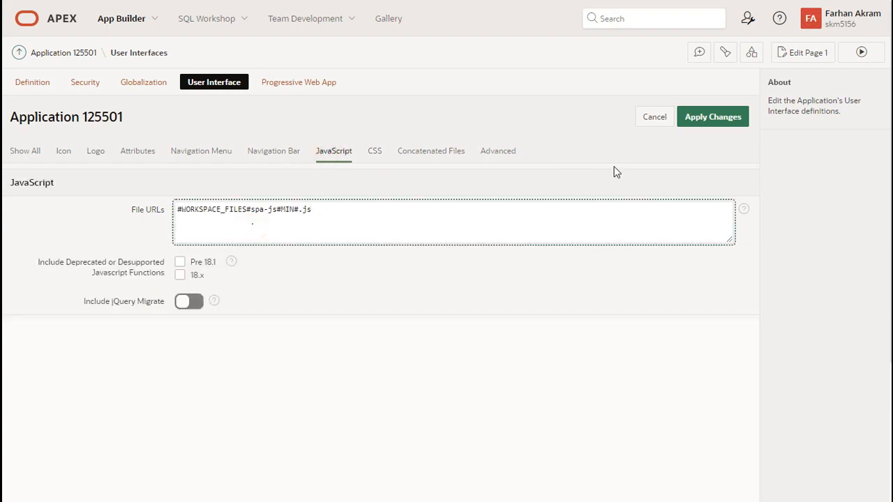
left_click(713, 116)
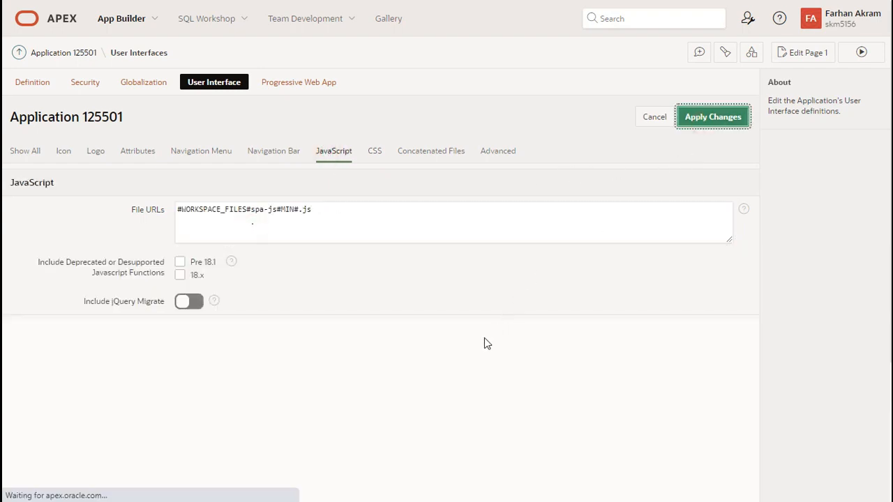
left_click(712, 117)
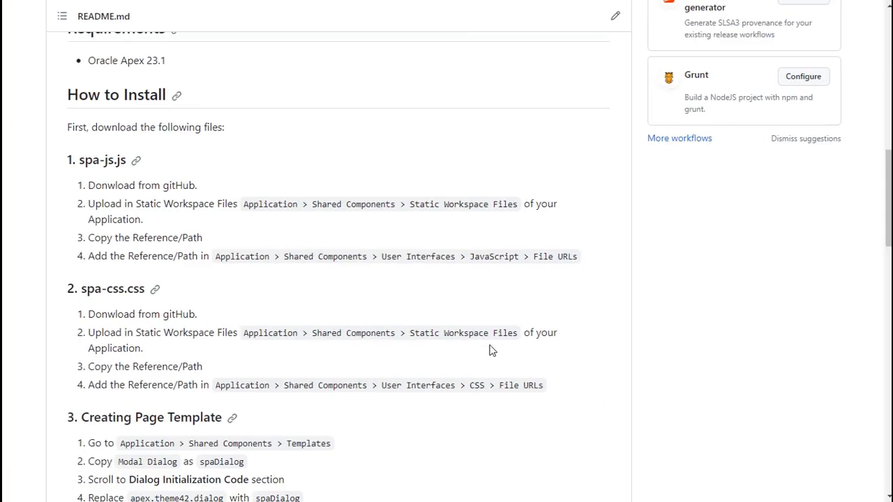
mouse_move(174, 275)
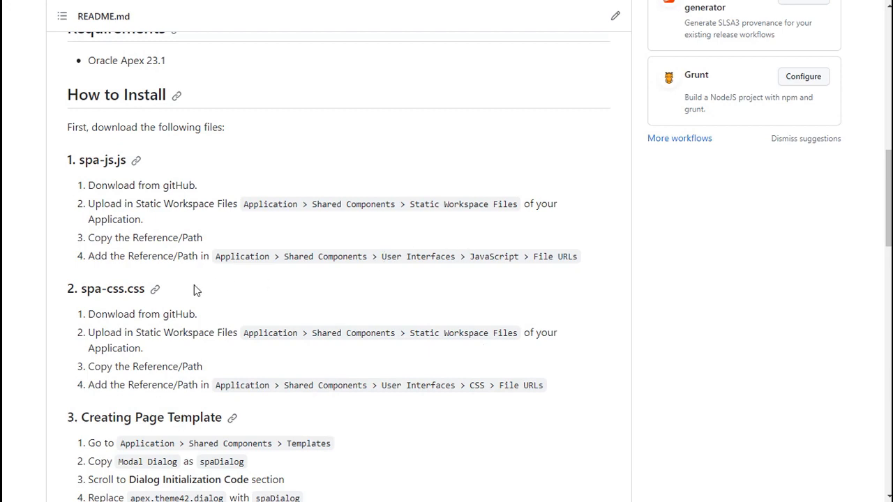
mouse_move(485, 385)
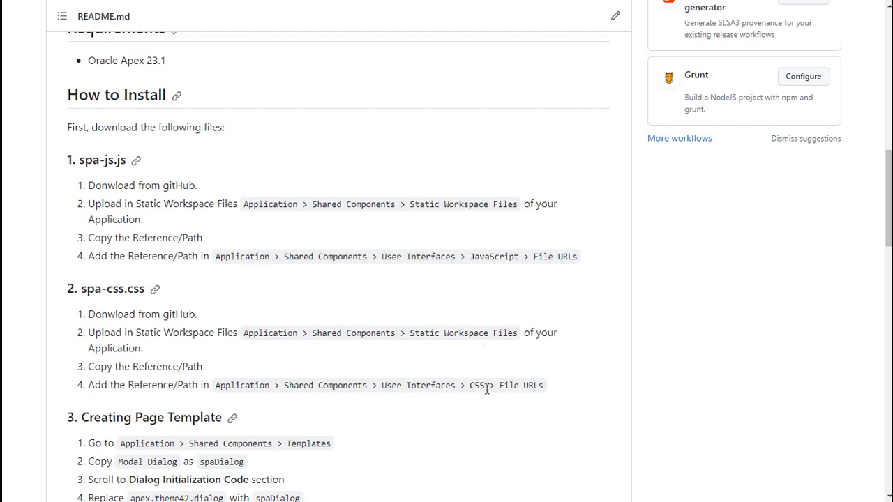
Reach the README's Creating Page Template section and select the template name spaDialog.
scroll("down", 3)
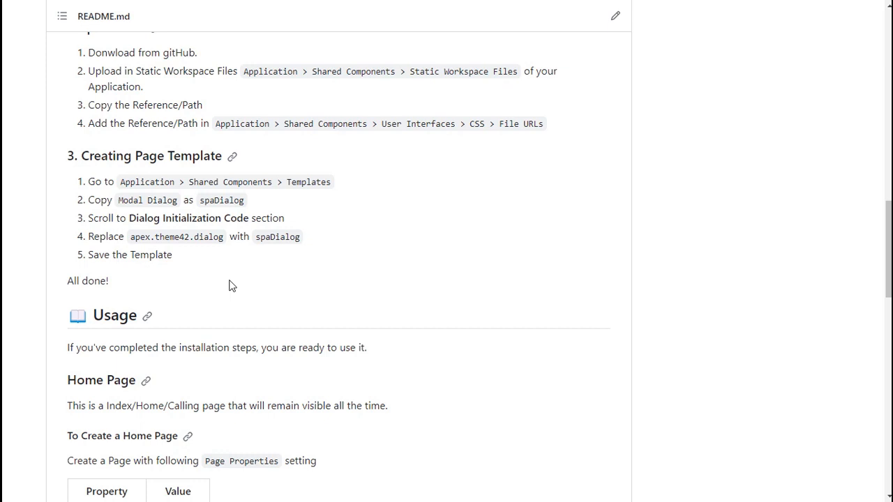
mouse_move(186, 160)
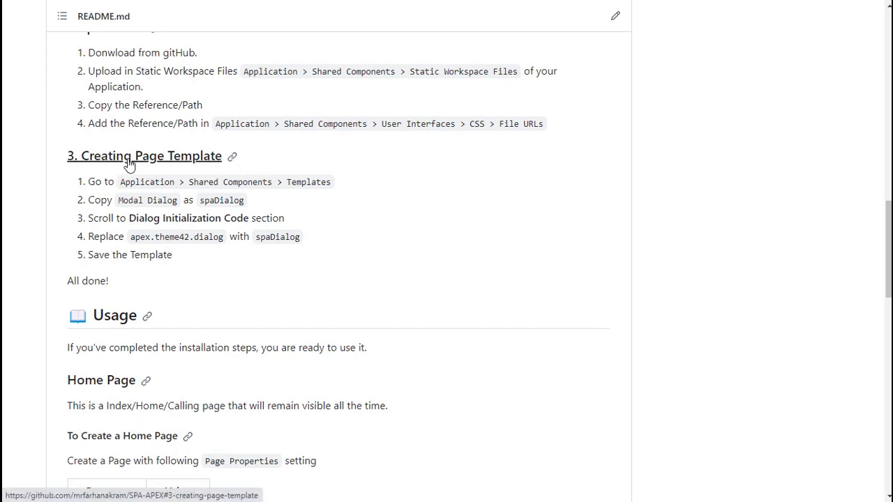
mouse_move(252, 258)
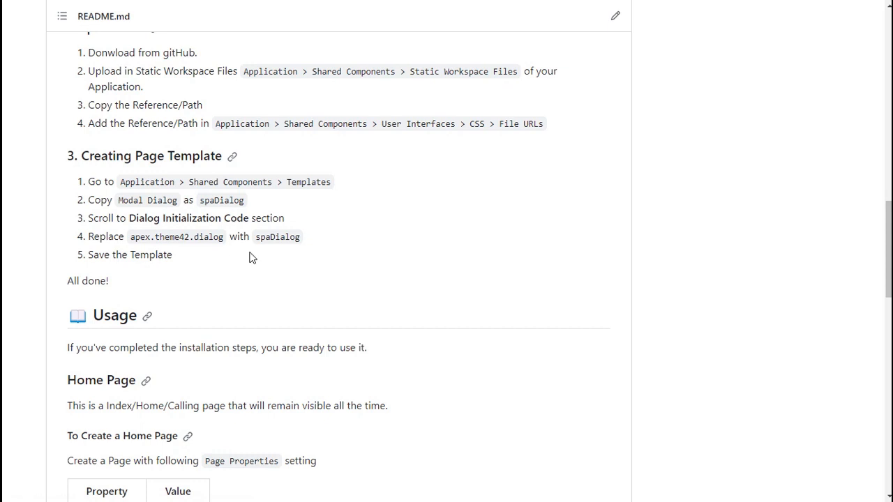
mouse_move(177, 182)
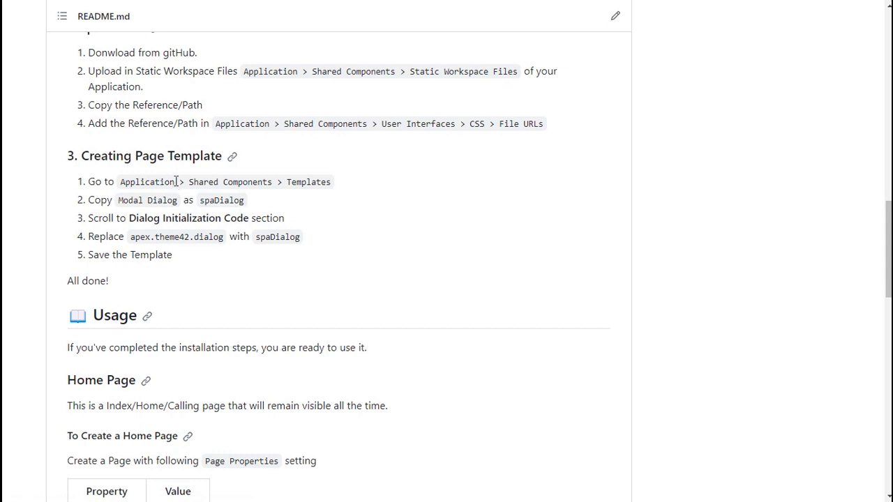
mouse_move(258, 181)
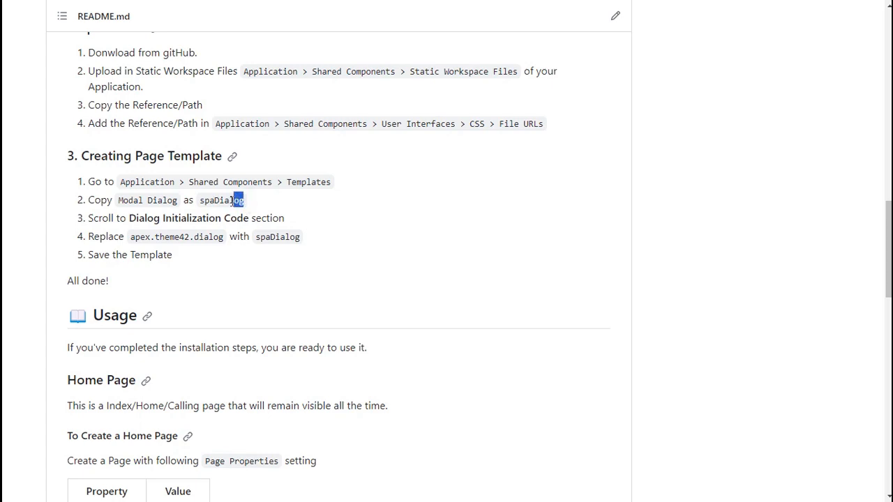
double_click(221, 200)
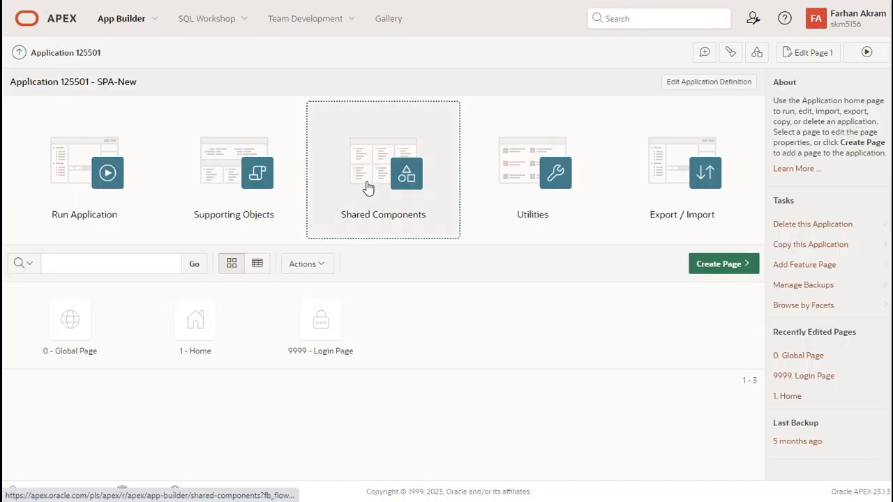
In Shared Components > Templates, filter the template list with 'di' to show dialog templates.
left_click(382, 171)
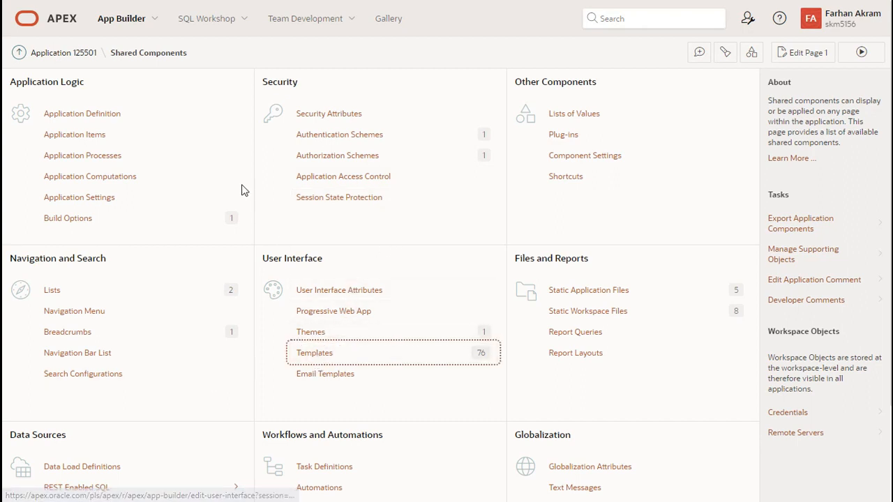
left_click(314, 353)
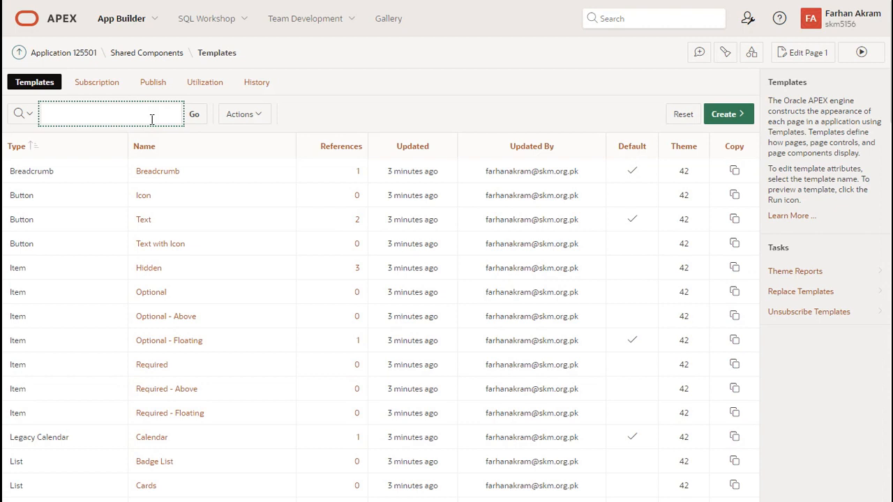
type("di")
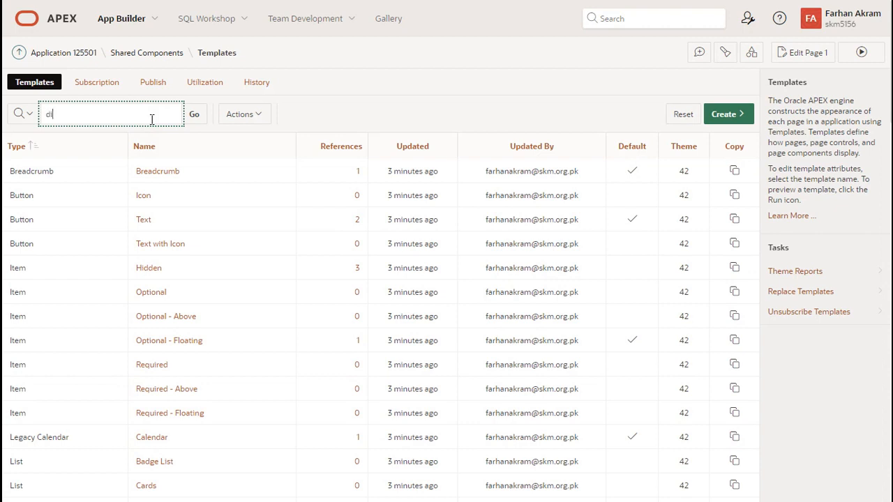
left_click(194, 114)
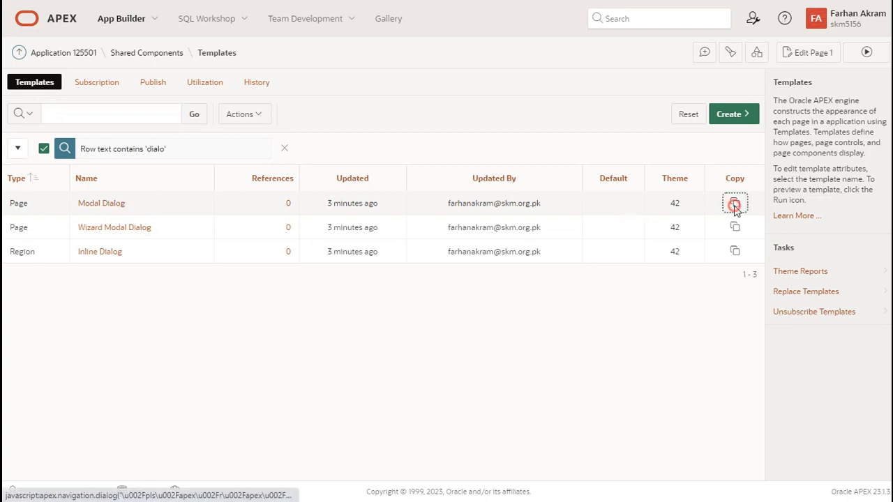
Copy the Modal Dialog page template as spaDialog and bring up its edit page.
left_click(734, 203)
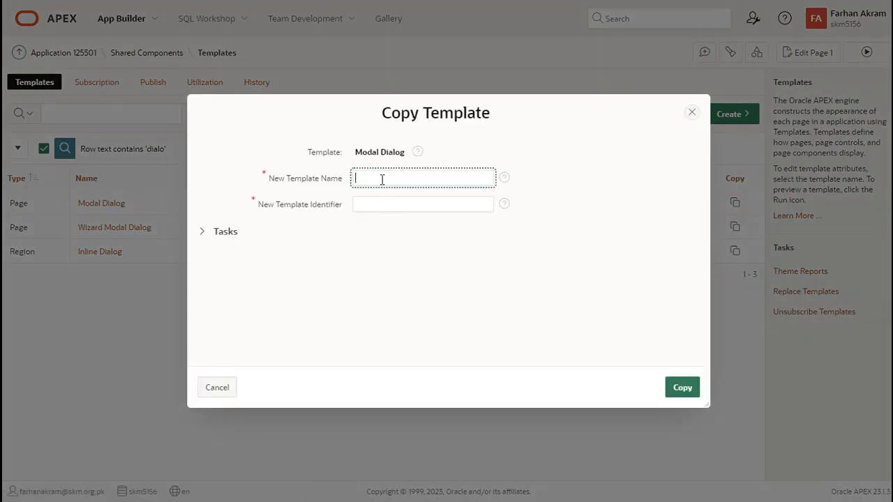
type("spaDialog")
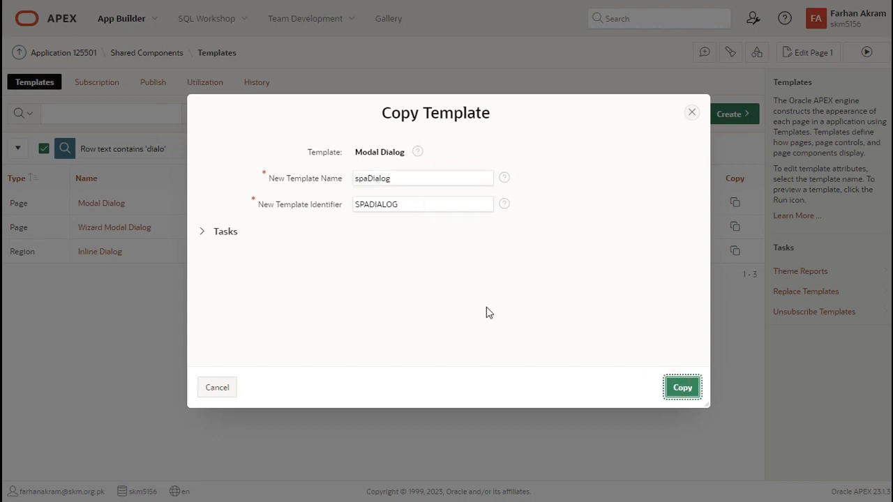
left_click(682, 387)
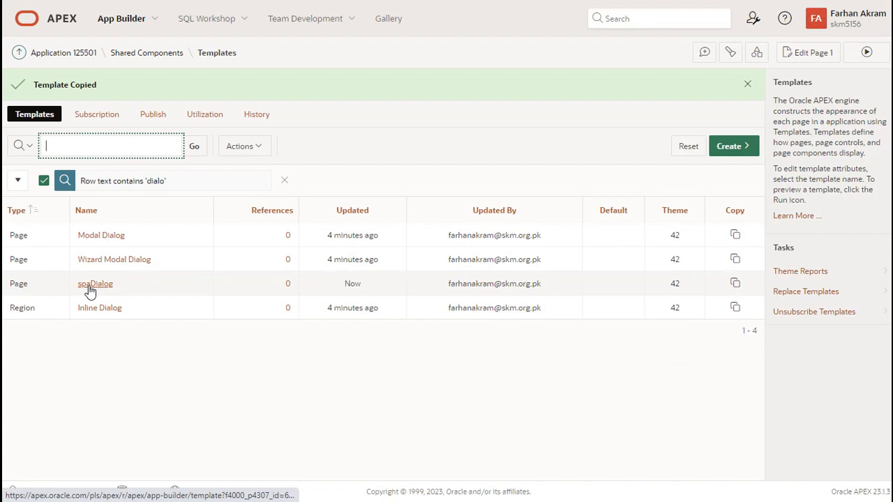
left_click(94, 284)
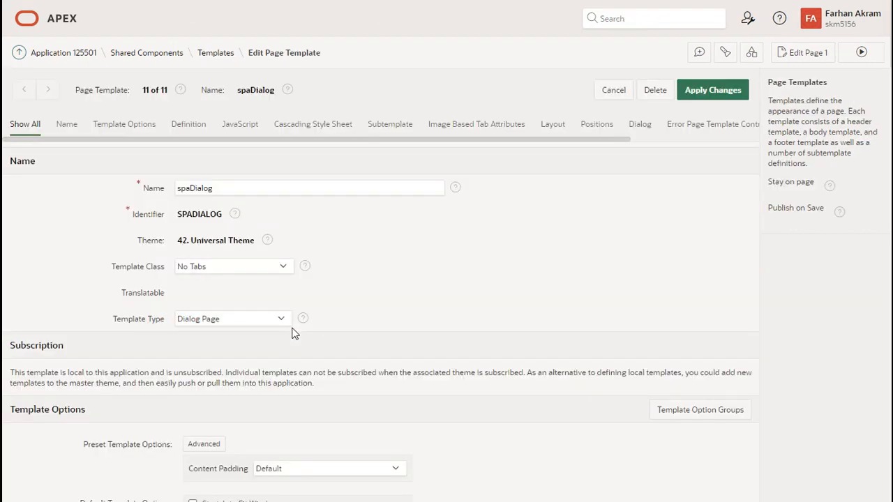
scroll("down", 3)
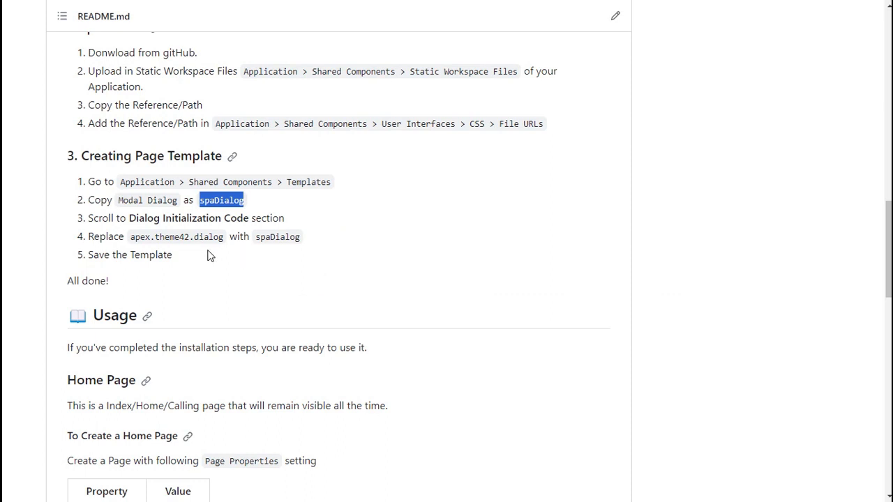
mouse_move(109, 213)
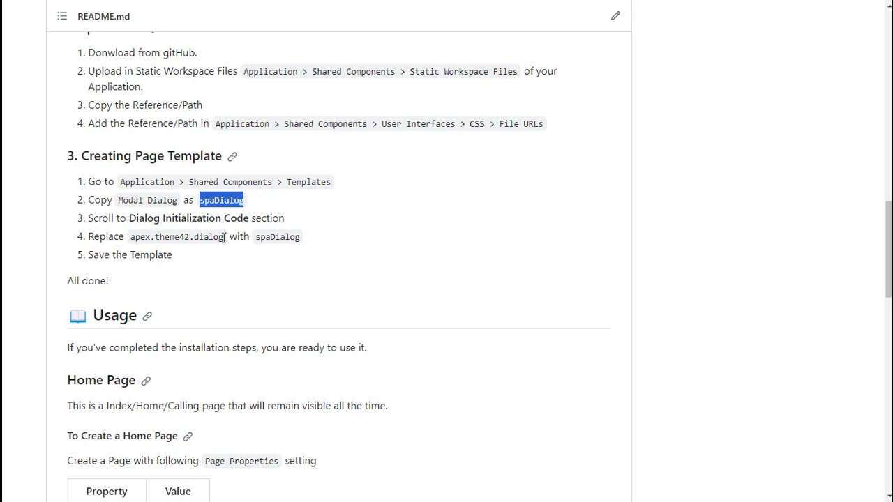
mouse_move(293, 256)
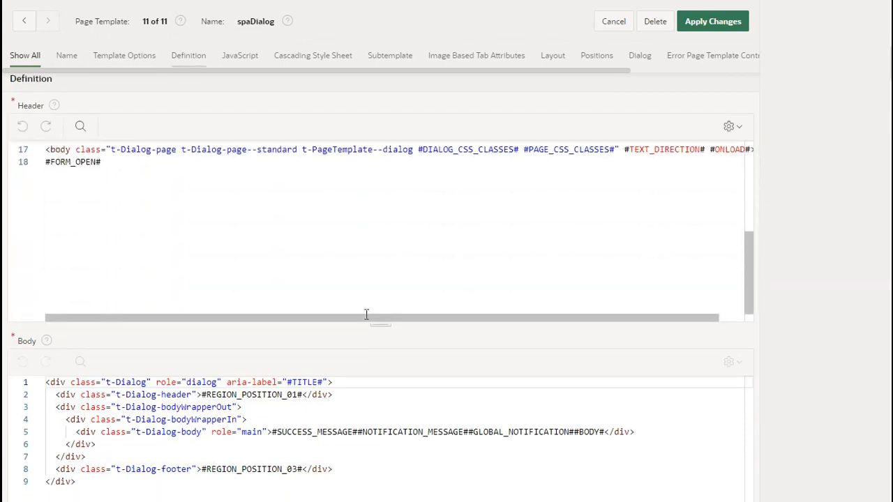
In the JavaScript settings, replace apex.theme42.dialog with spaDialog in Dialog Initialization Code and apply changes.
left_click(240, 55)
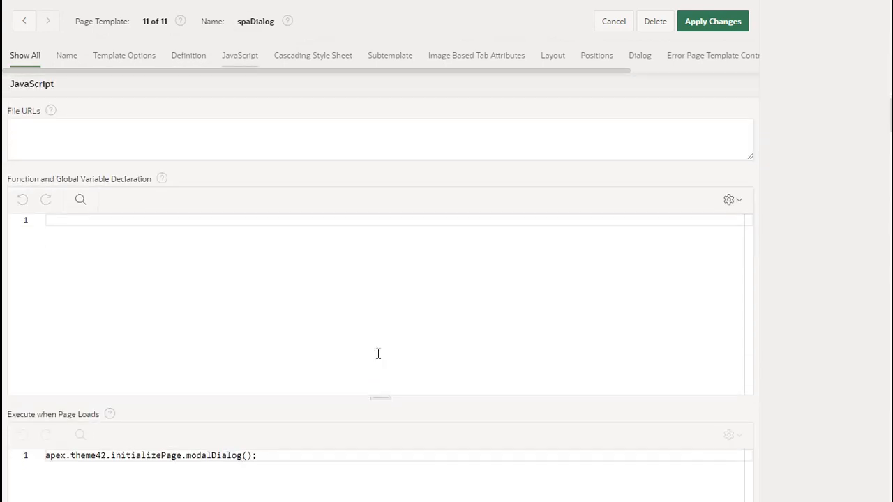
scroll("down", 3)
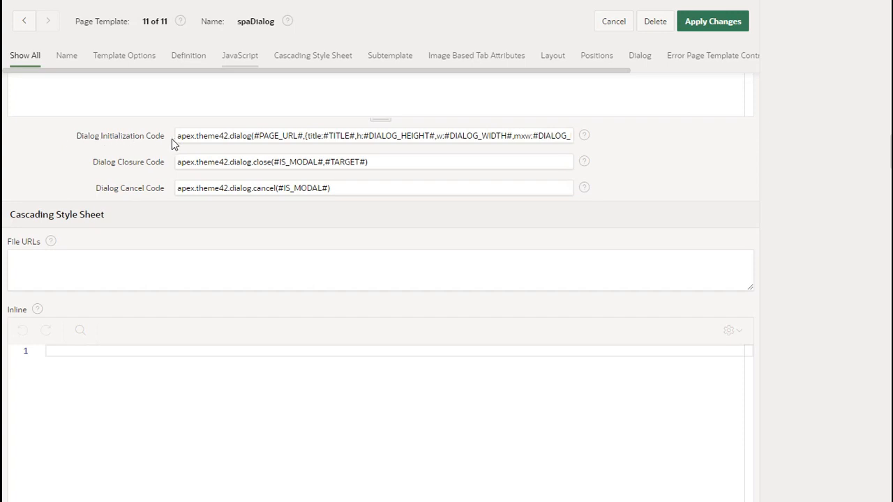
left_click(251, 136)
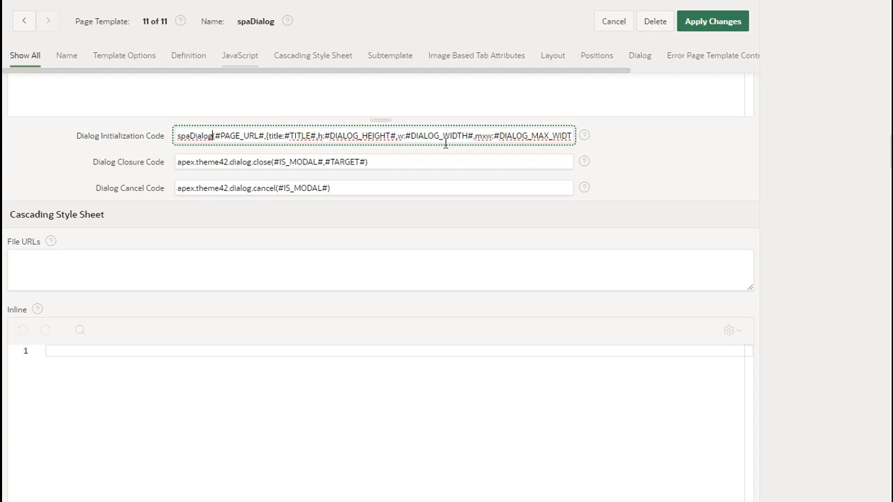
left_click(713, 21)
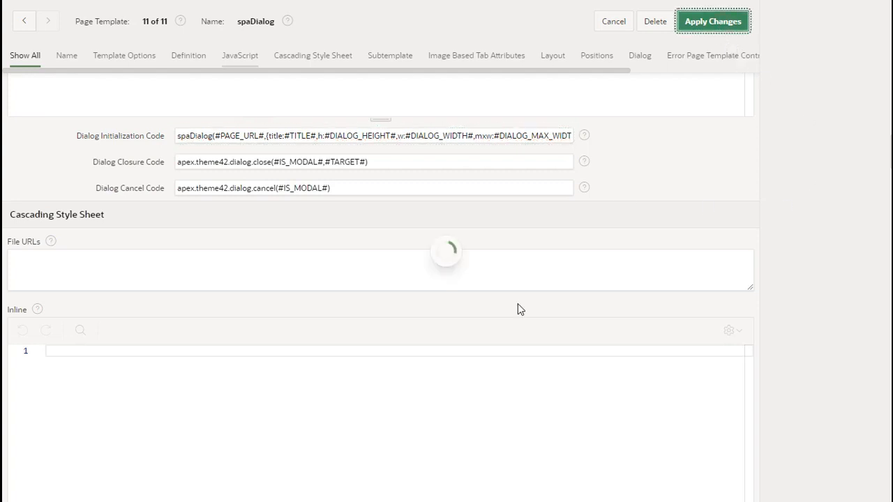
left_click(709, 21)
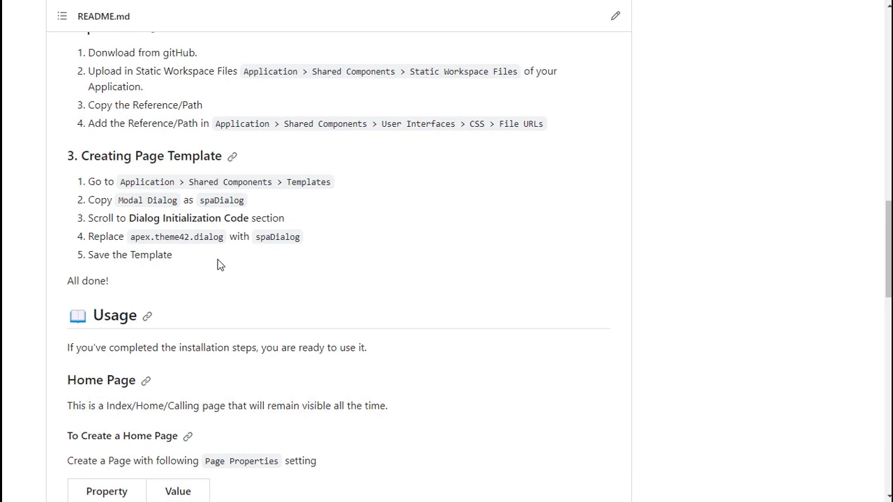
mouse_move(86, 275)
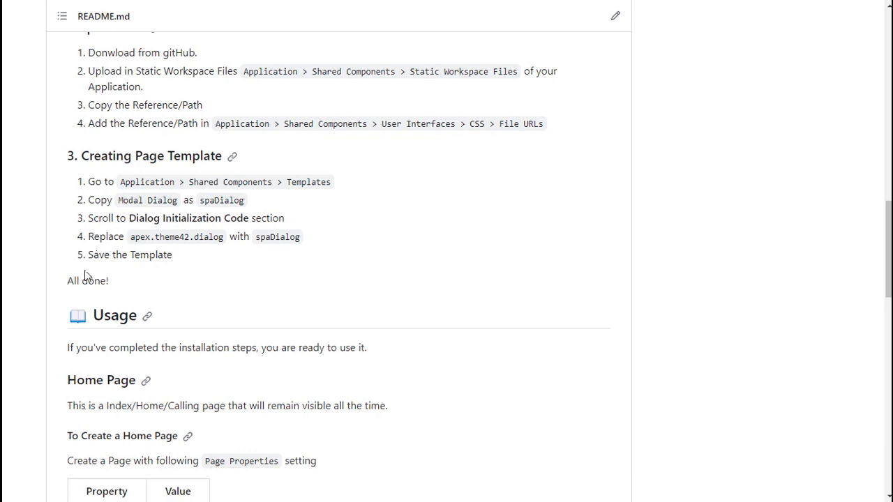
mouse_move(210, 279)
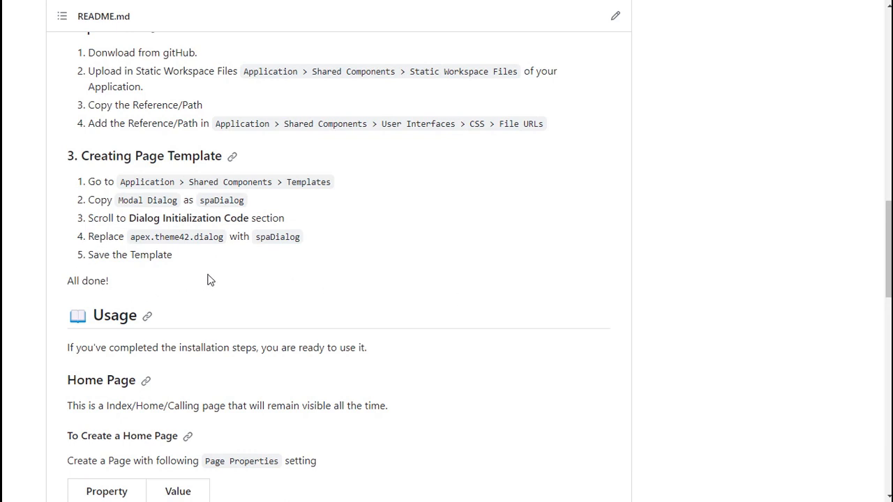
Reach the README's Usage > Home Page table and select the spa-home class value.
scroll("down", 3)
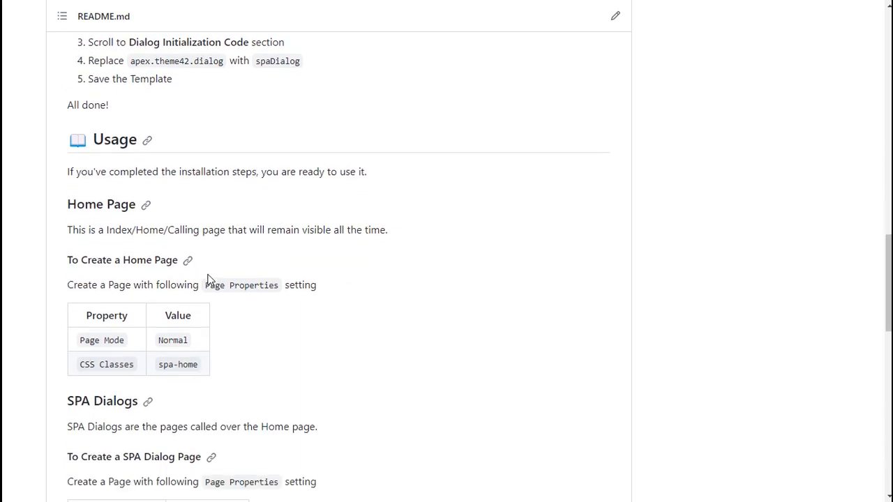
scroll("down", 3)
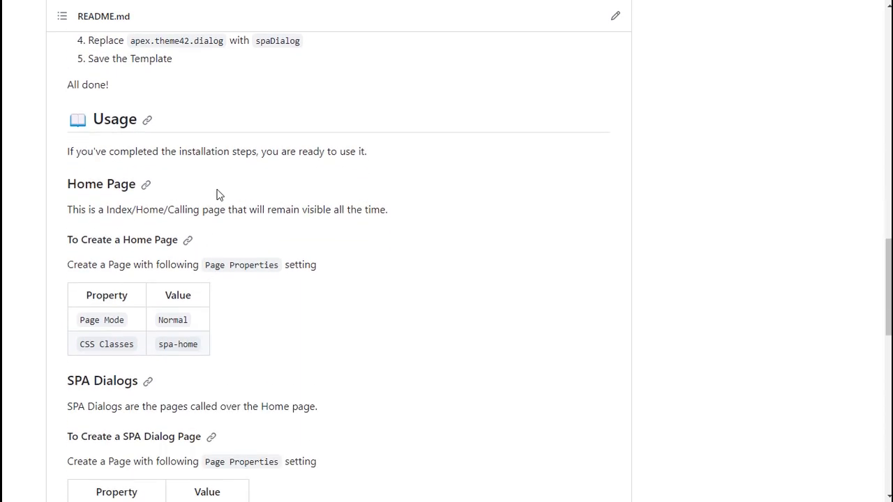
mouse_move(443, 266)
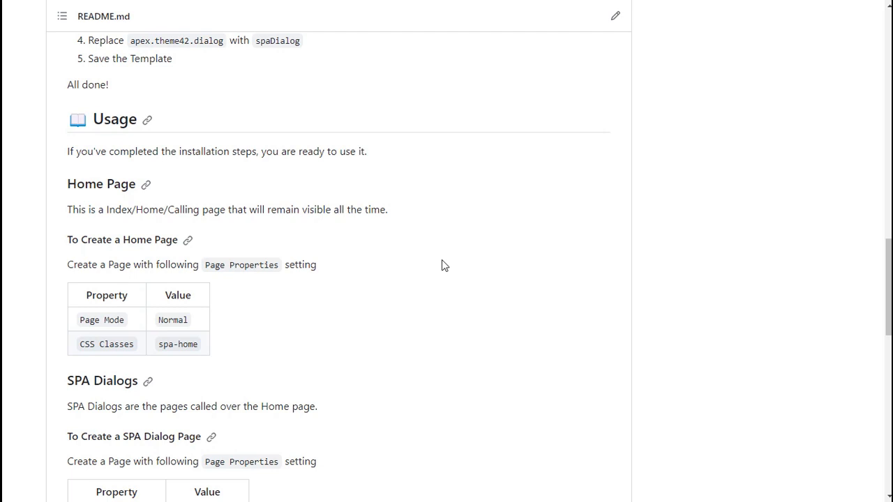
mouse_move(116, 277)
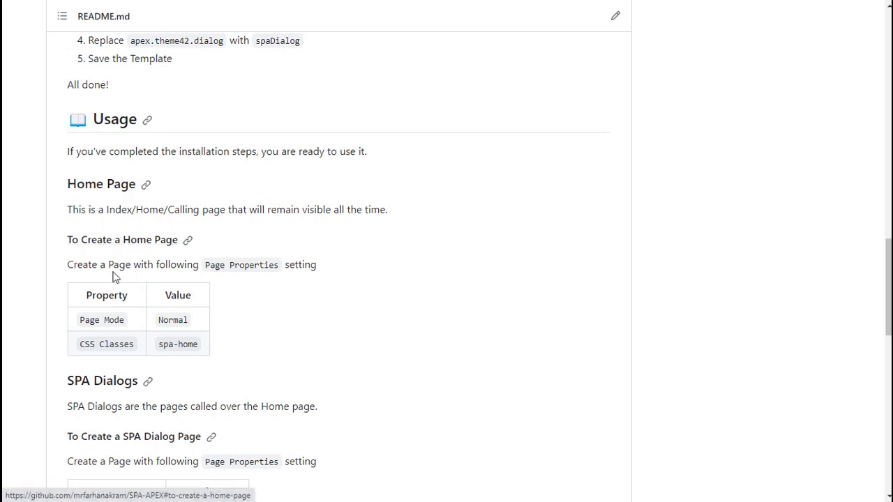
mouse_move(143, 328)
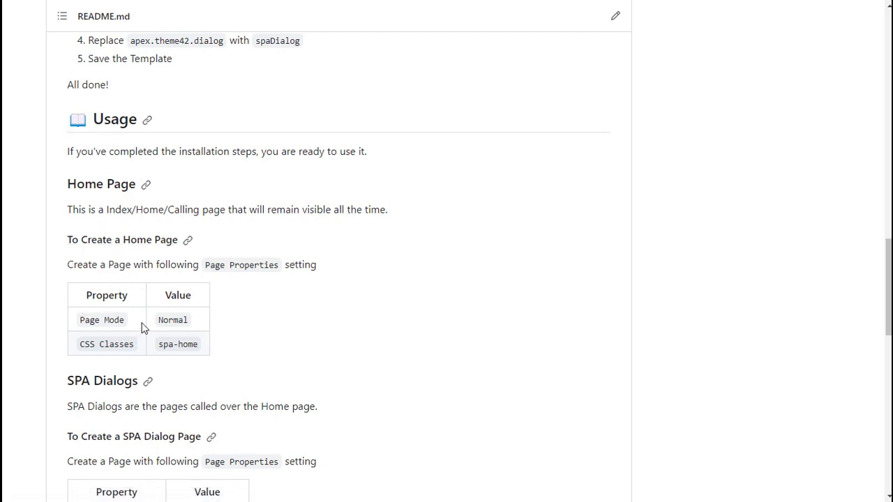
mouse_move(132, 326)
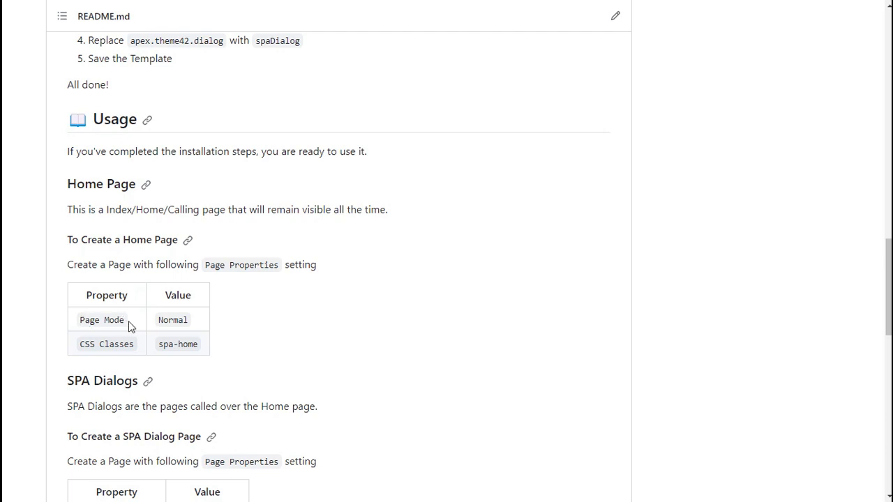
mouse_move(144, 333)
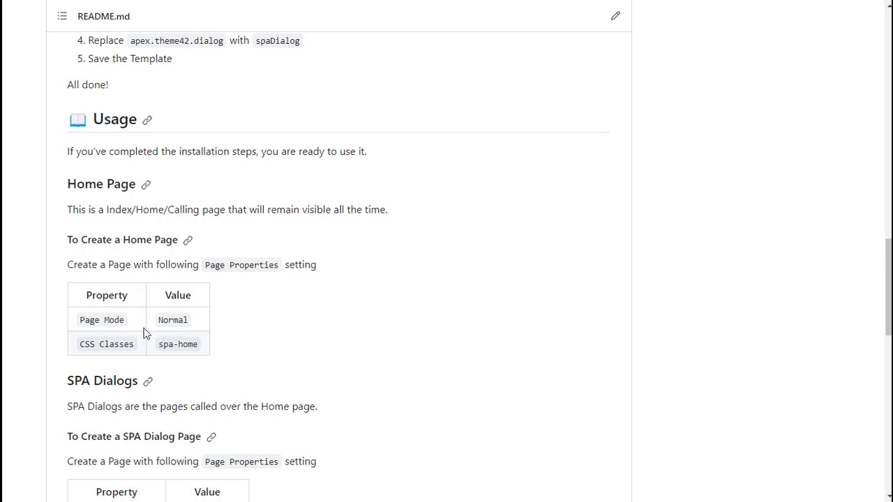
mouse_move(161, 344)
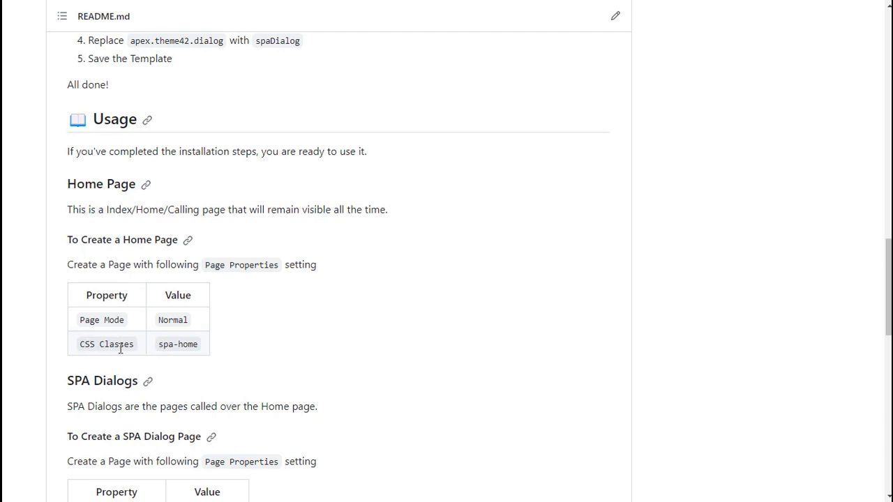
double_click(177, 344)
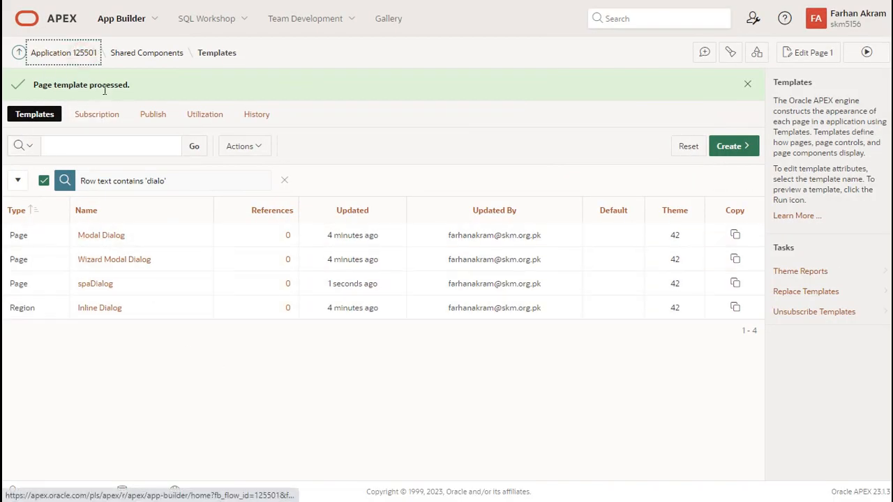
Edit Page 1 Home, filter properties by 'css', set CSS Classes to spa-home, and return to the README.
left_click(69, 53)
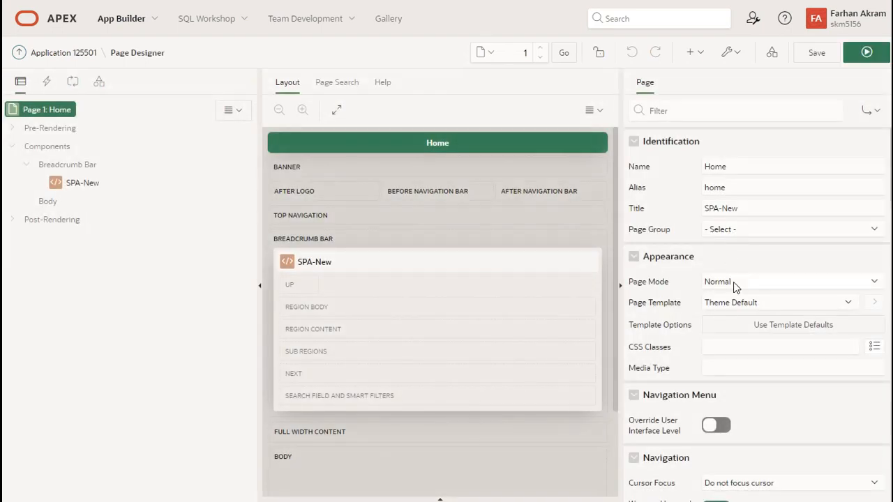
left_click(720, 110)
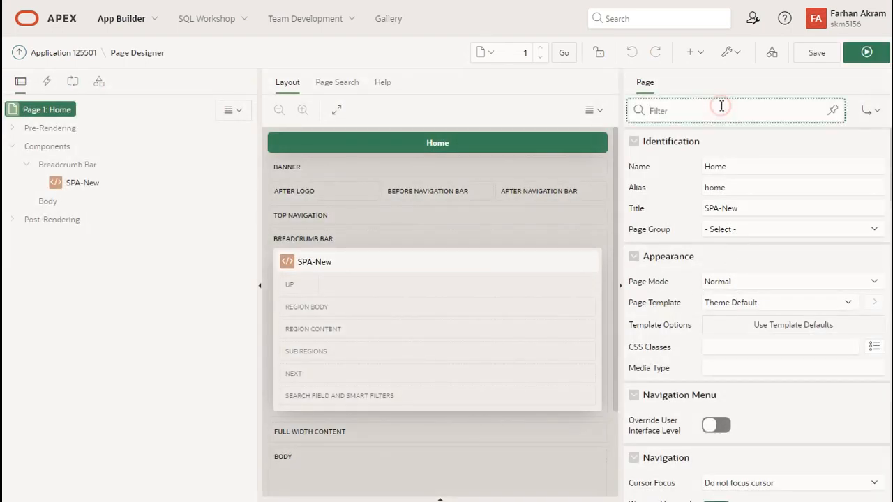
type("css")
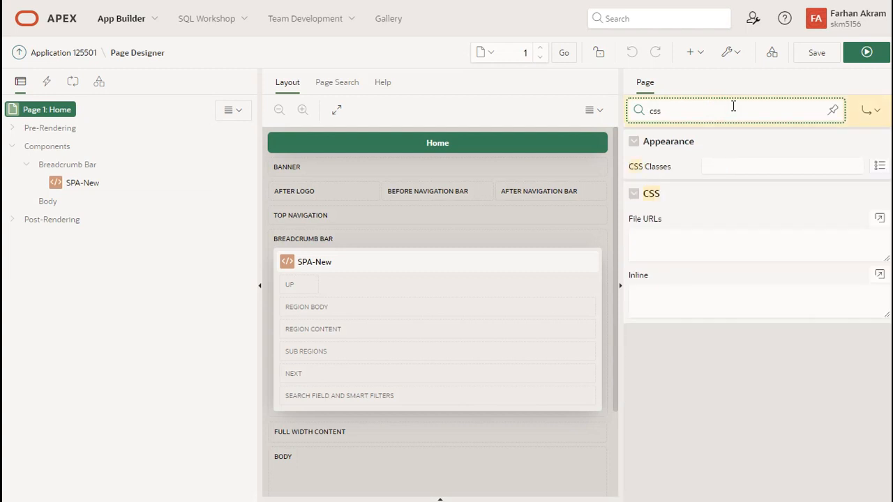
type("spa-home")
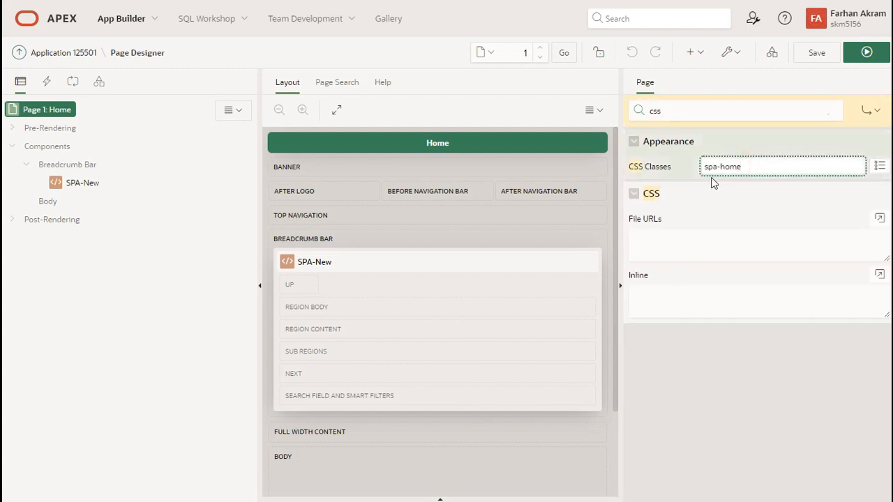
left_click(817, 52)
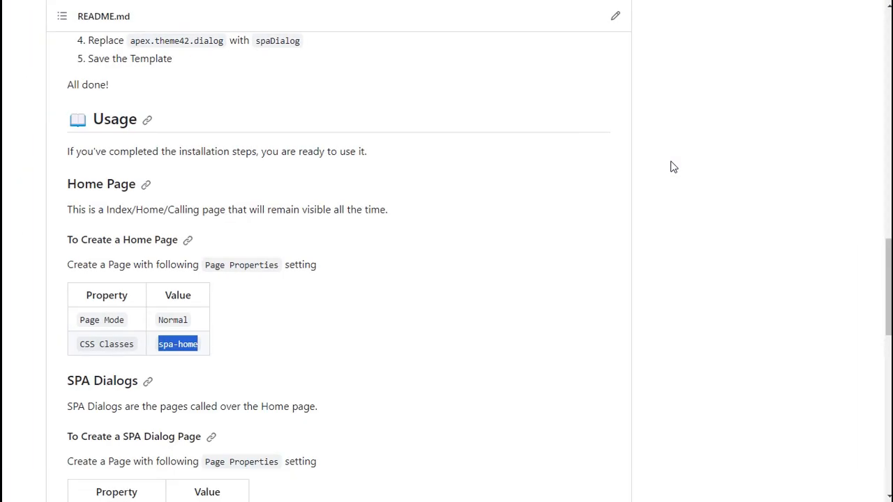
Scroll the README to the SPA Dialogs section with its Create a SPA Dialog Page table.
scroll("down", 3)
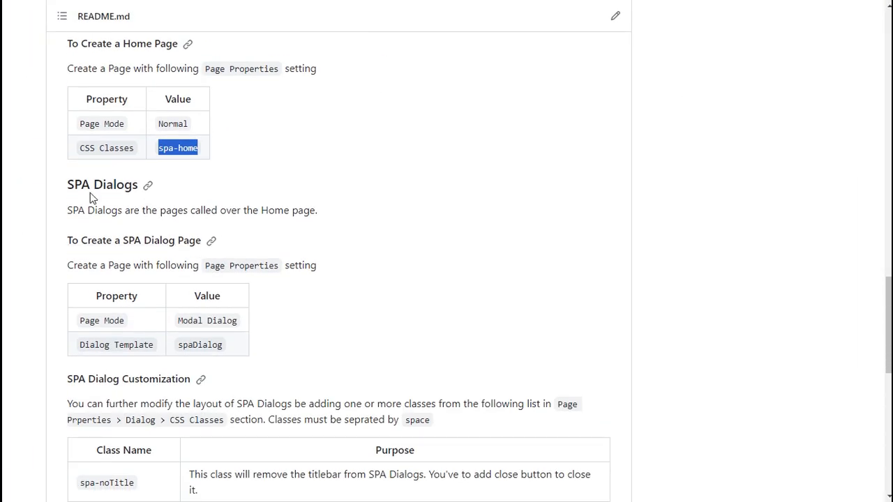
mouse_move(250, 210)
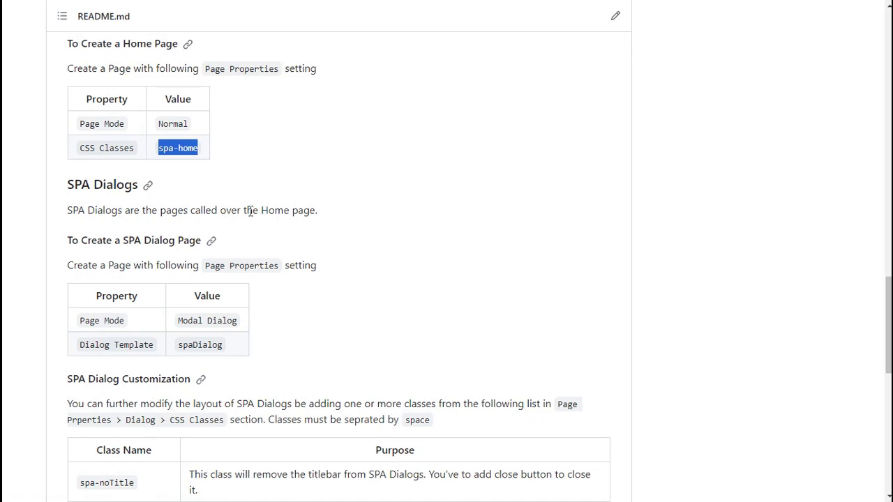
mouse_move(279, 213)
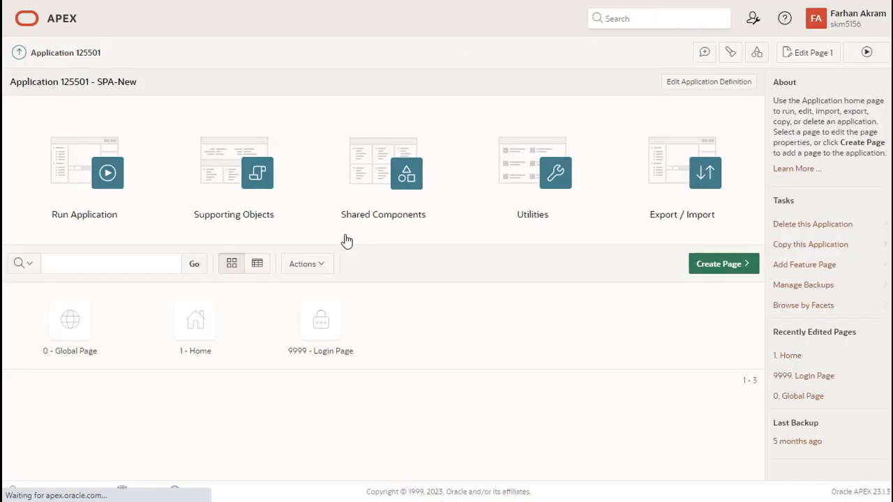
Create a blank page named Dialog1 in Modal Dialog mode with a navigation entry.
left_click(724, 263)
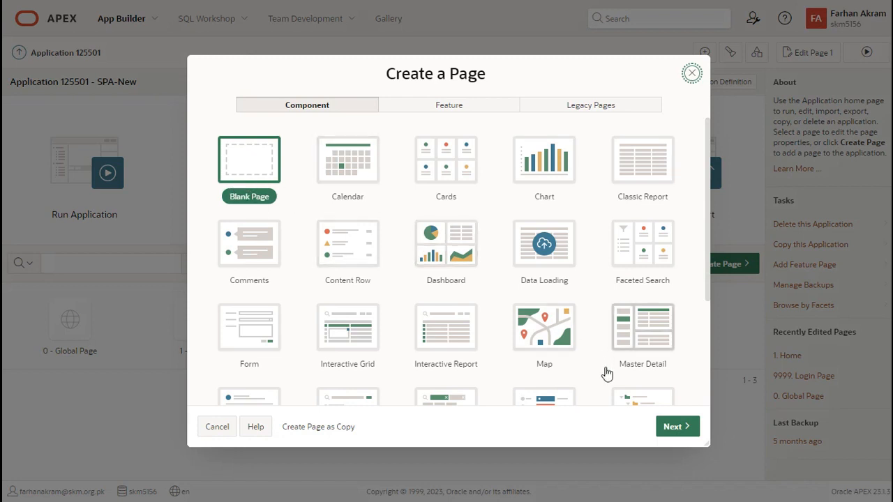
left_click(249, 159)
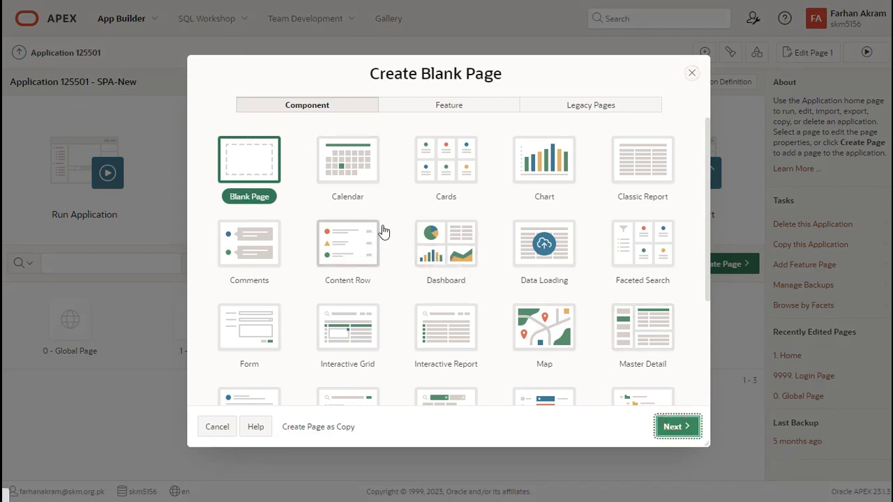
left_click(673, 426)
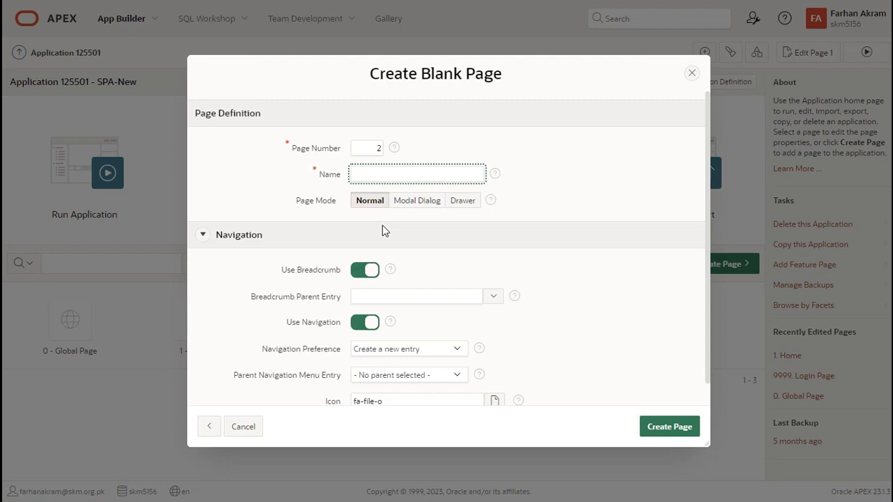
type("Dialog1")
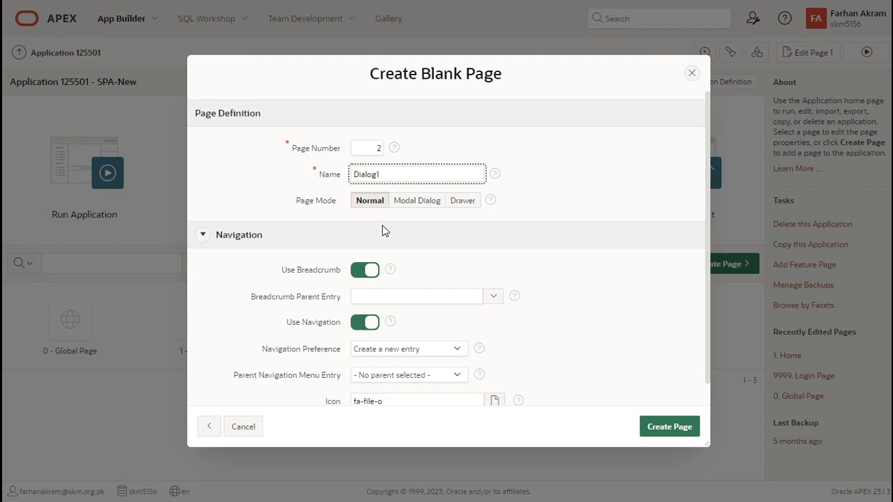
left_click(416, 200)
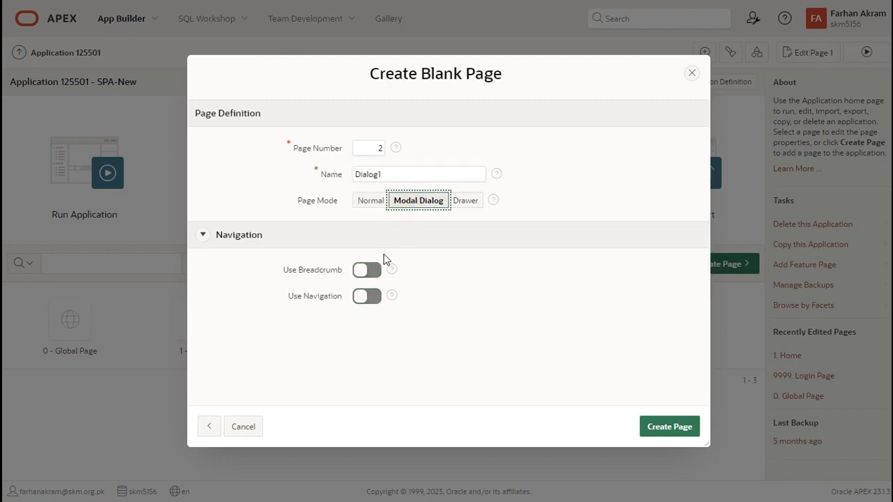
left_click(367, 296)
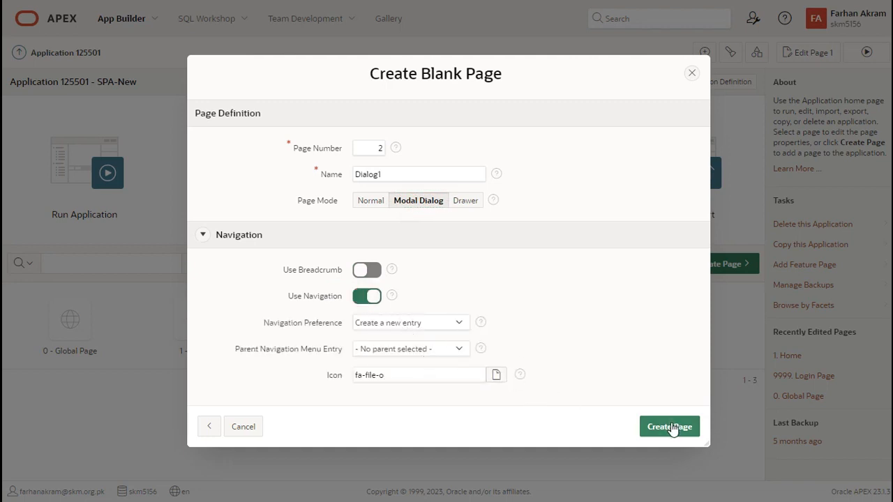
left_click(670, 427)
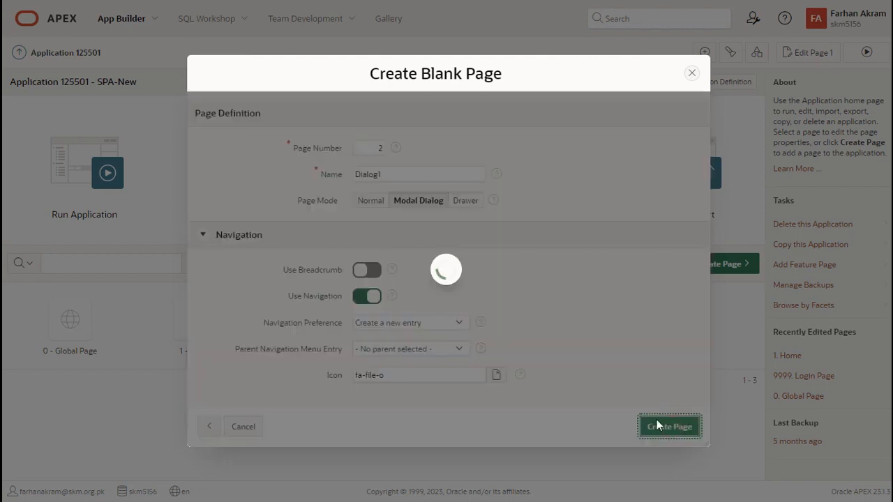
left_click(670, 427)
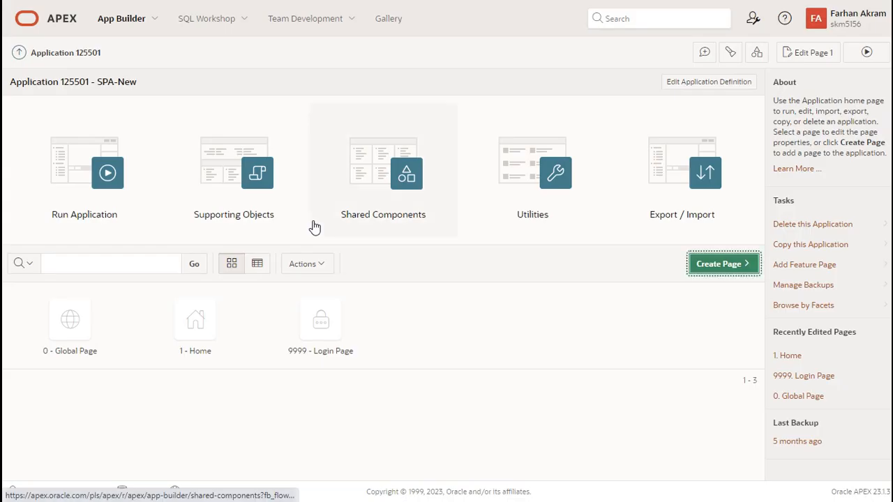
left_click(722, 263)
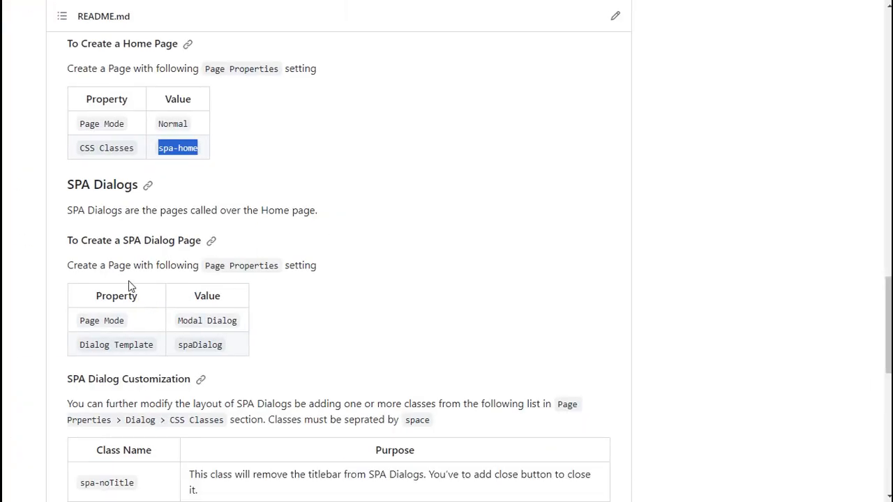
mouse_move(308, 265)
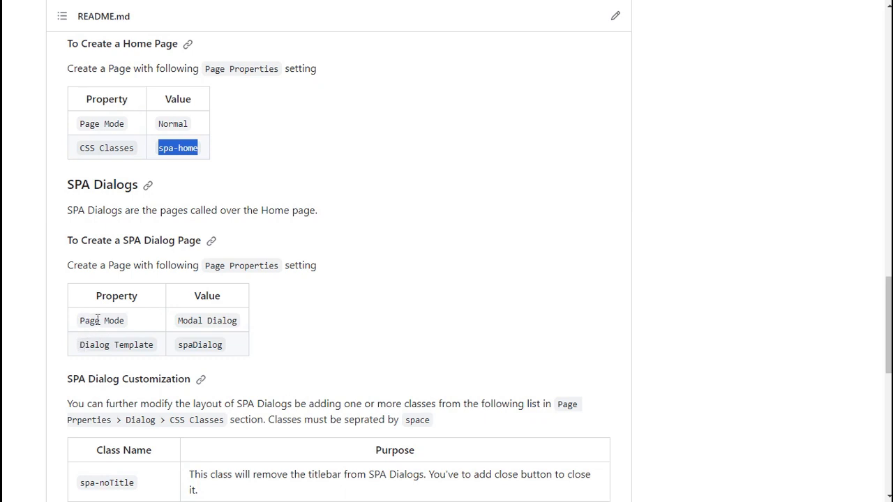
mouse_move(114, 320)
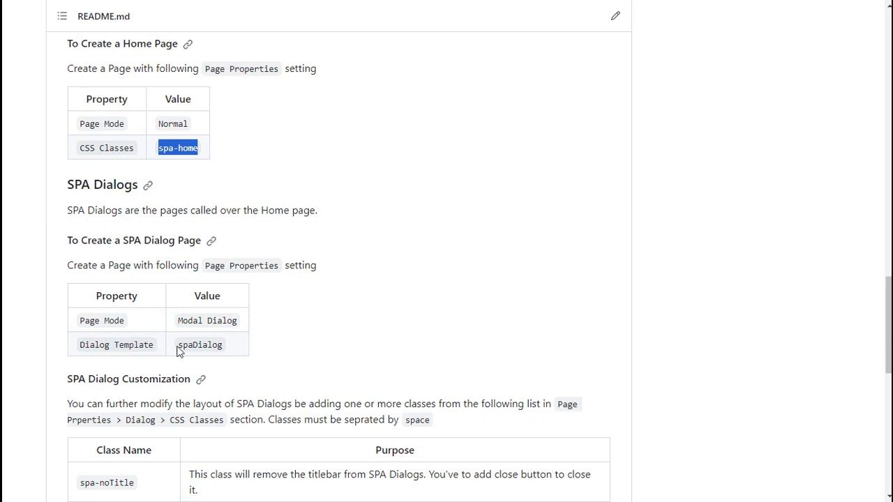
double_click(200, 344)
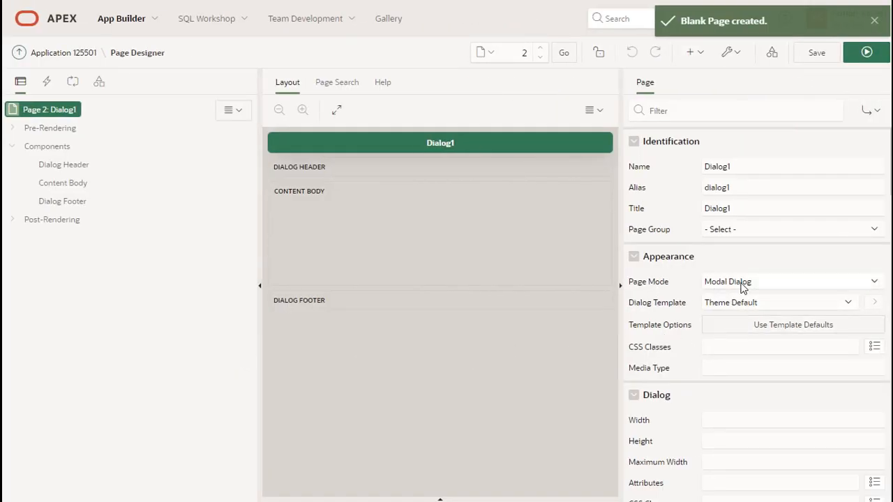
Set Dialog1's dialog template to spaDialog, save, and return to the SPA-New application home.
left_click(779, 302)
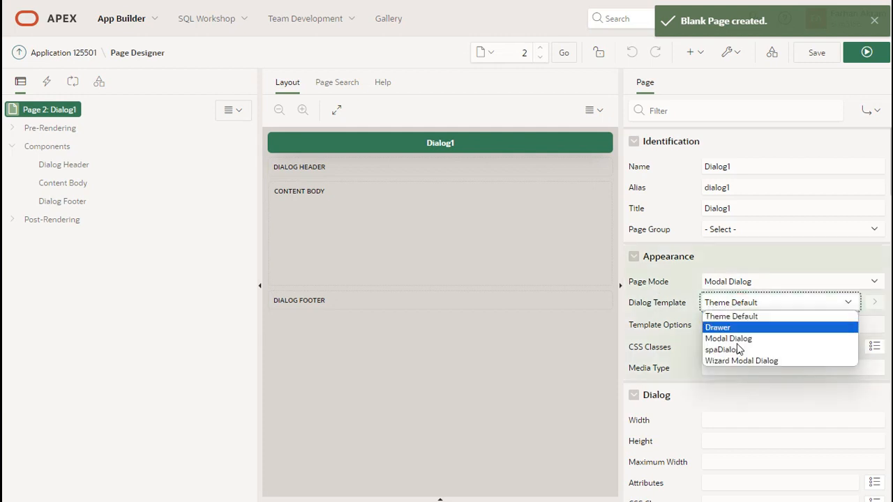
left_click(720, 349)
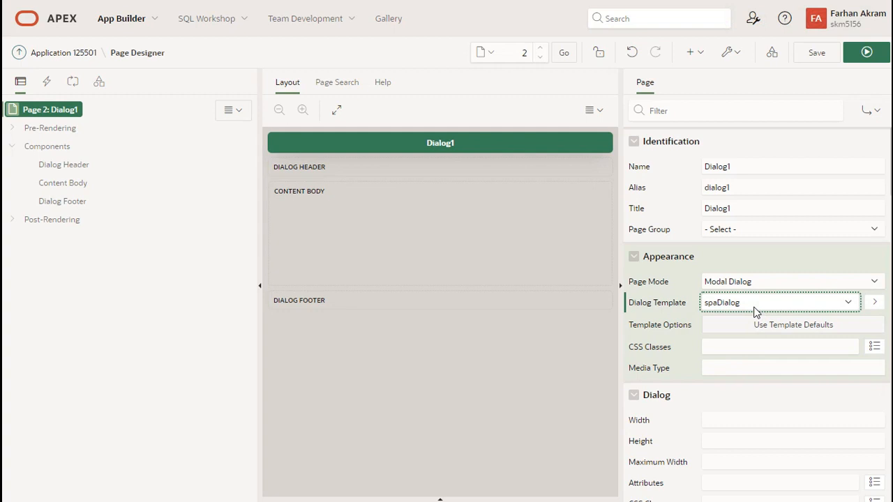
left_click(820, 52)
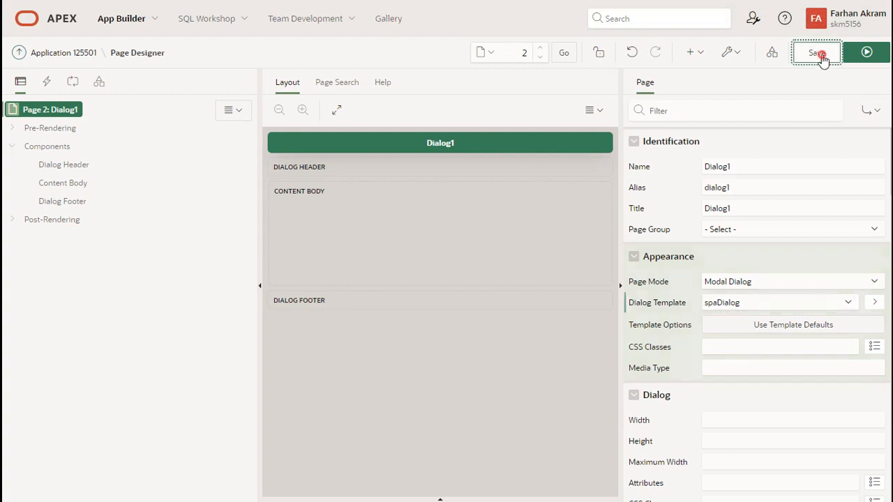
left_click(817, 52)
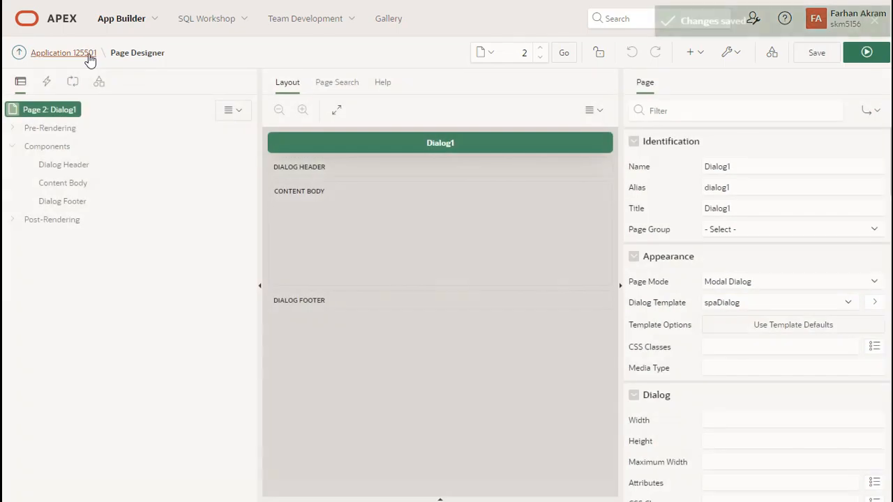
left_click(68, 53)
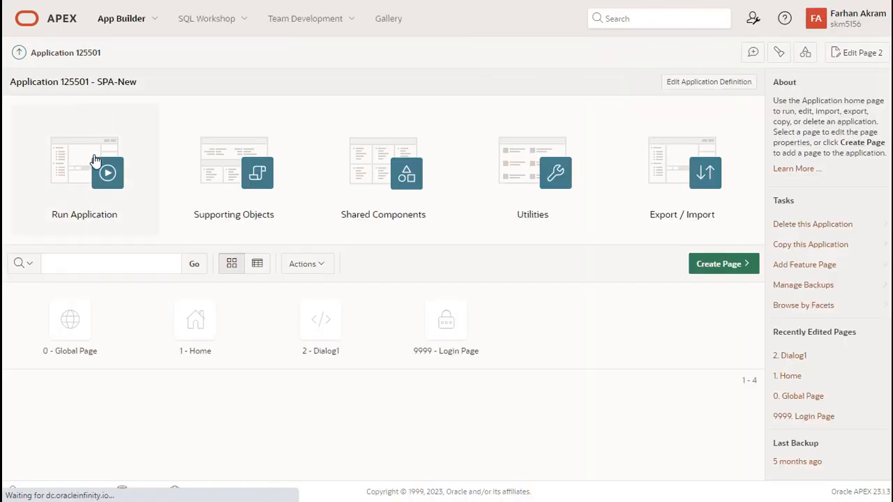
Run SPA-New, sign in, choose Dialog1 from the navigation menu, then close the dialog.
left_click(106, 173)
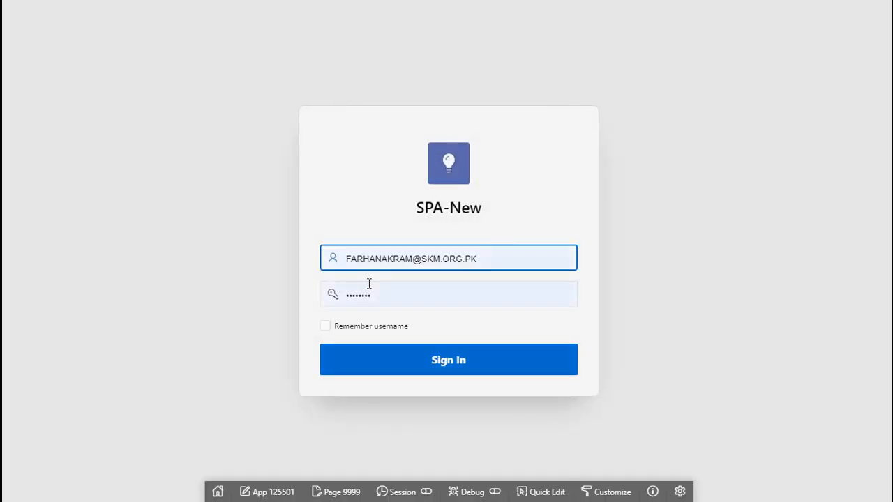
left_click(448, 359)
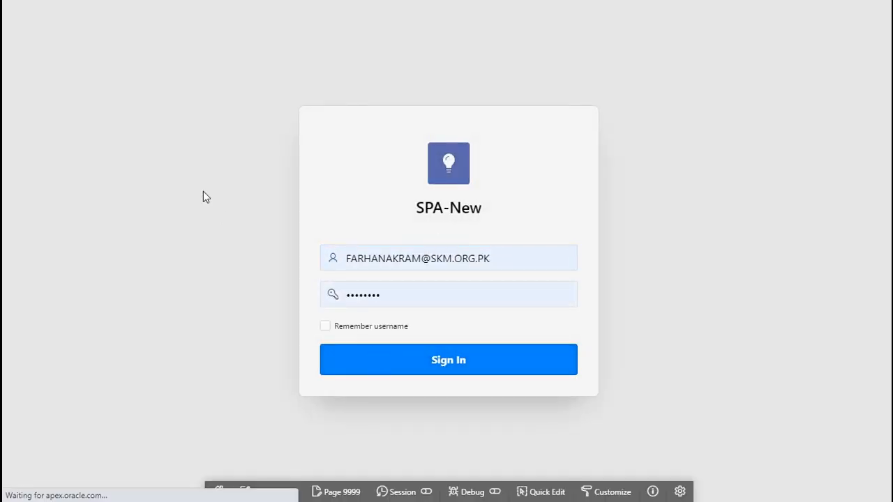
left_click(448, 360)
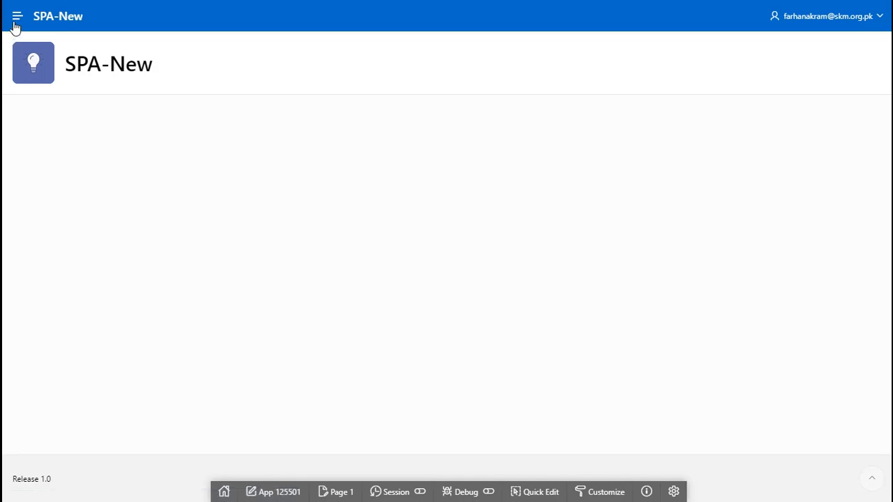
left_click(46, 76)
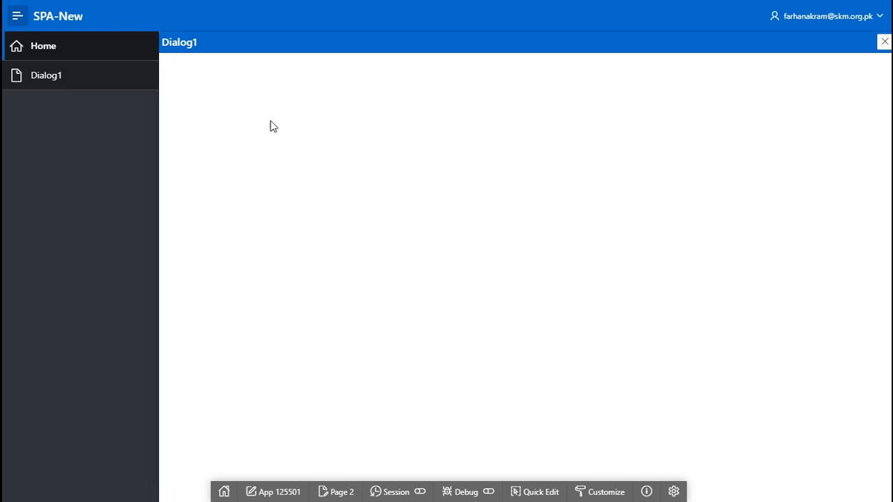
mouse_move(308, 311)
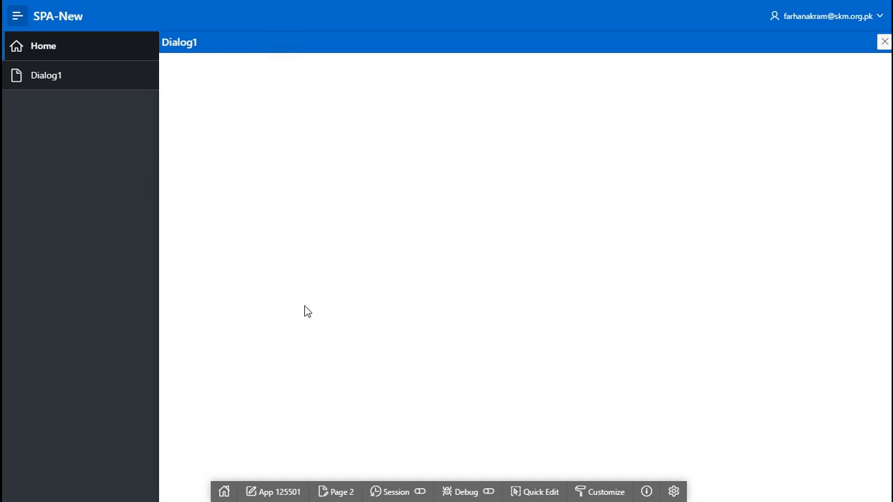
mouse_move(269, 38)
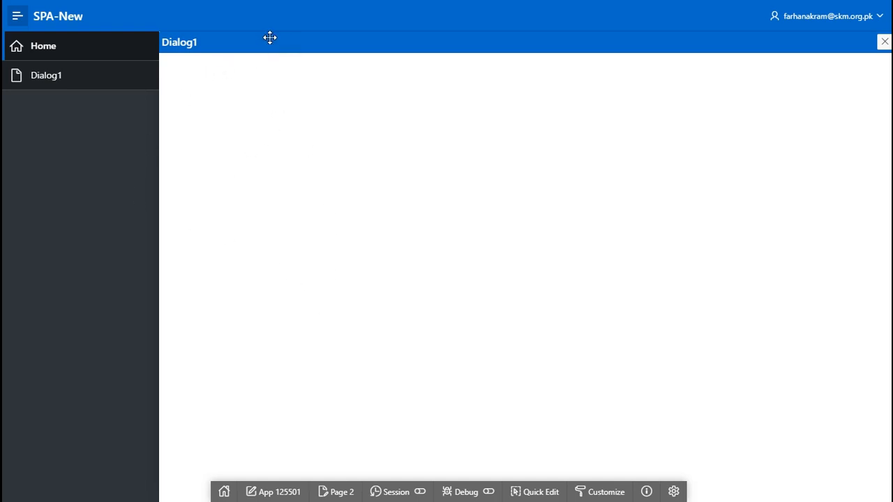
mouse_move(274, 103)
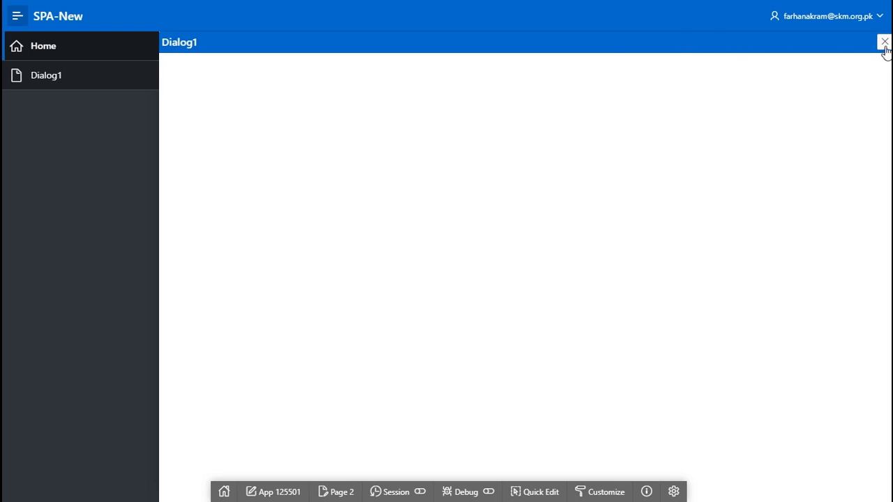
left_click(882, 40)
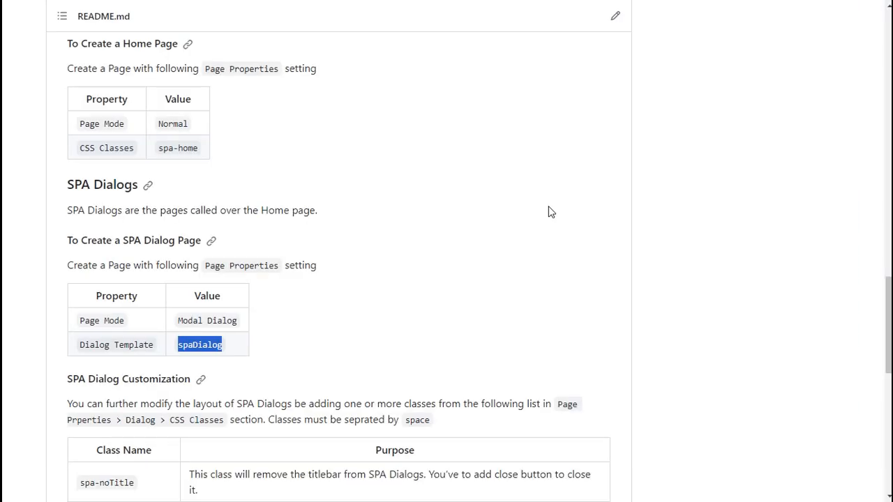
Reach the README's SPA Dialog Customization table and select the spa-Draggable class name.
scroll("down", 3)
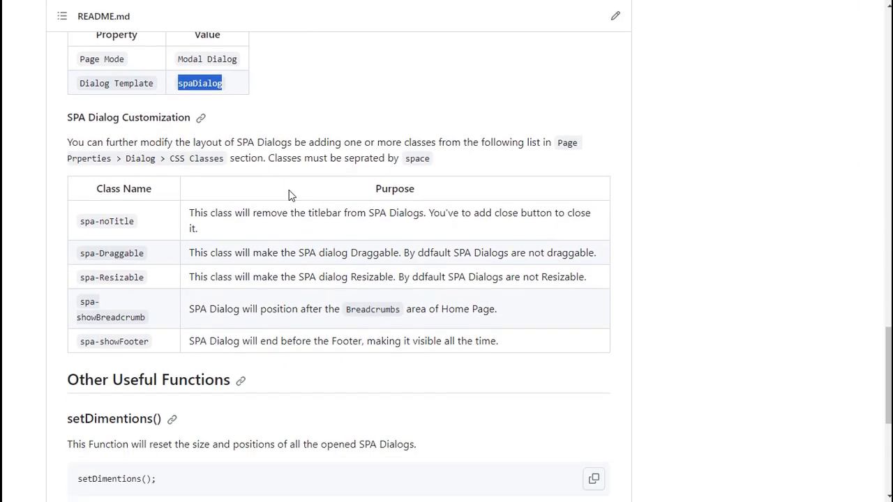
mouse_move(175, 130)
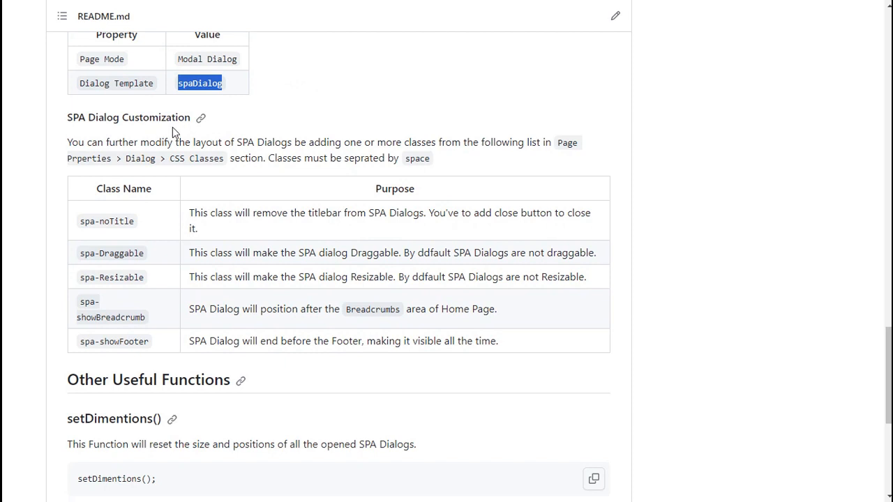
mouse_move(215, 142)
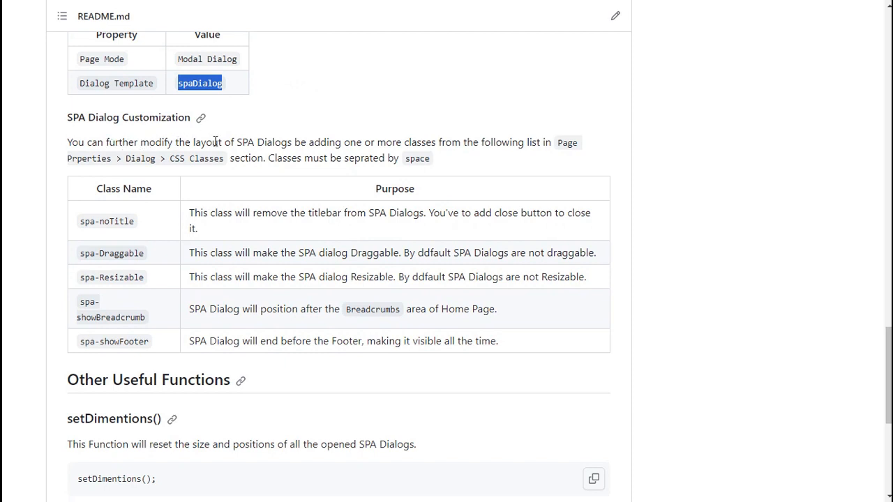
mouse_move(424, 142)
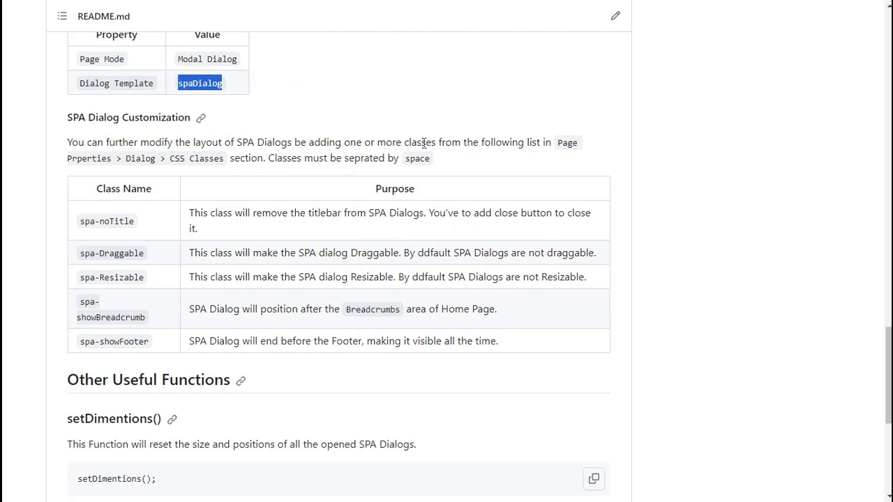
mouse_move(544, 147)
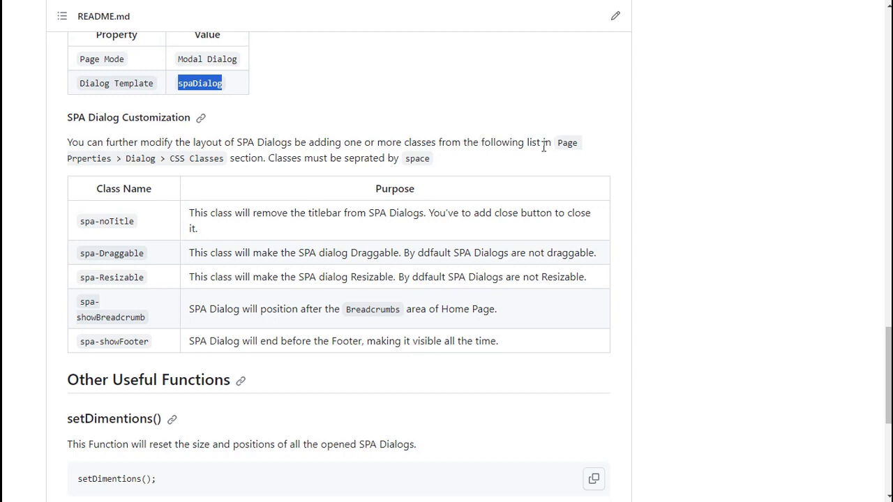
mouse_move(86, 225)
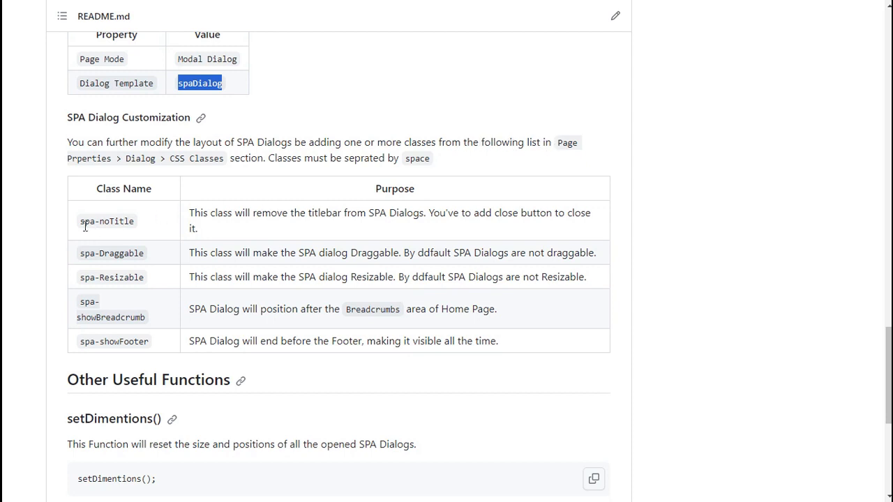
mouse_move(115, 225)
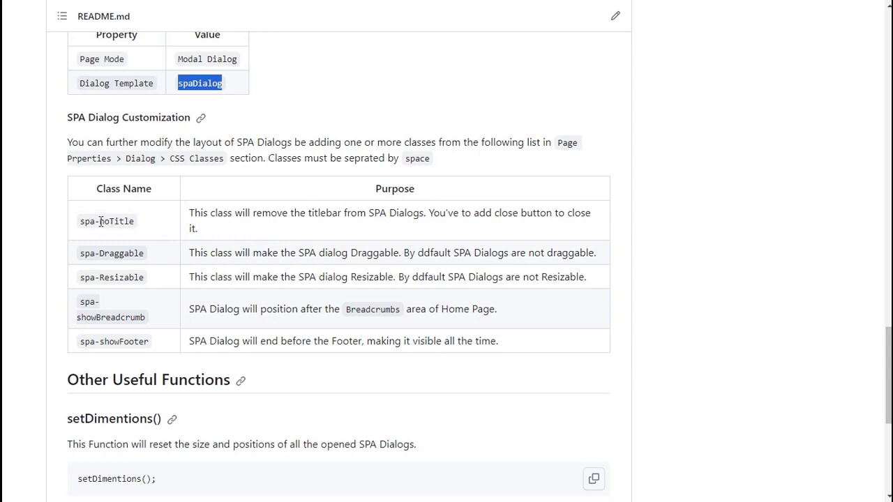
mouse_move(271, 225)
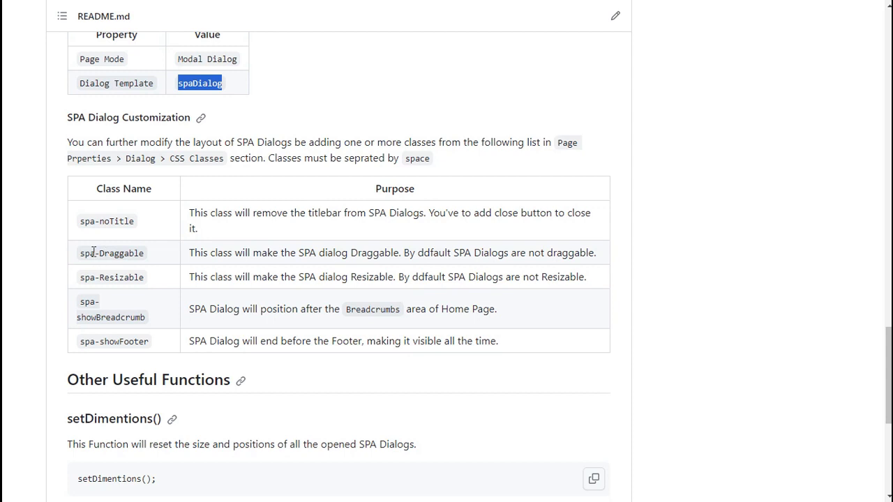
left_click(79, 252)
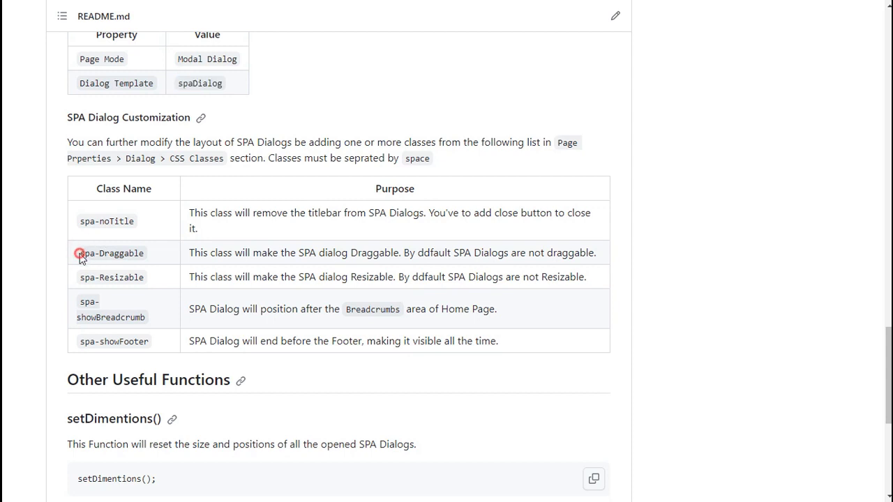
double_click(107, 253)
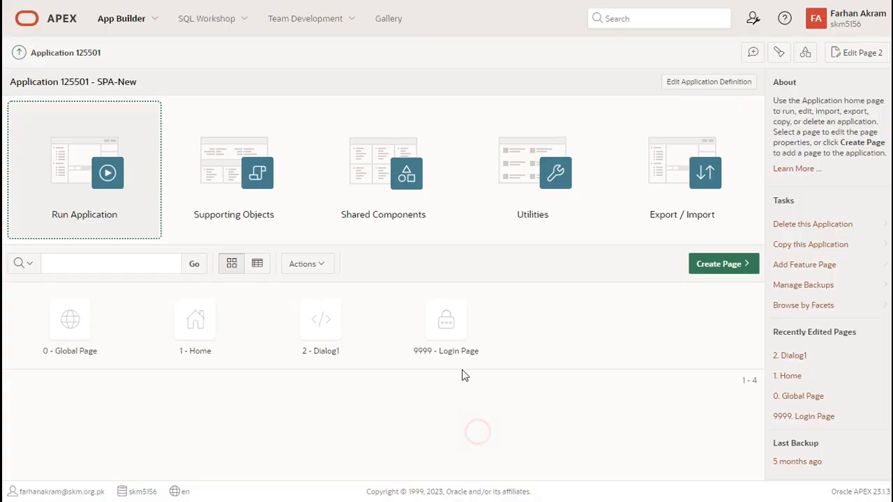
Give Dialog1 the dialog CSS classes spa-Draggable spa-Resizable spa-showBreadcrumb and save the page.
left_click(320, 321)
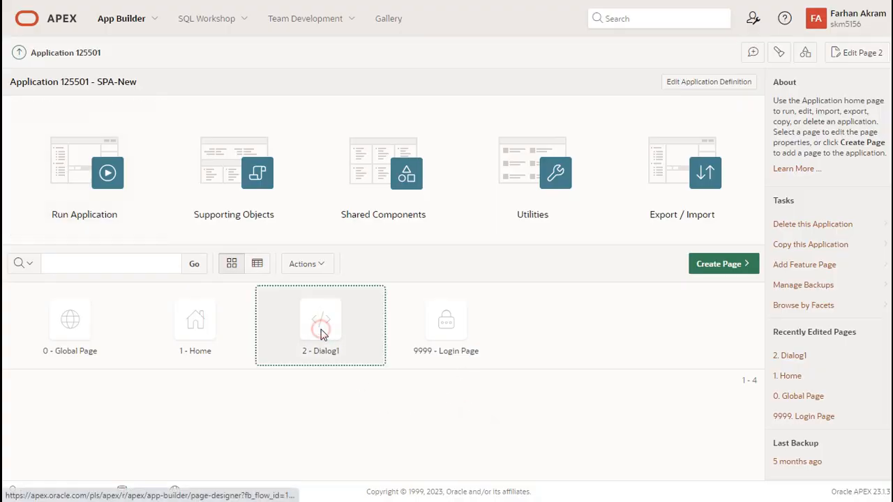
double_click(321, 318)
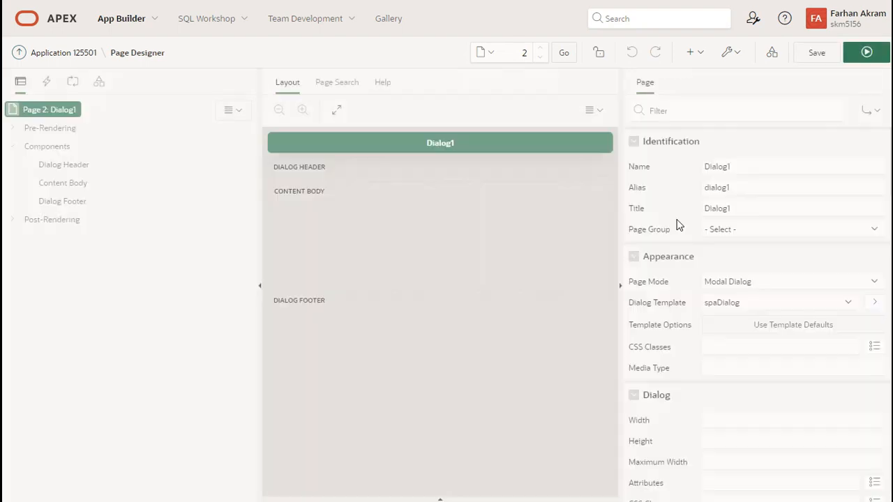
scroll("down", 3)
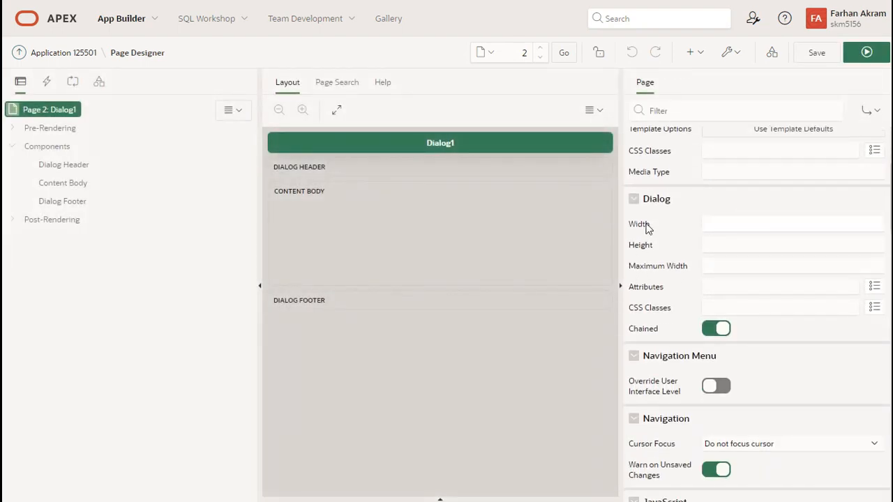
left_click(779, 308)
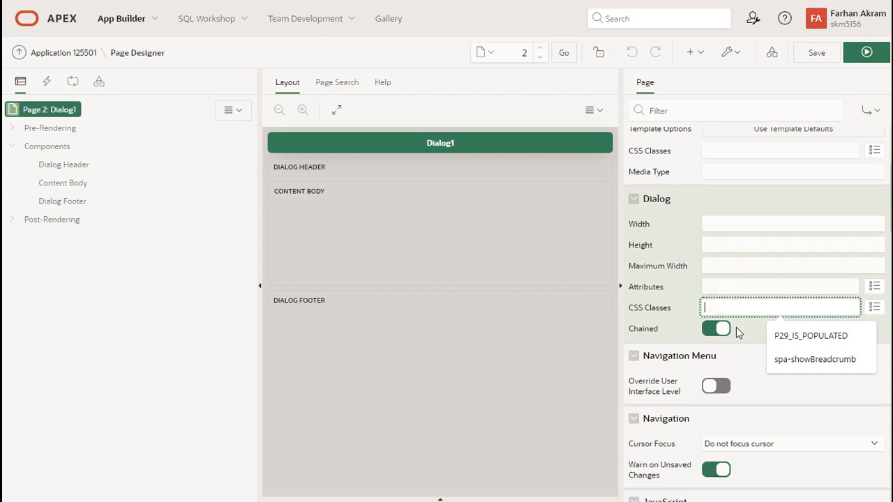
type("spa-Draggable")
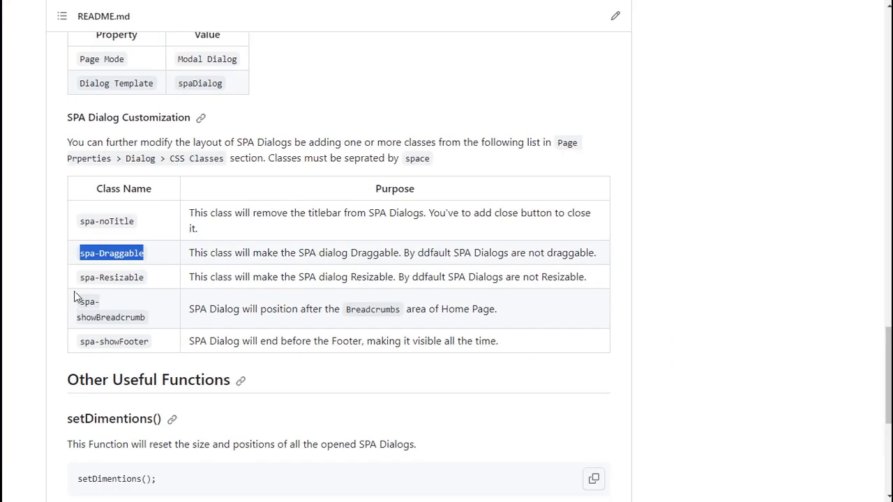
mouse_move(80, 276)
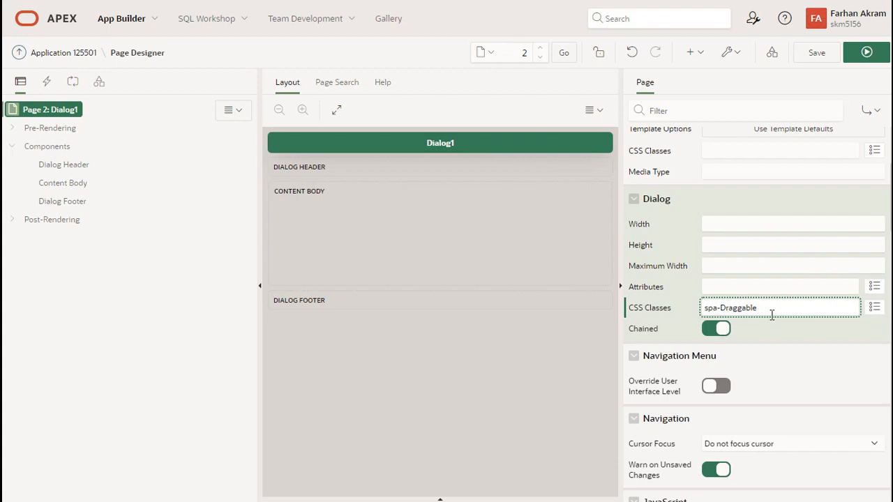
type("spa-Resizable")
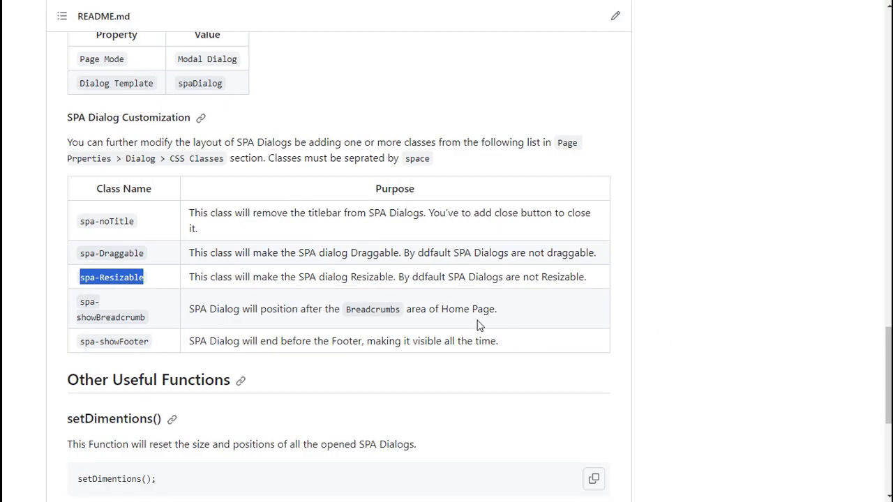
mouse_move(142, 318)
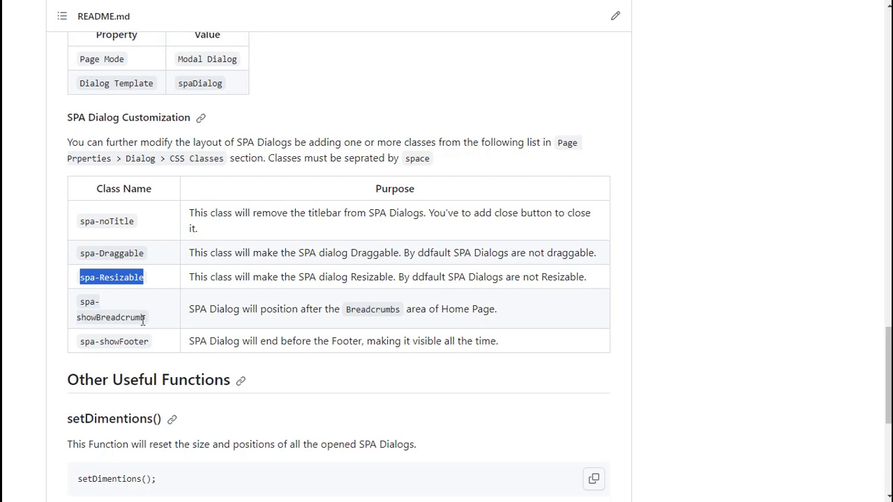
double_click(111, 309)
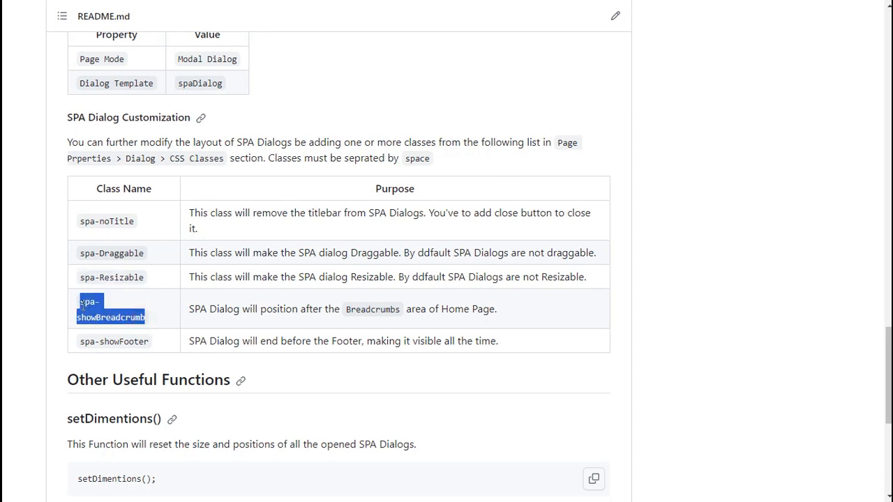
mouse_move(257, 439)
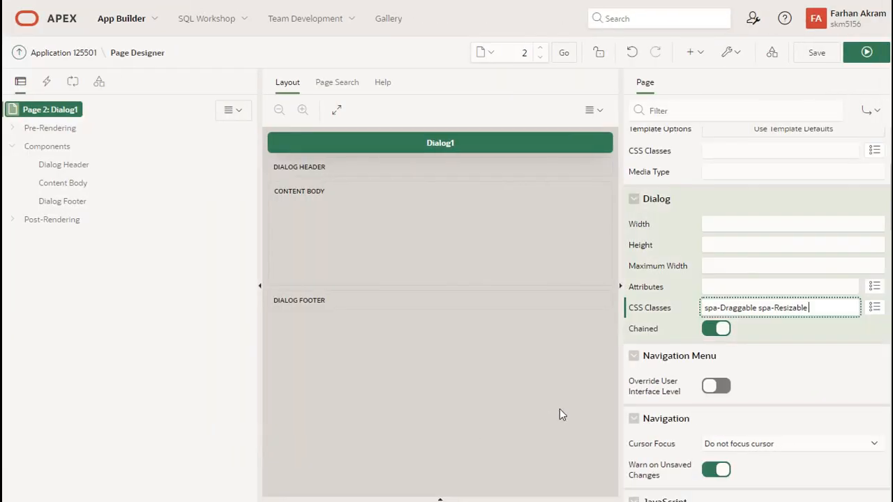
type("spa-showBreadcrumb")
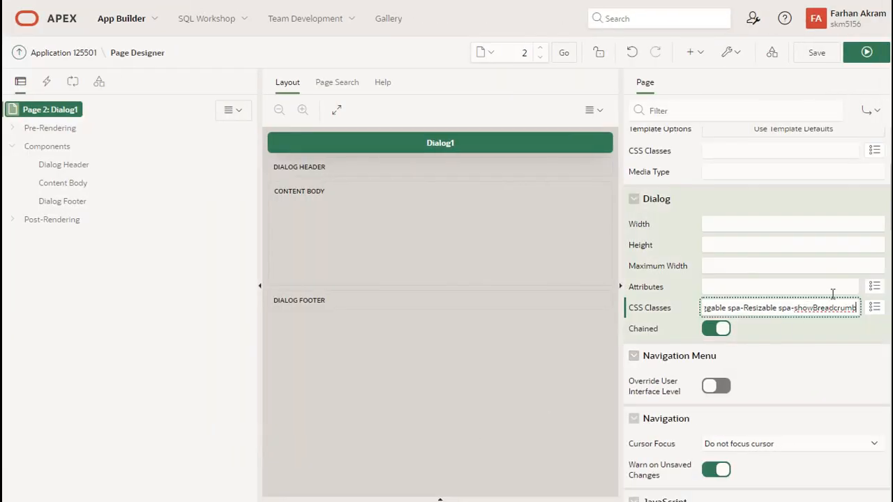
left_click(815, 52)
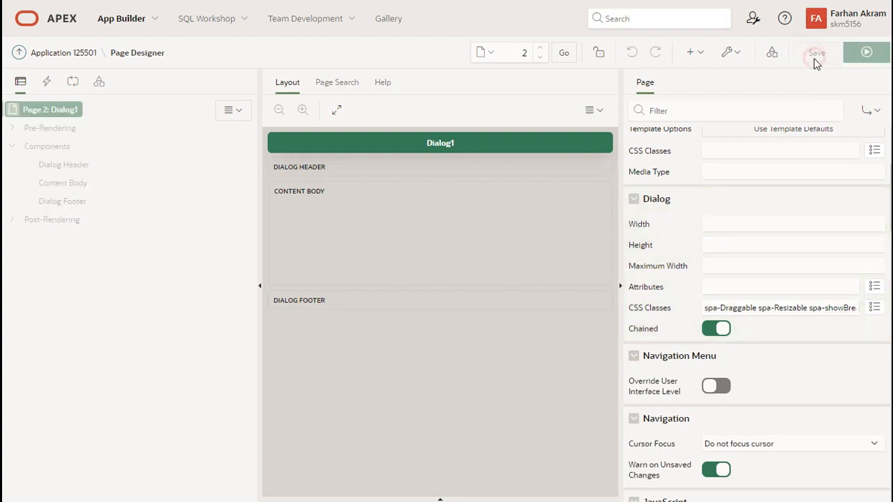
Run SPA-New and open the Dialog1 panel from the navigation menu.
left_click(817, 53)
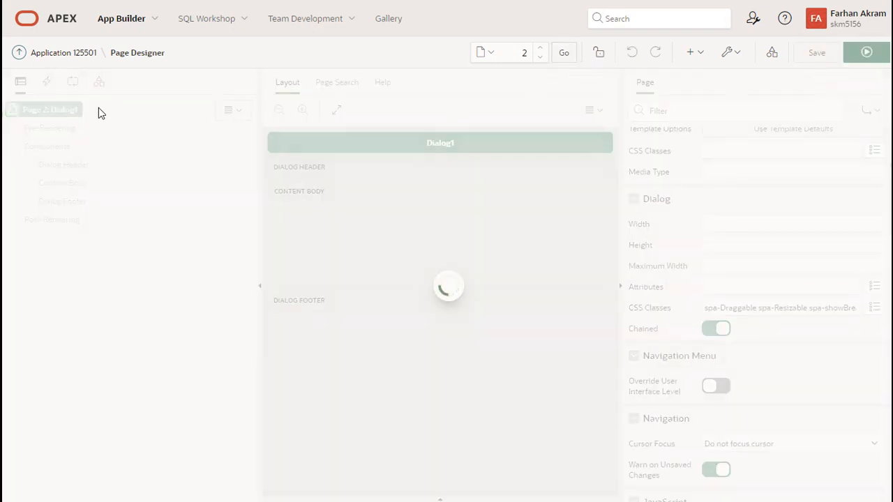
left_click(816, 51)
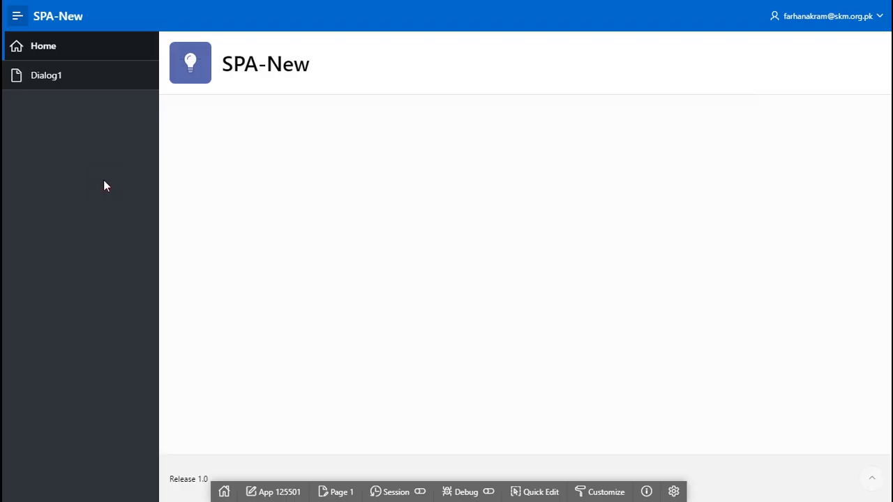
left_click(46, 75)
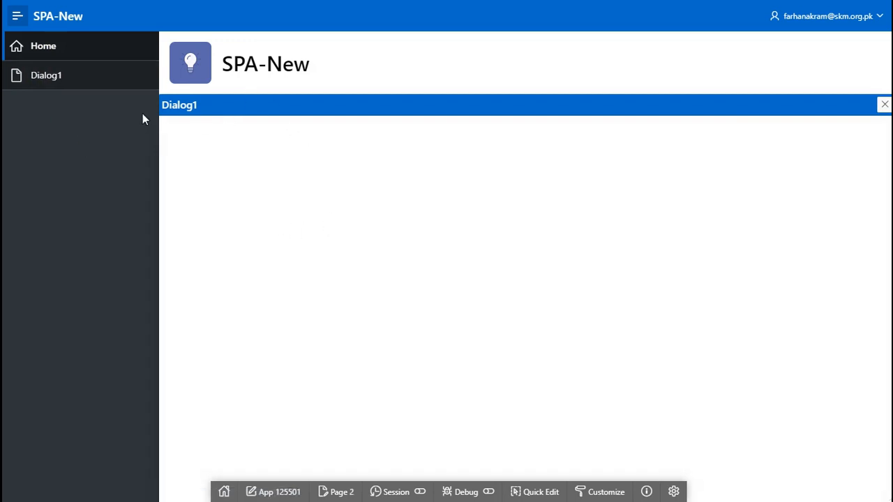
mouse_move(497, 64)
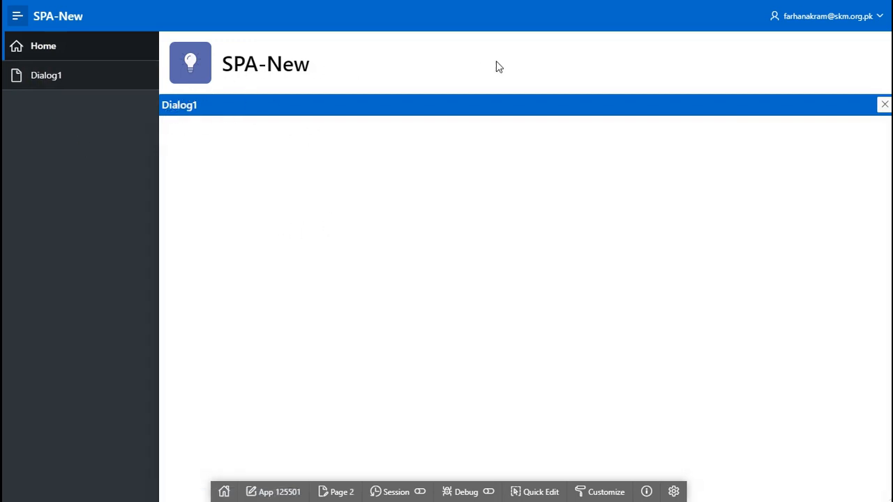
mouse_move(110, 103)
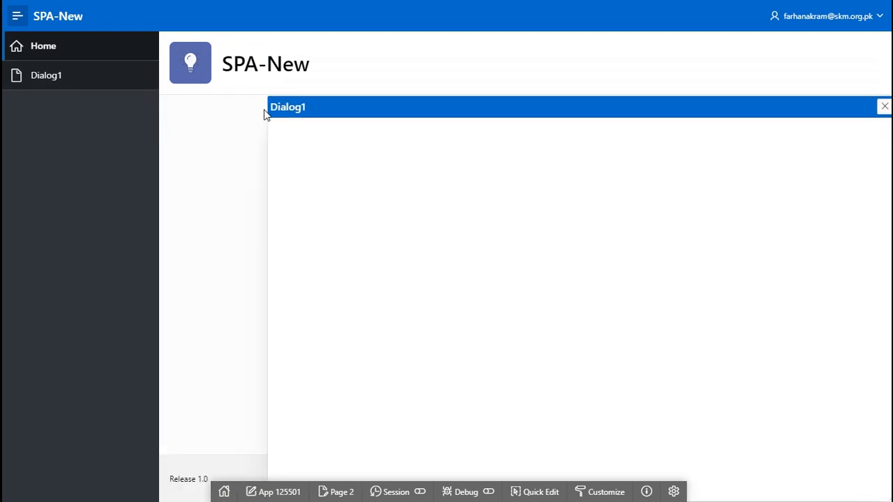
mouse_move(276, 231)
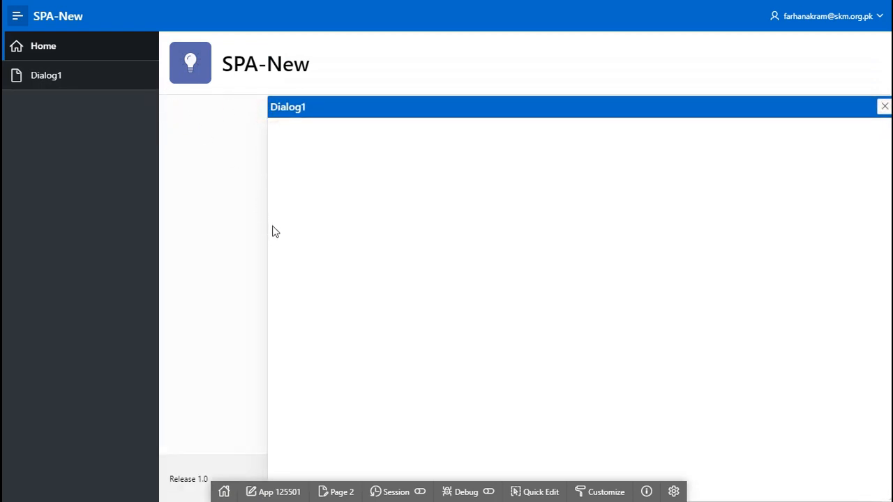
mouse_move(408, 194)
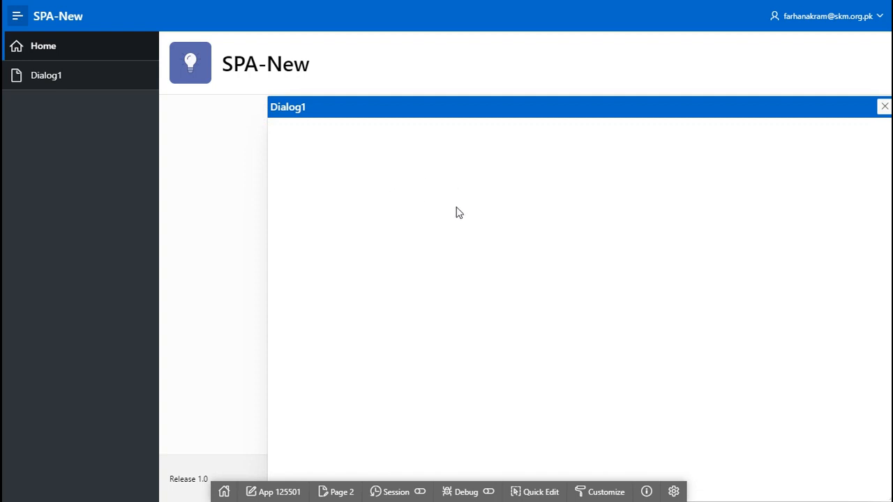
mouse_move(480, 163)
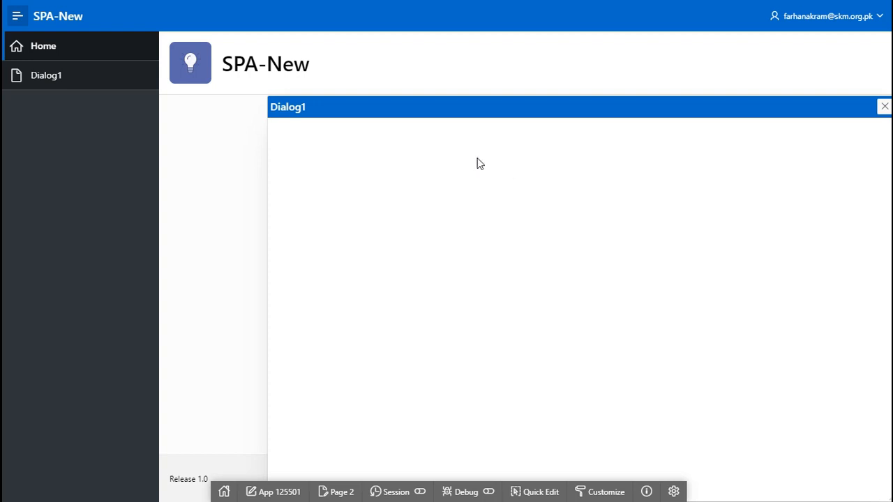
mouse_move(773, 144)
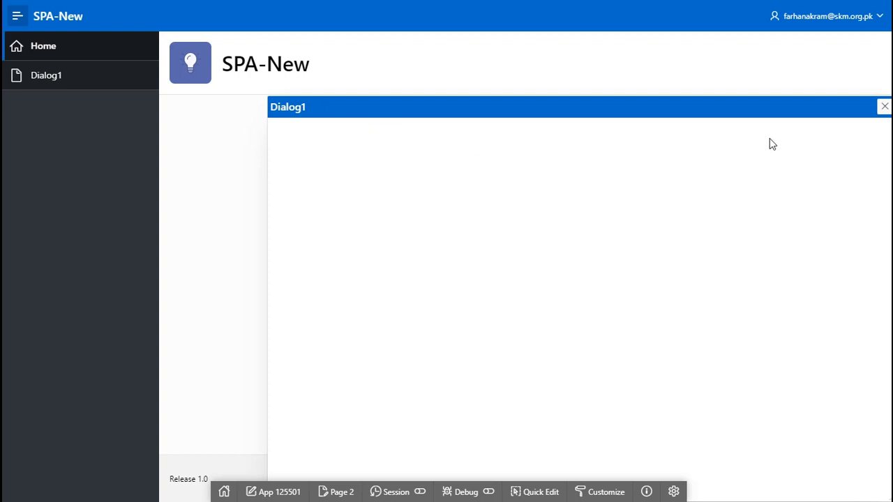
mouse_move(537, 165)
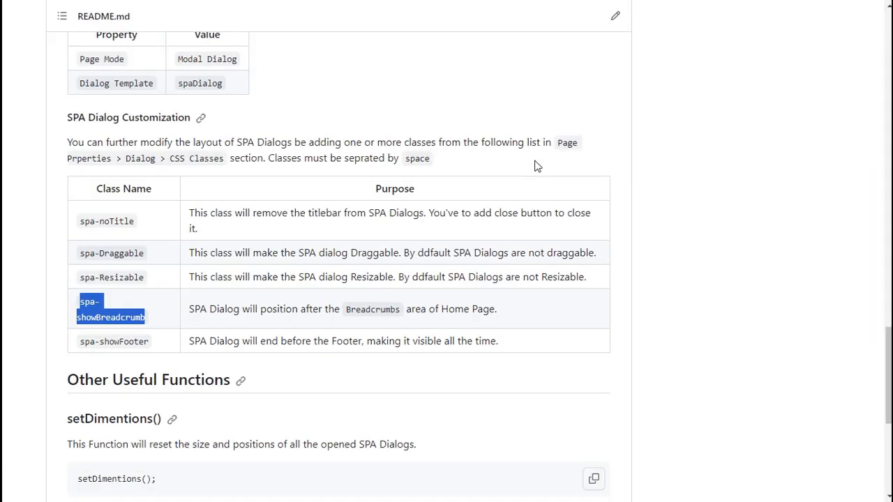
mouse_move(182, 364)
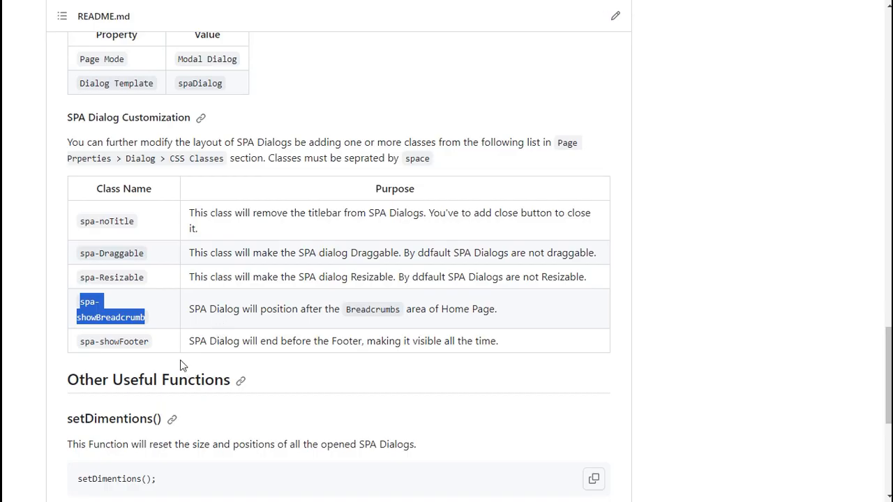
left_click(203, 352)
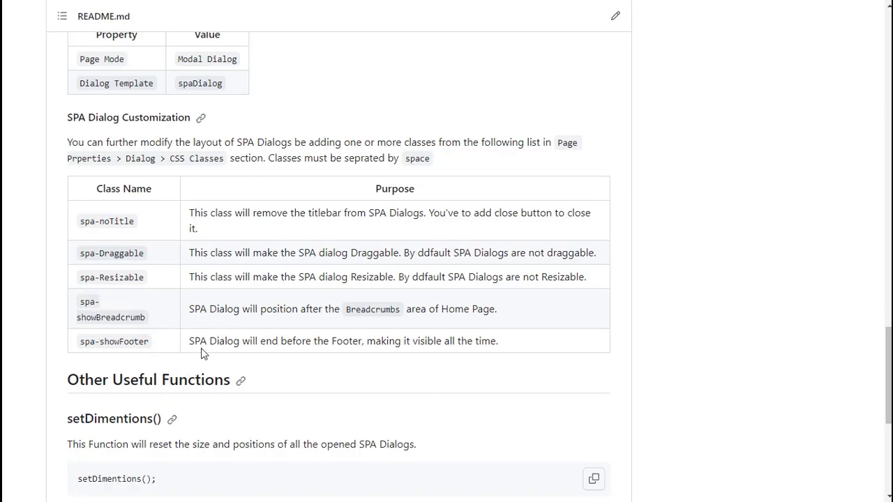
scroll("down", 3)
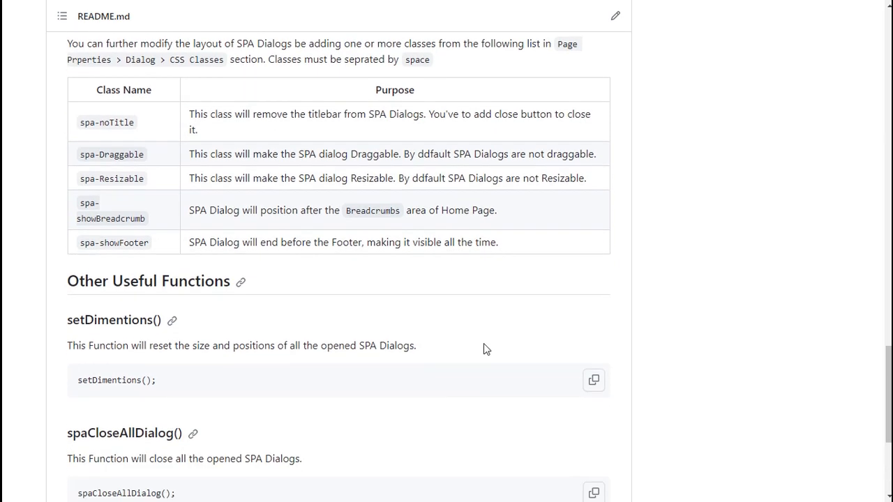
scroll("down", 3)
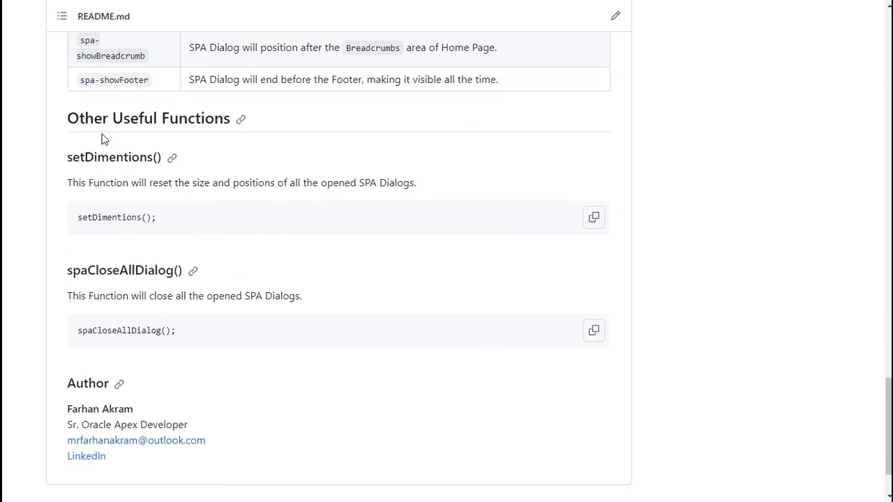
mouse_move(200, 165)
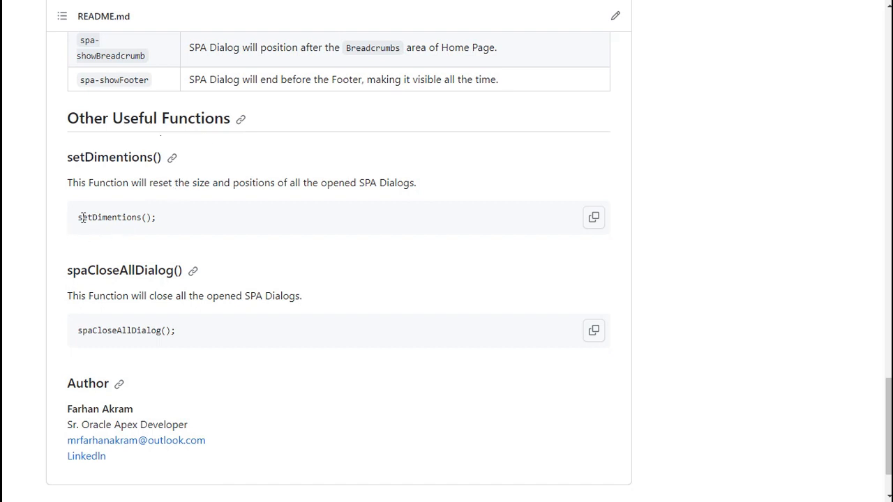
mouse_move(163, 222)
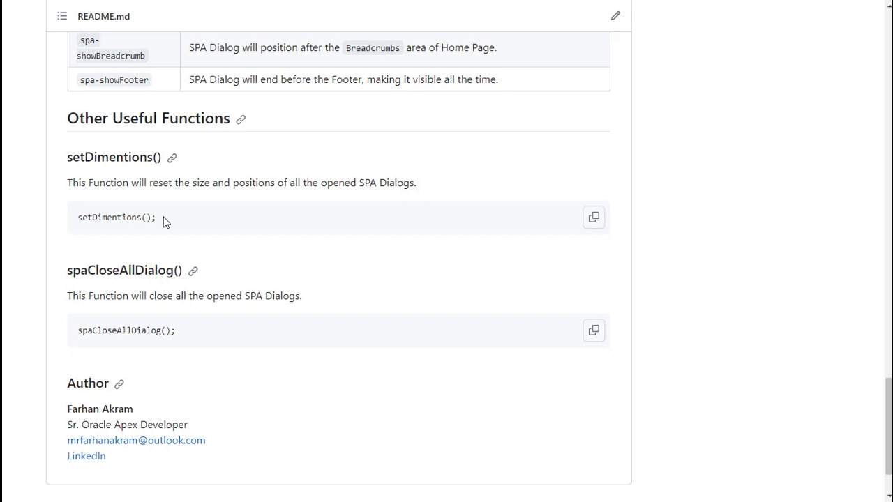
mouse_move(149, 219)
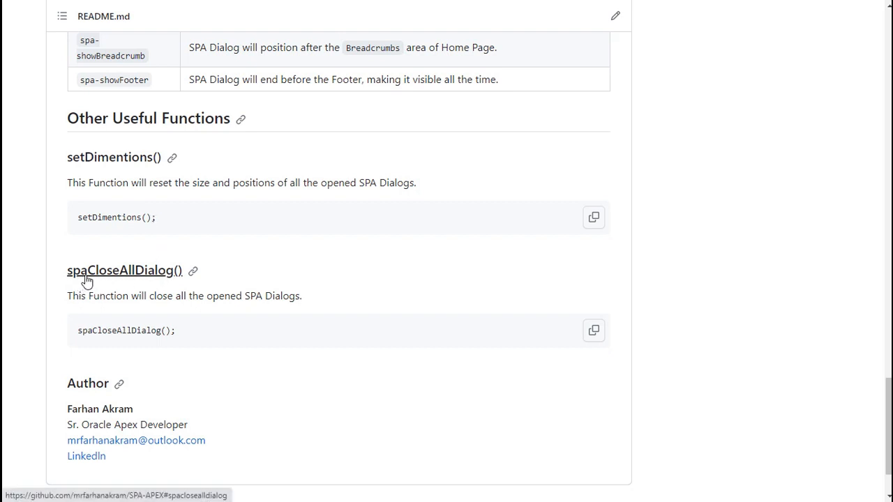
mouse_move(179, 278)
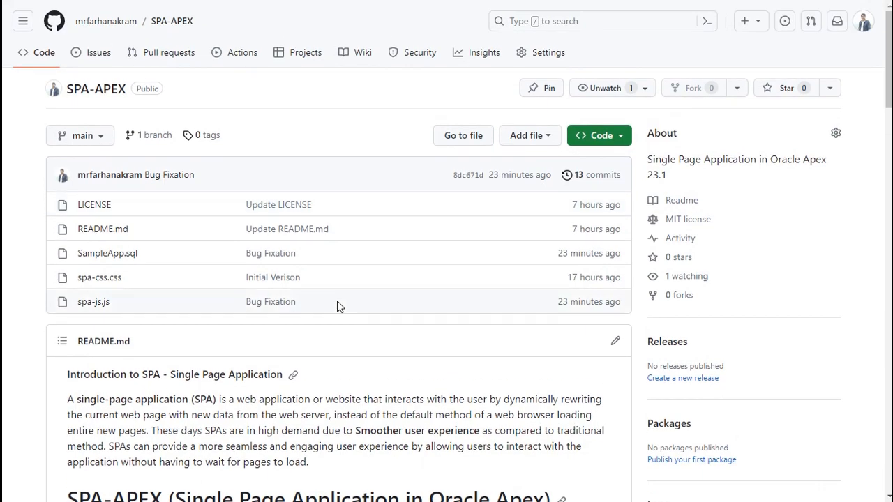
scroll("down", 3)
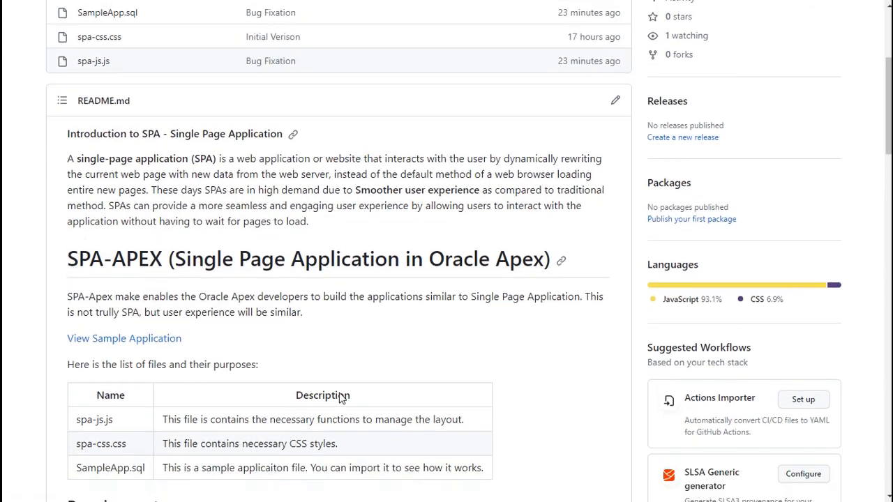
scroll("down", 3)
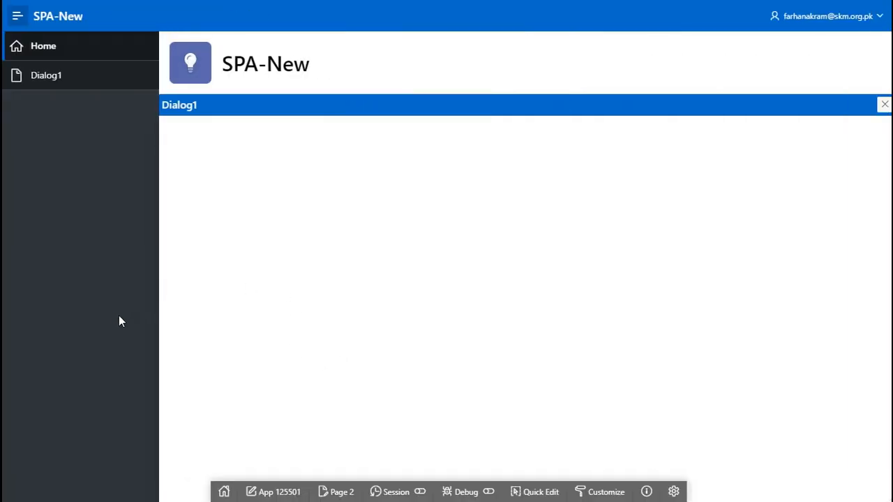
Evaluate spaStack in the browser console and expand the dialog1 entry to inspect its classes and options.
key("F12")
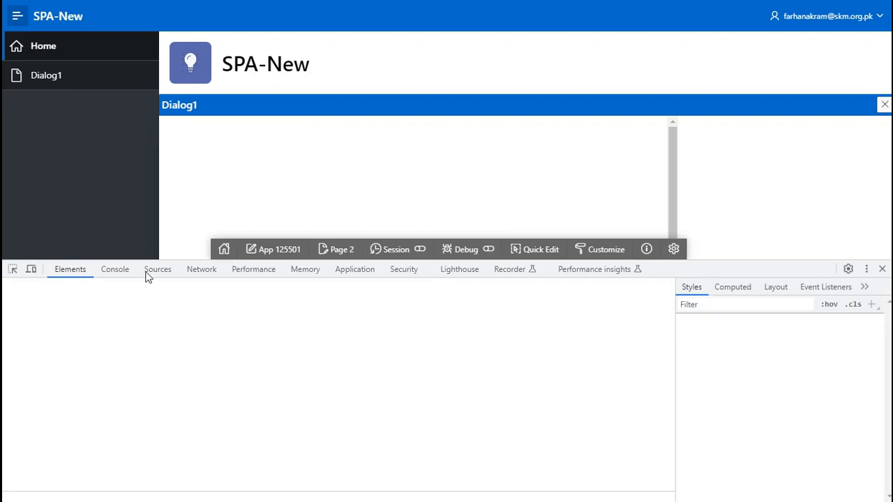
left_click(114, 269)
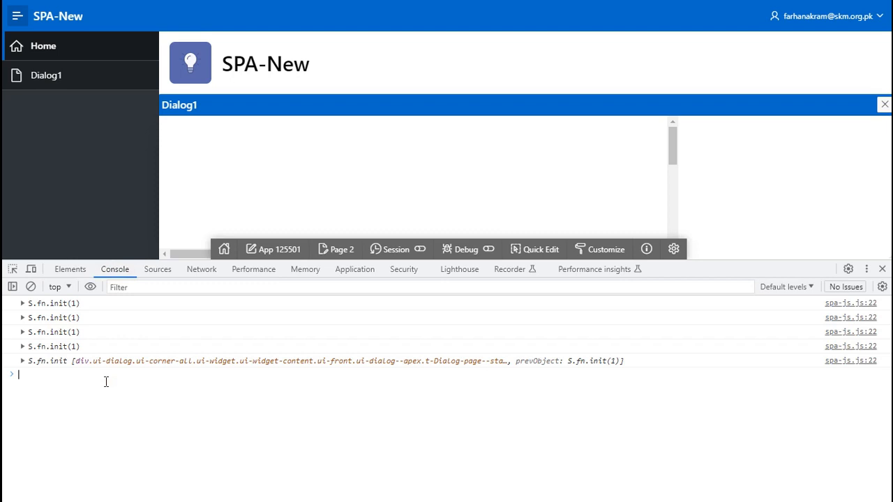
type("s")
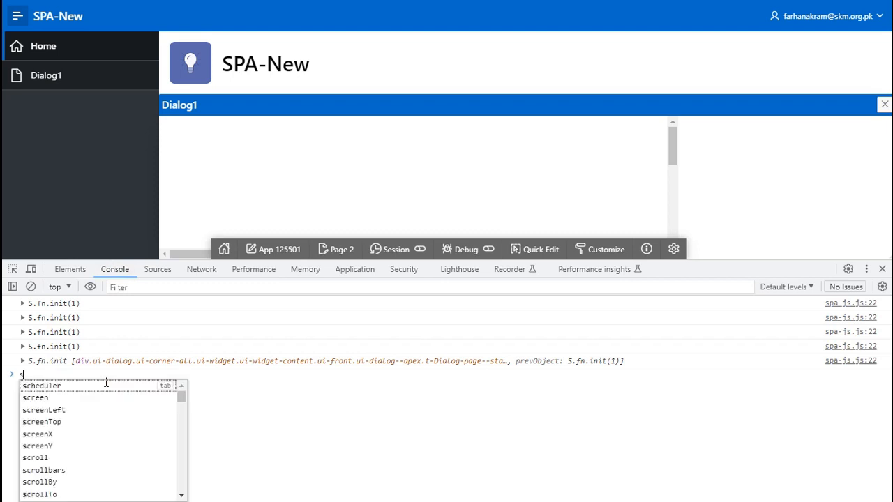
type("paStack")
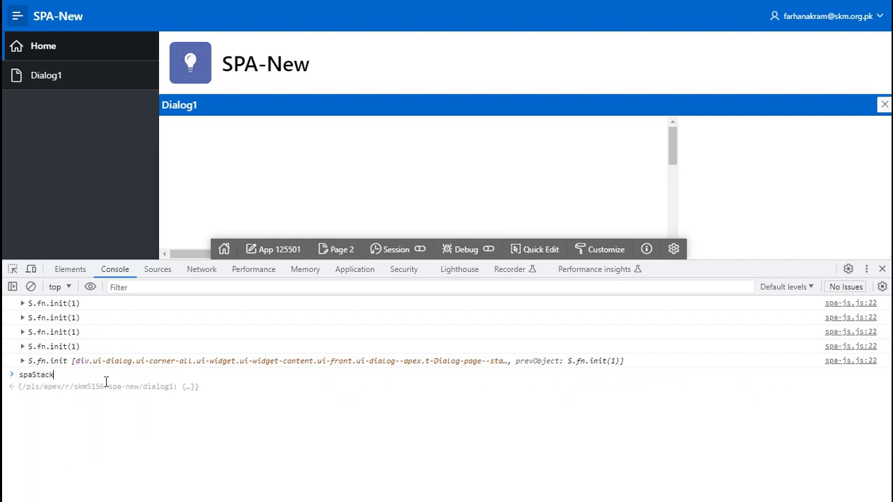
key("Enter")
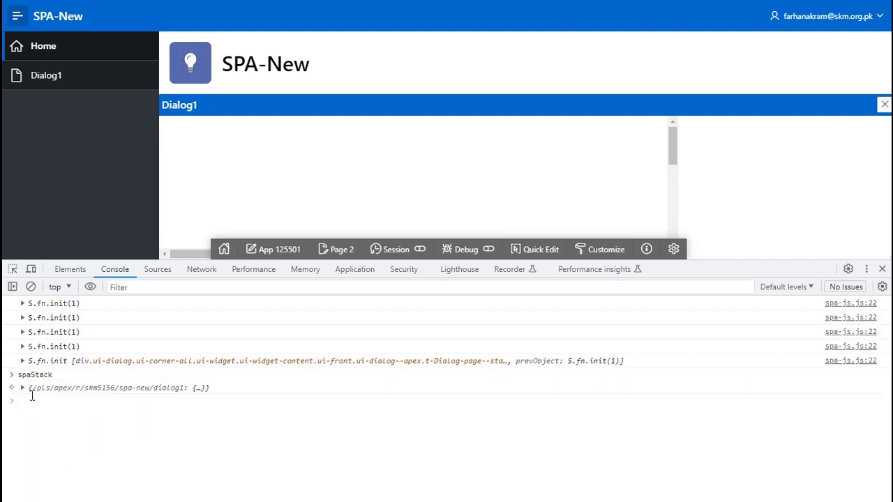
left_click(23, 388)
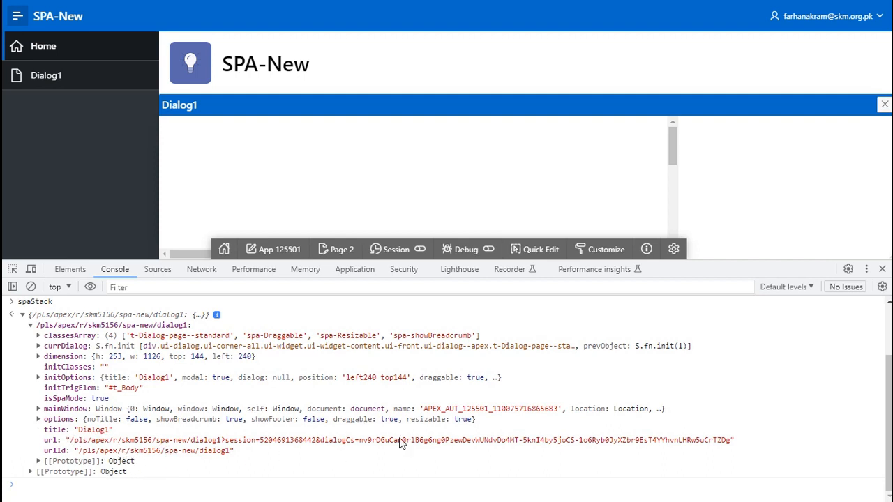
mouse_move(880, 267)
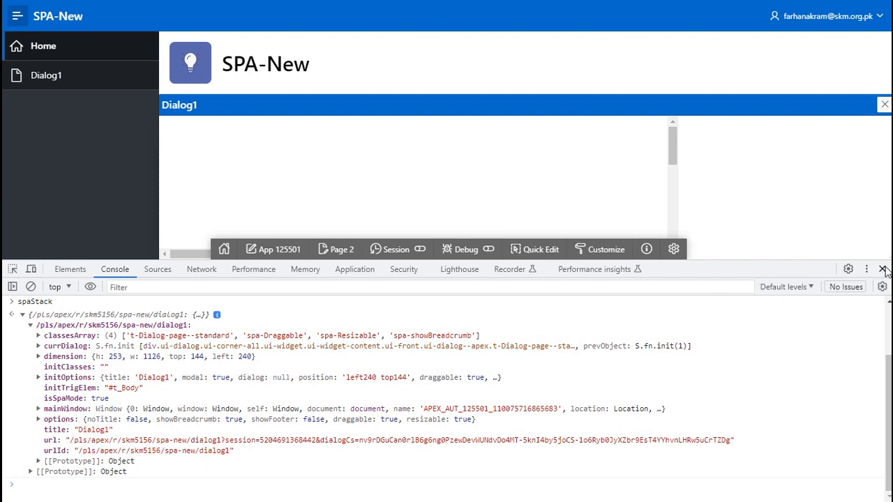
mouse_move(884, 267)
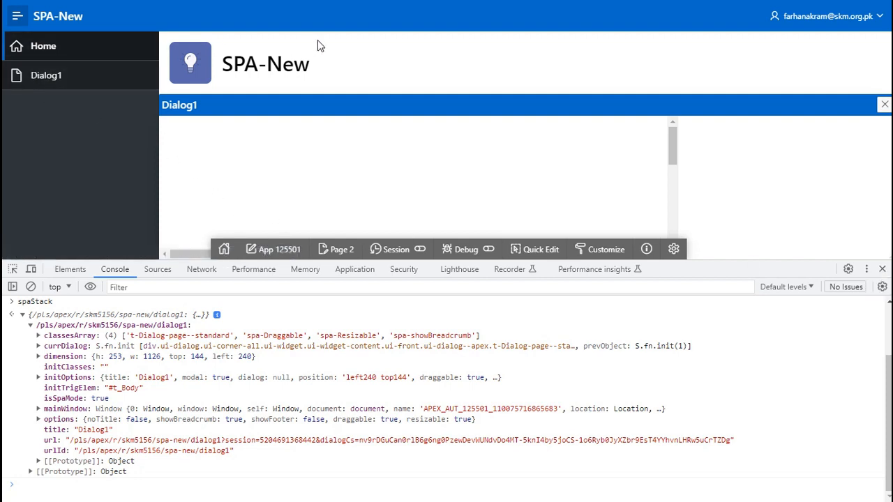
mouse_move(530, 201)
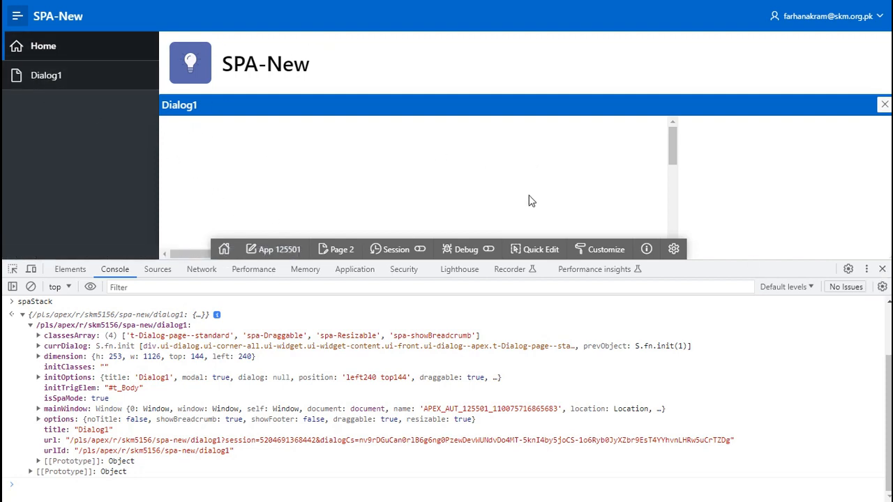